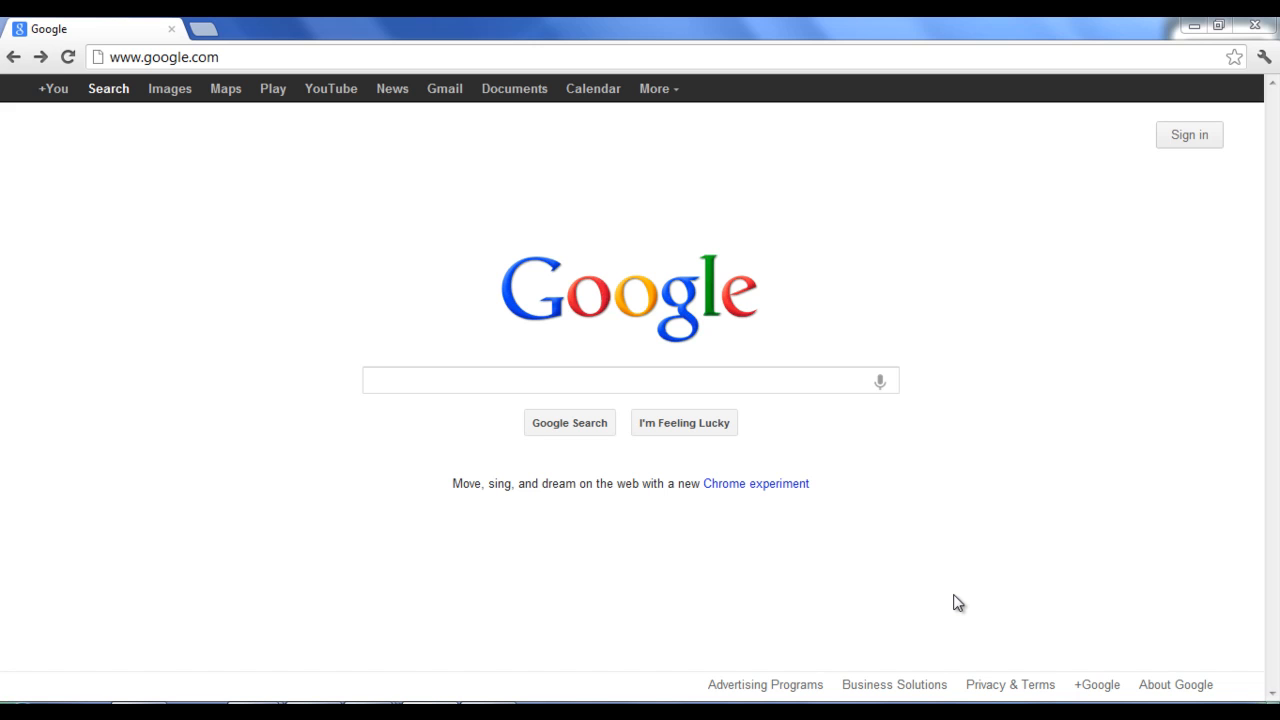
pyautogui.moveTo(849, 530)
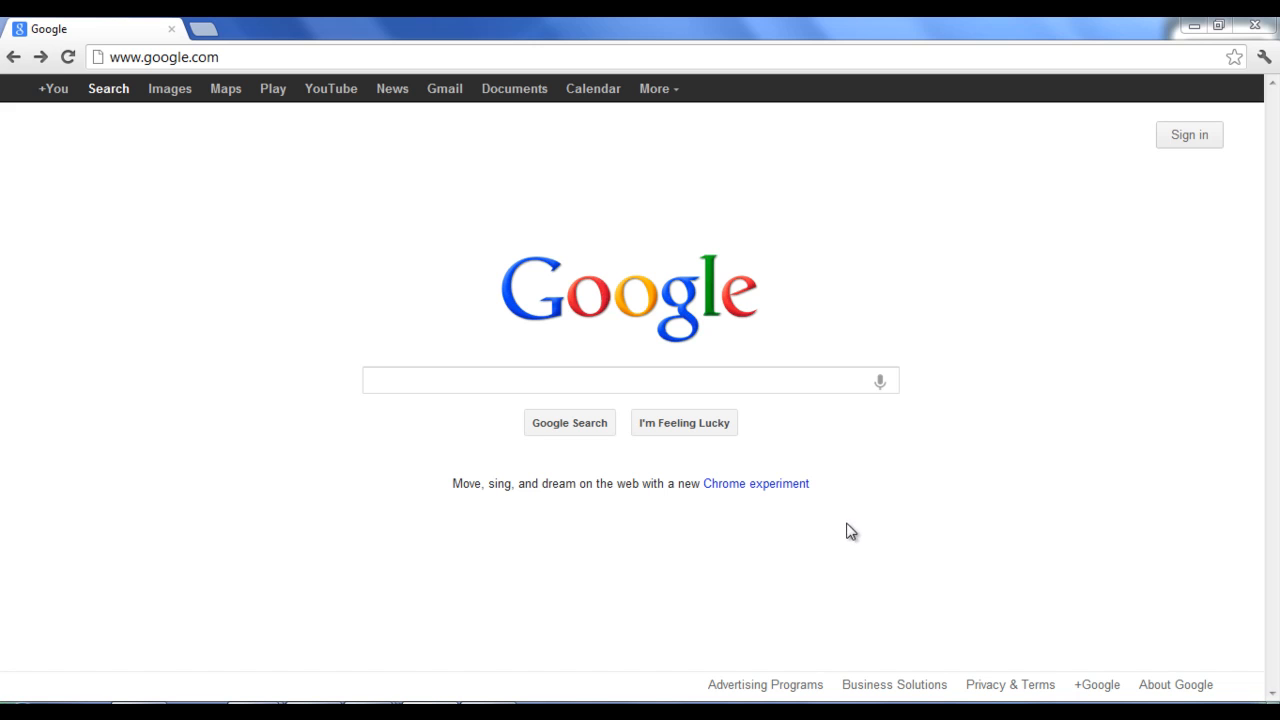
# Run a Google search for "download jdk".
pyautogui.click(598, 380)
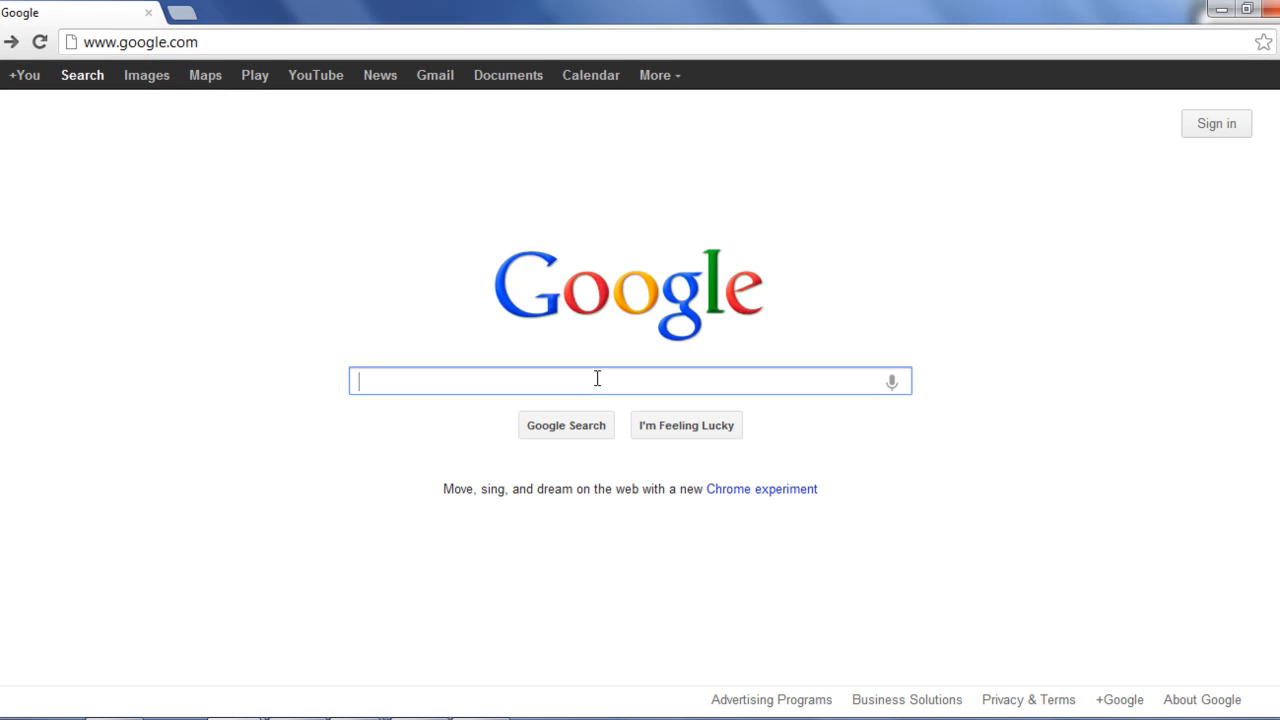
pyautogui.write('download jdk')
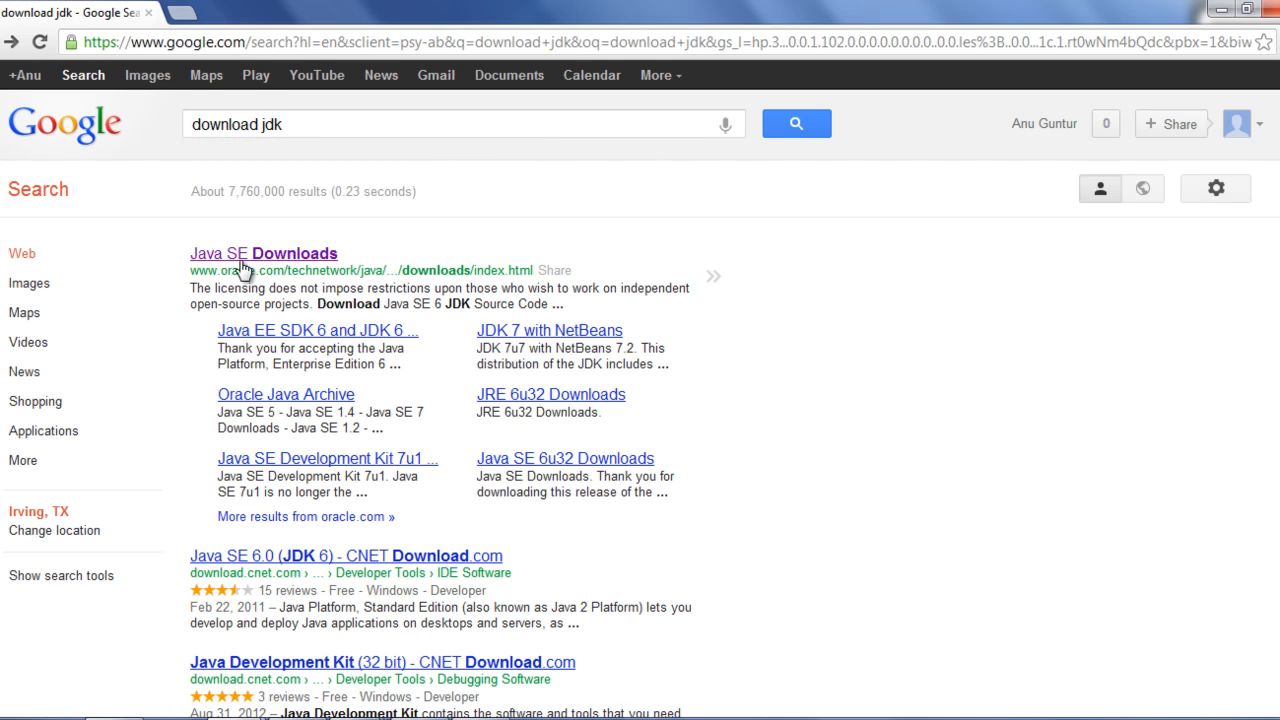
# From Oracle's Java SE Downloads, accept the JDK 7u7 license and download jdk-7u7-windows-x64.exe.
pyautogui.click(263, 253)
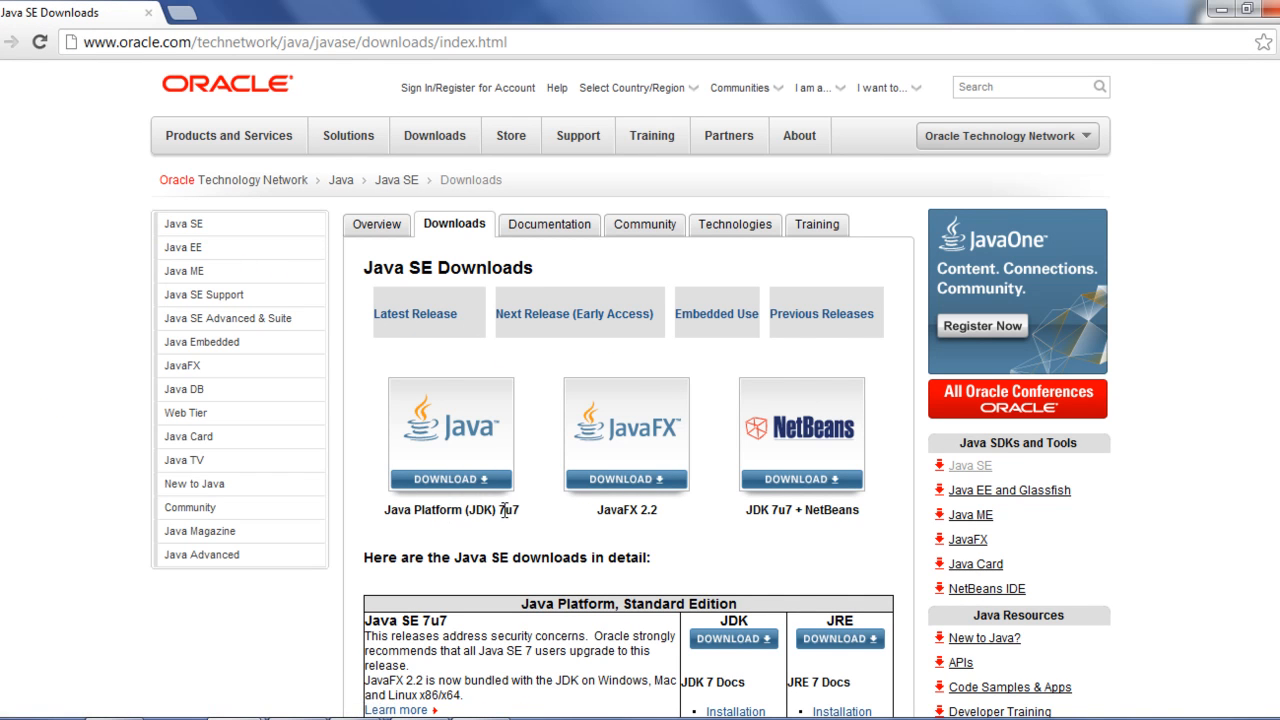
pyautogui.moveTo(466, 488)
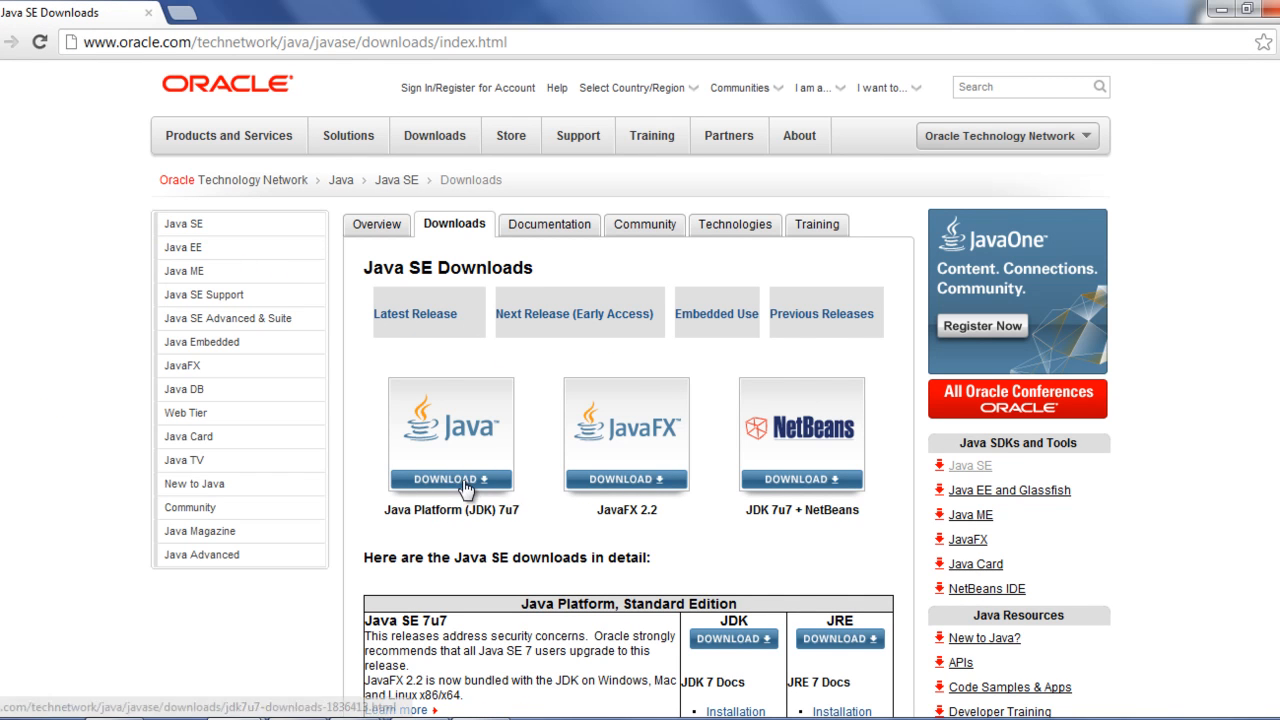
pyautogui.click(448, 479)
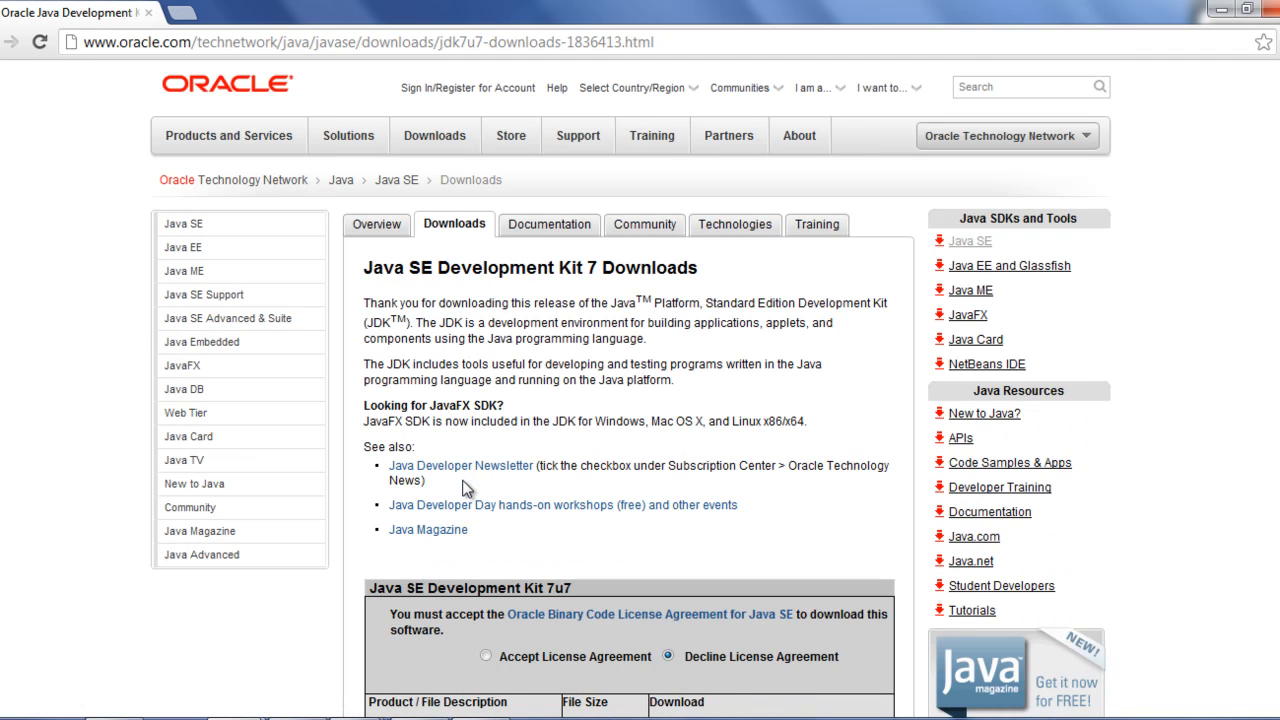
pyautogui.scroll(-3)
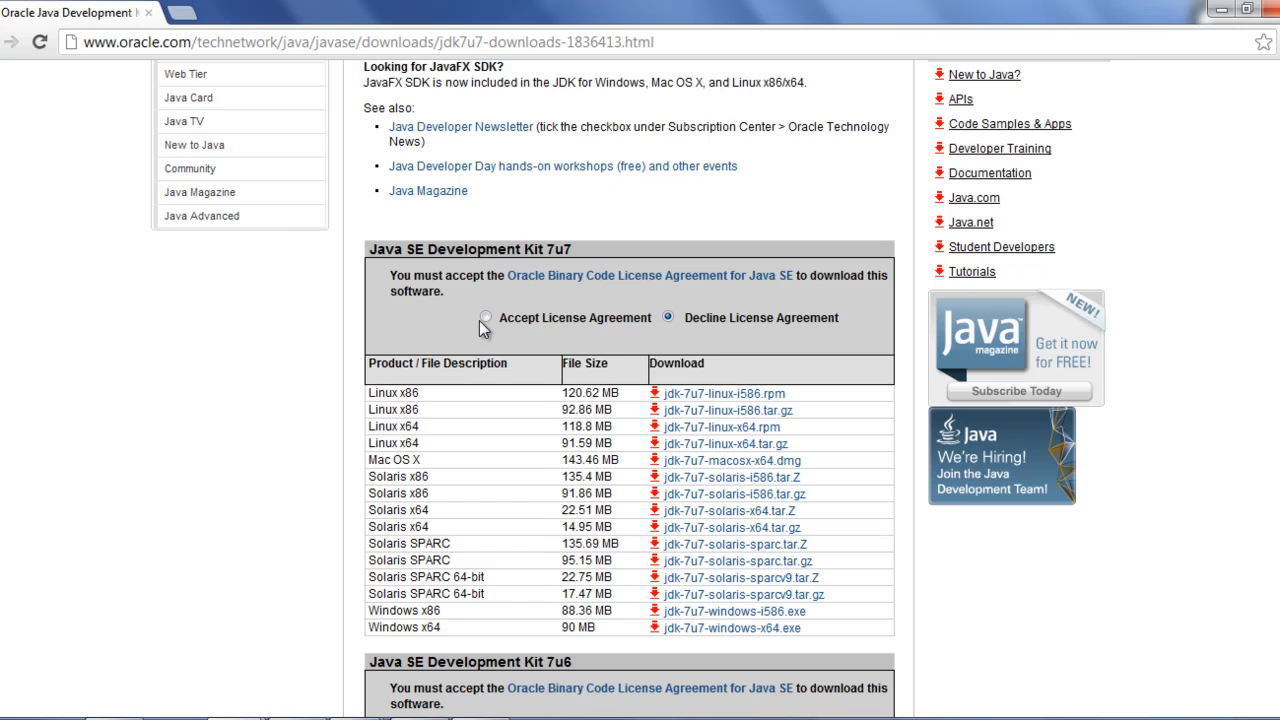
pyautogui.click(485, 317)
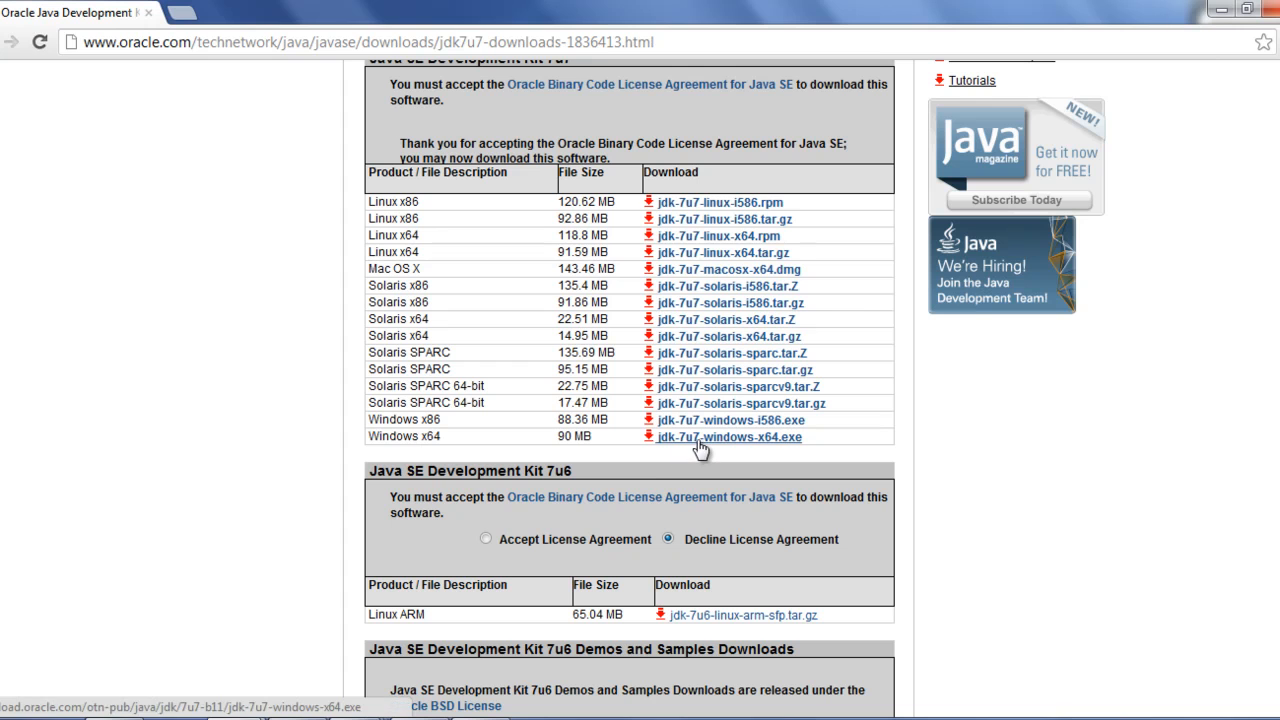
pyautogui.click(724, 437)
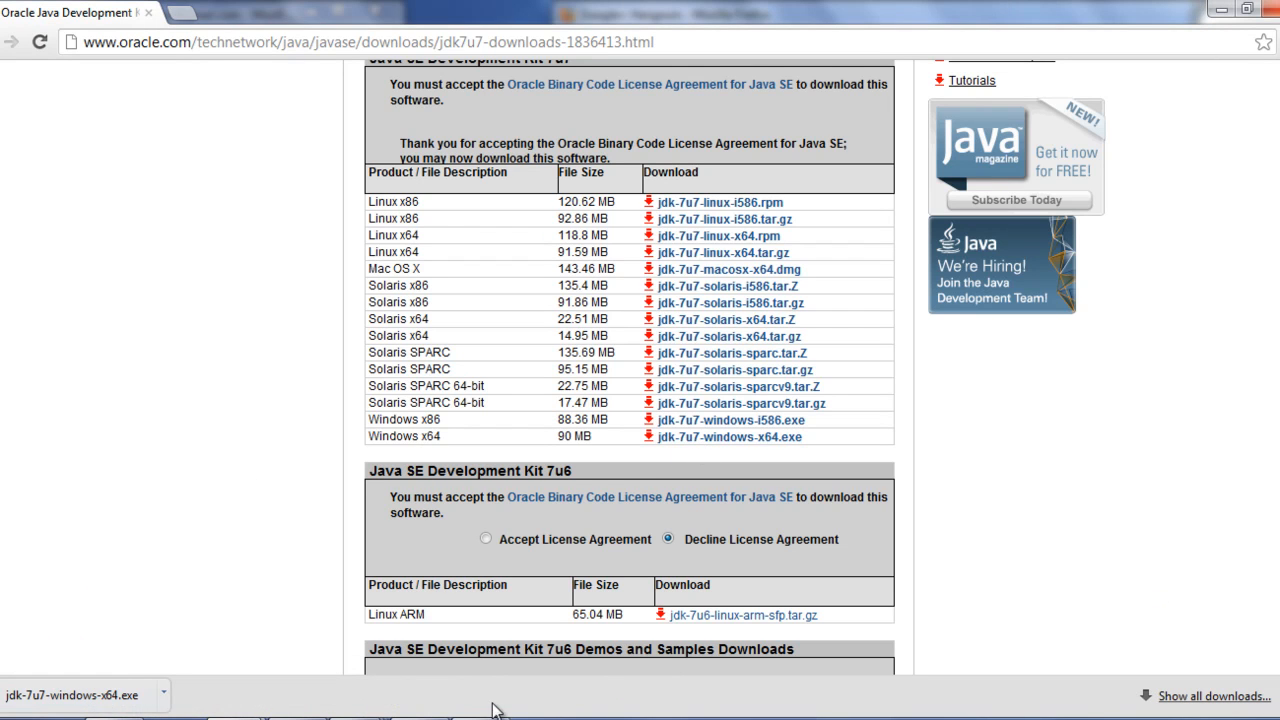
pyautogui.moveTo(162, 655)
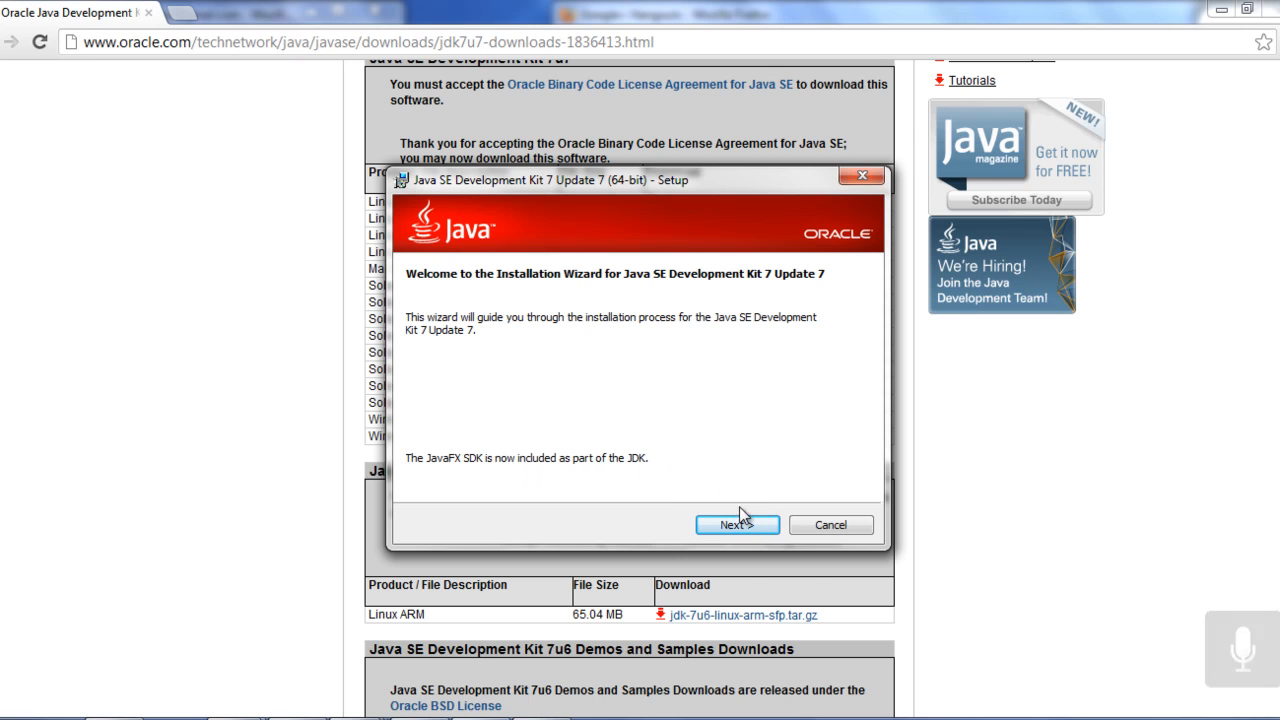
# Install JDK 7 Update 7 with default features and JRE folder, then close the wizard.
pyautogui.click(737, 525)
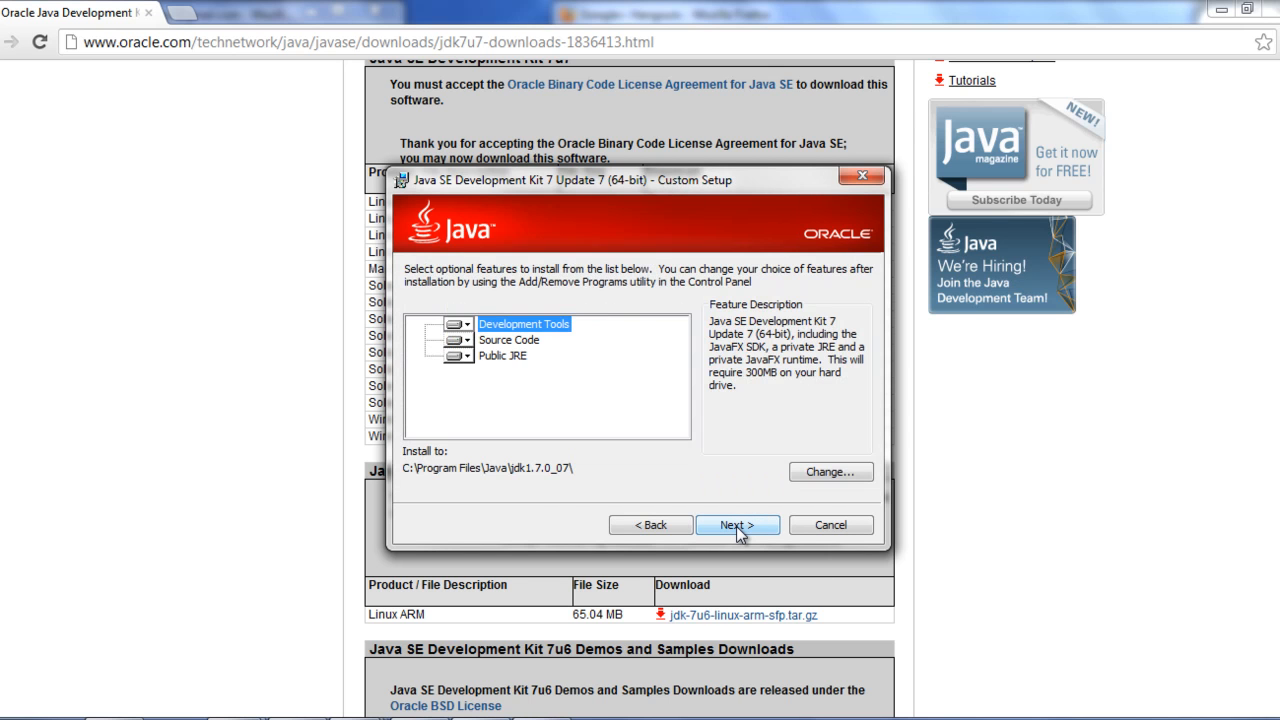
pyautogui.moveTo(660, 538)
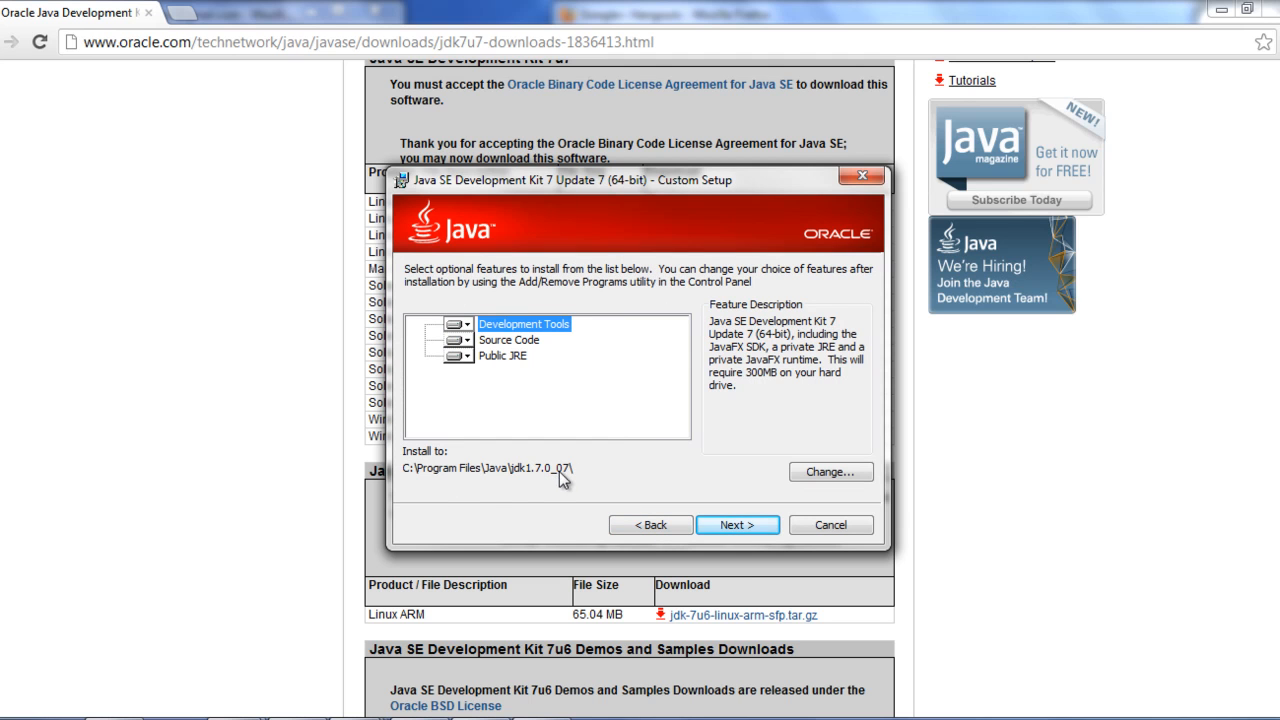
pyautogui.moveTo(417, 506)
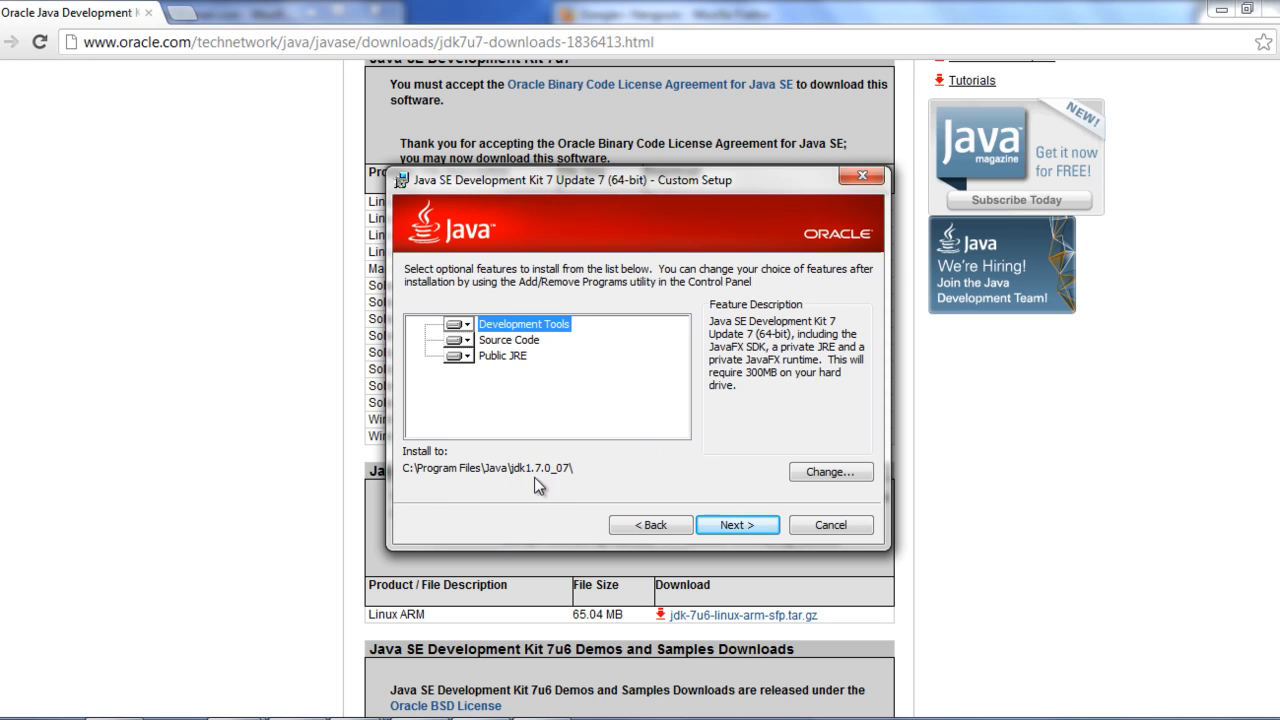
pyautogui.click(737, 524)
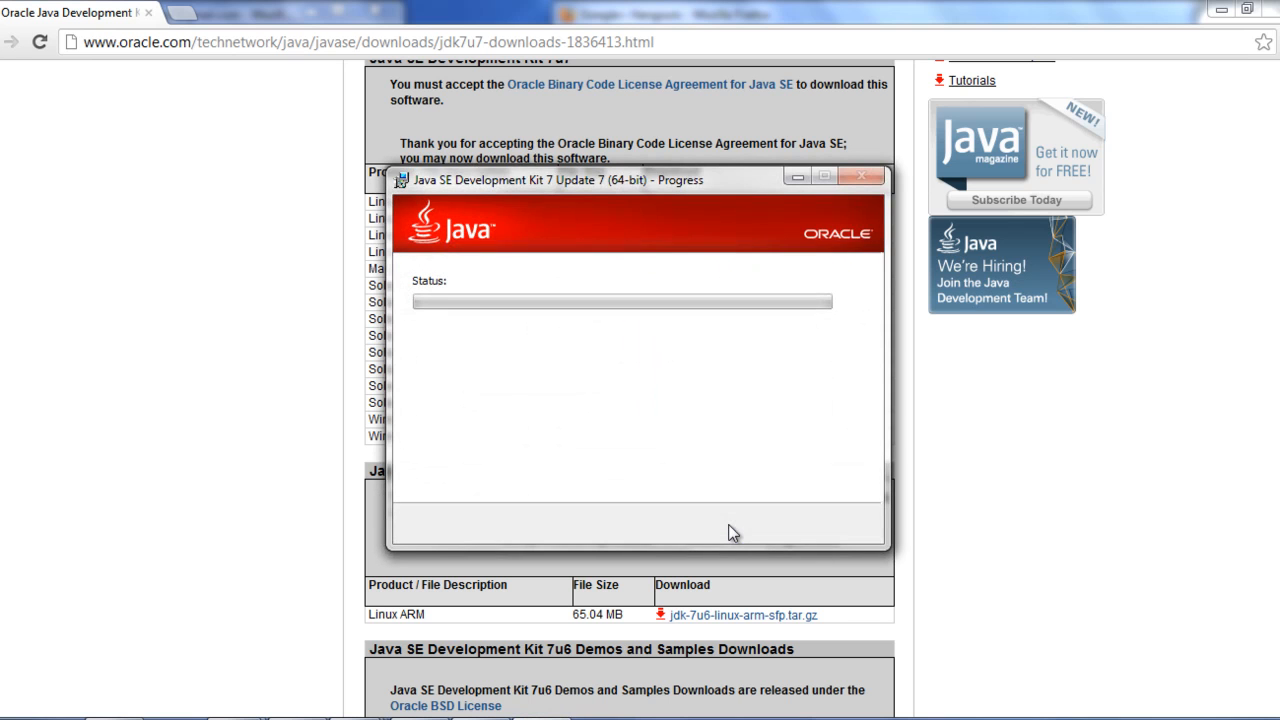
pyautogui.moveTo(515, 334)
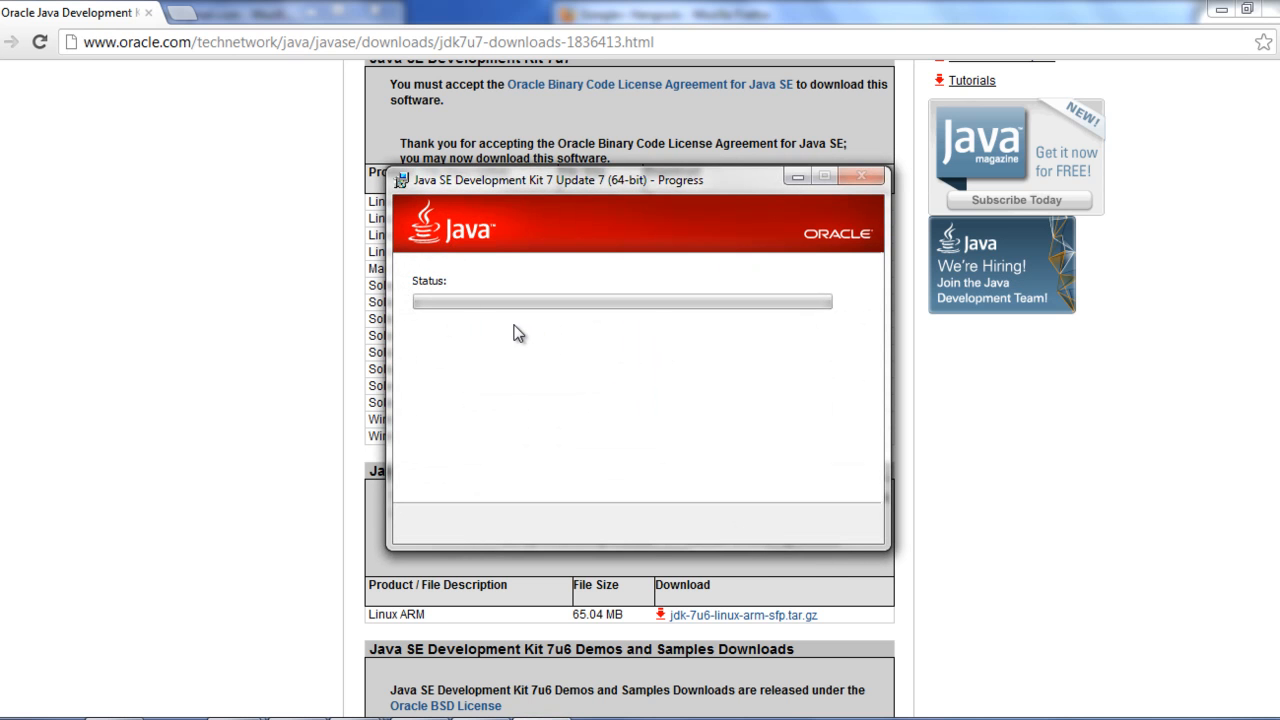
pyautogui.moveTo(823, 348)
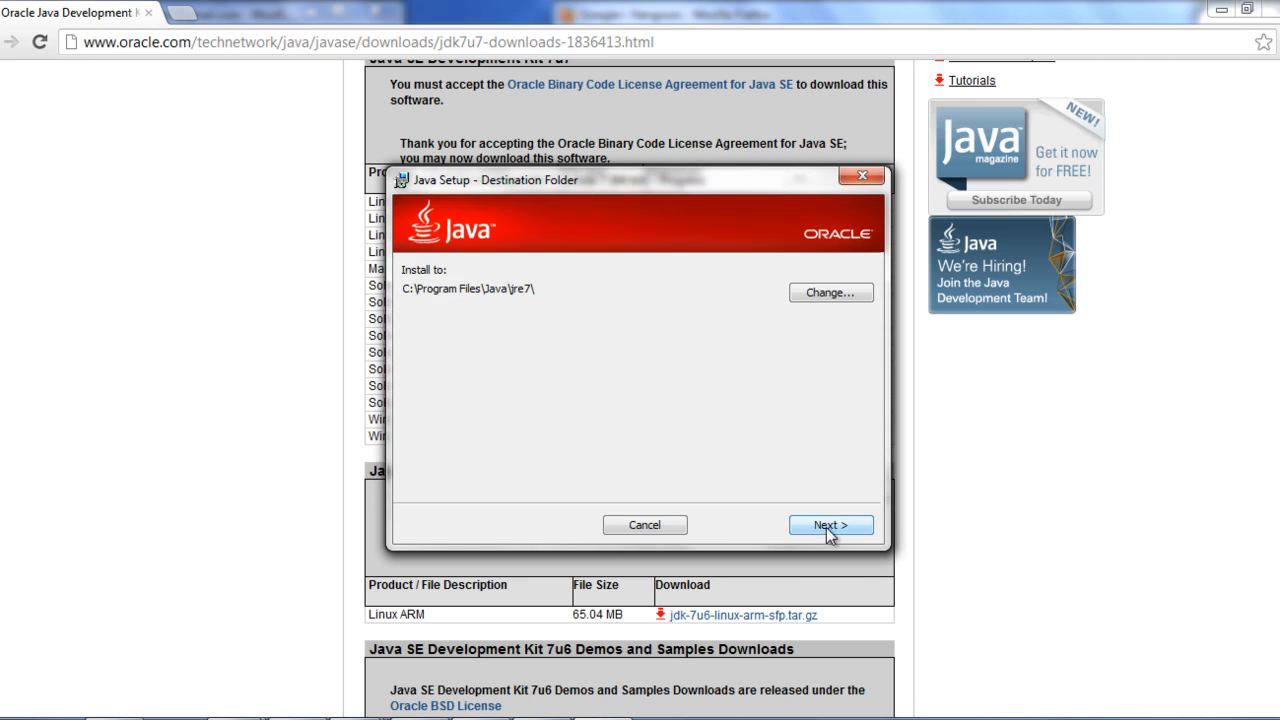
pyautogui.click(825, 524)
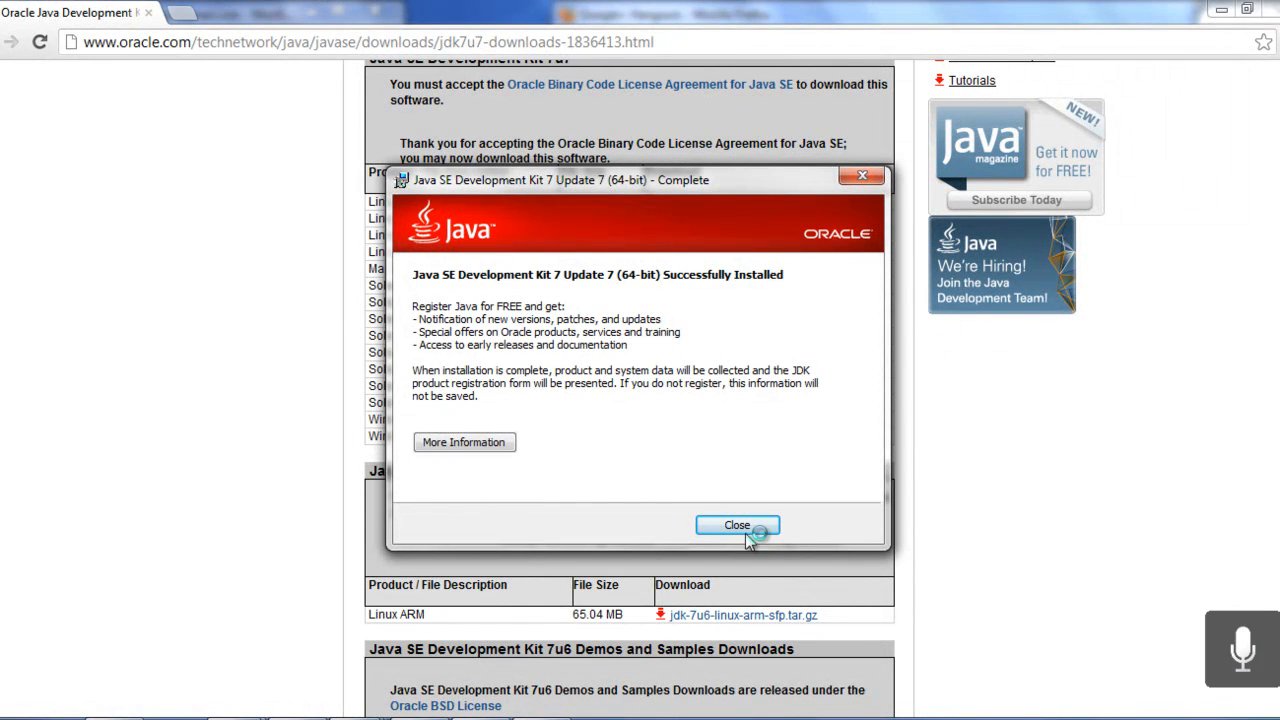
pyautogui.click(737, 525)
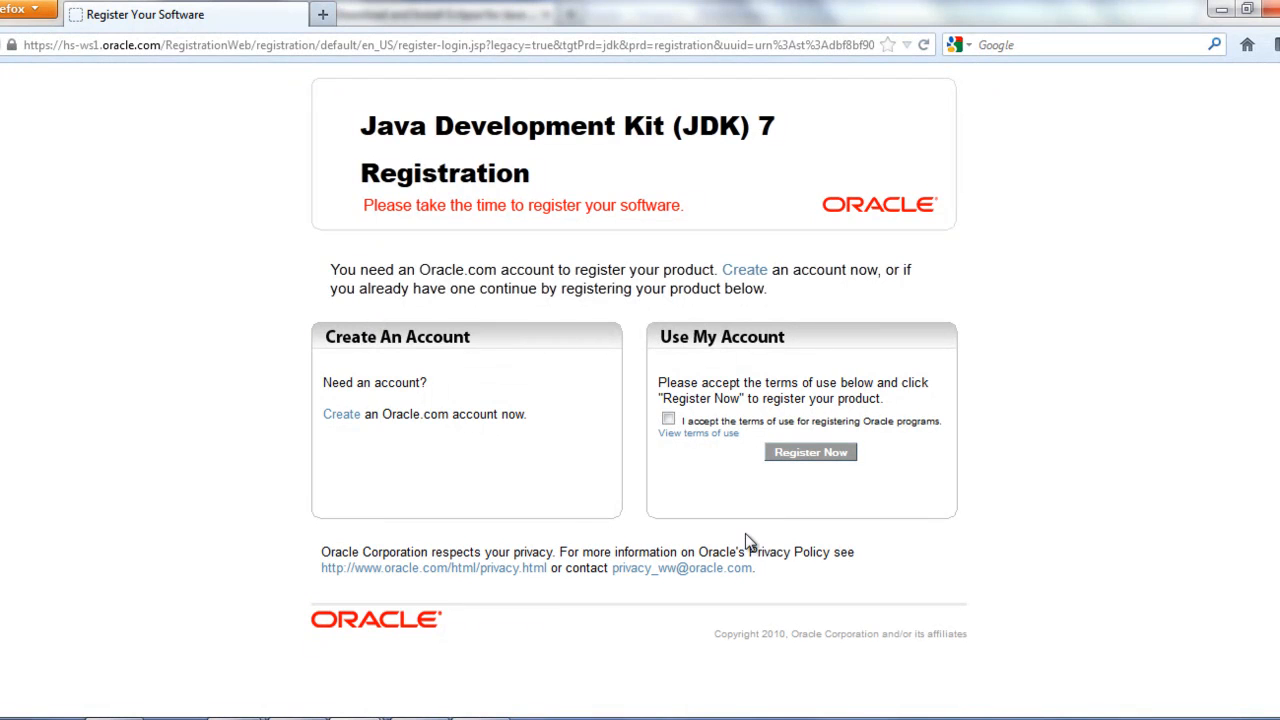
pyautogui.moveTo(747, 534)
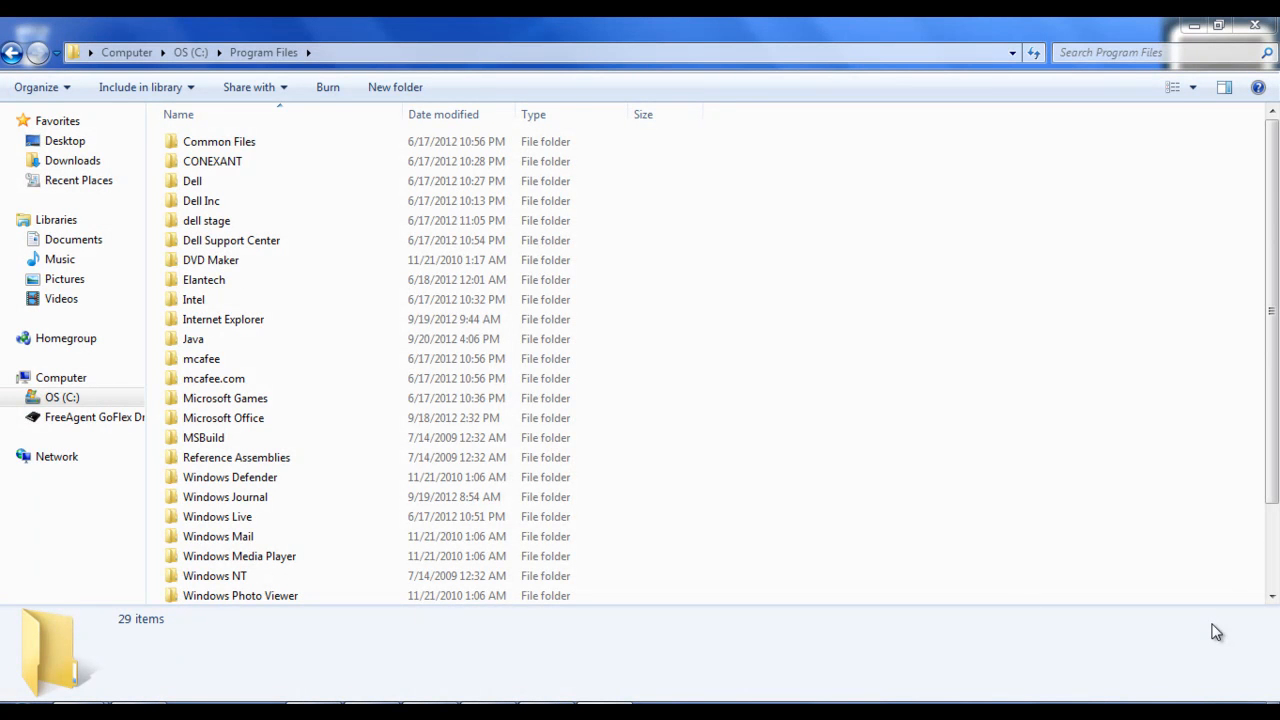
pyautogui.moveTo(207, 60)
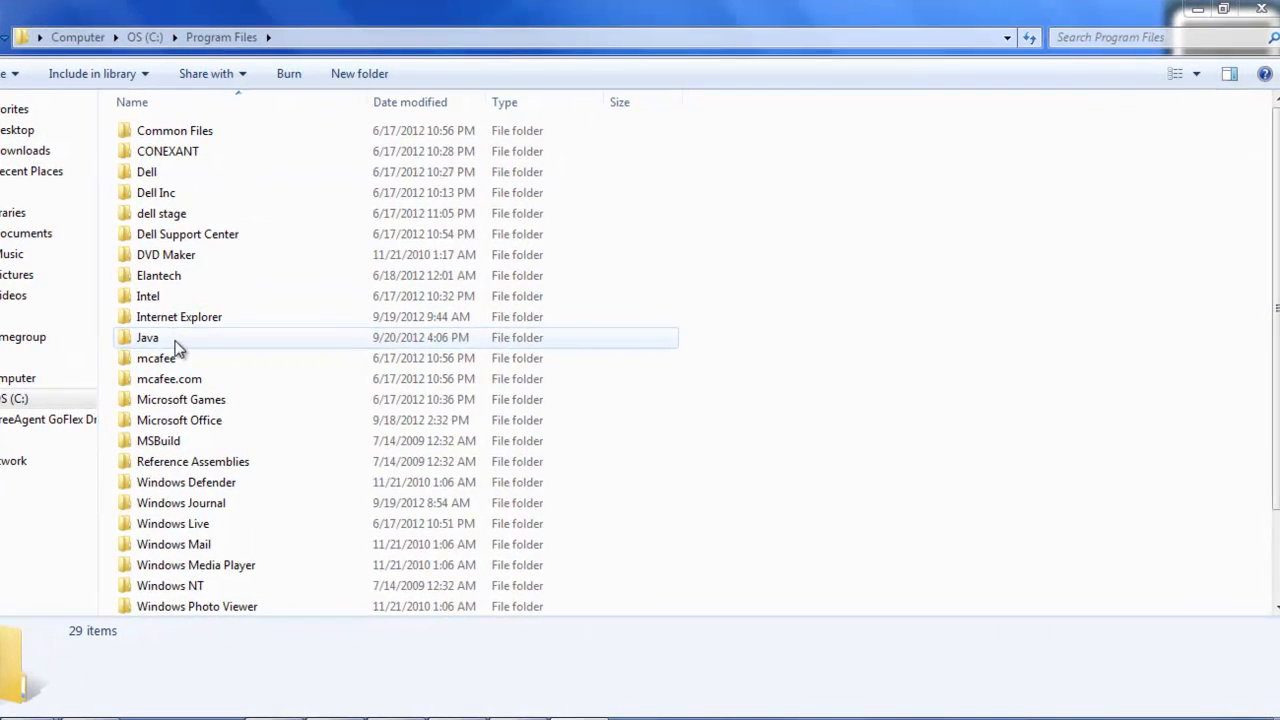
# Open C:\Program Files\Java to check the JDK installation.
pyautogui.doubleClick(147, 337)
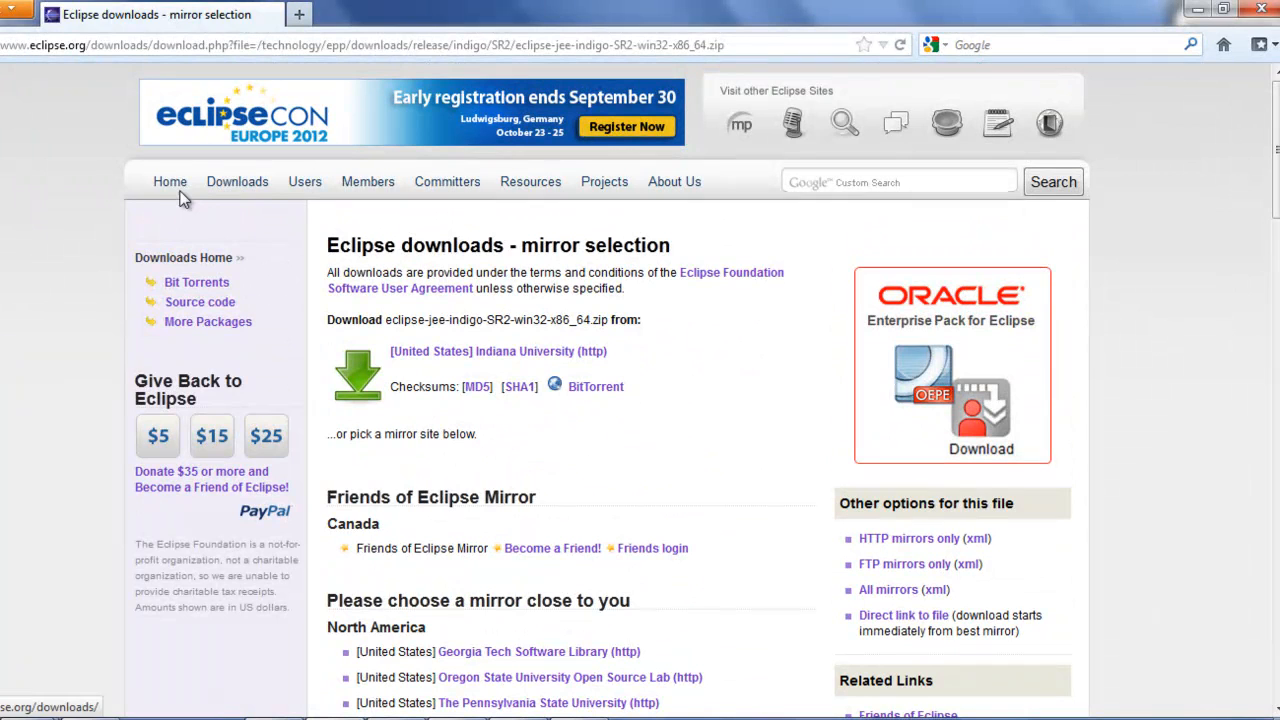
# Navigate from eclipse.org Downloads to the Eclipse Indigo SR2 Packages page.
pyautogui.click(170, 181)
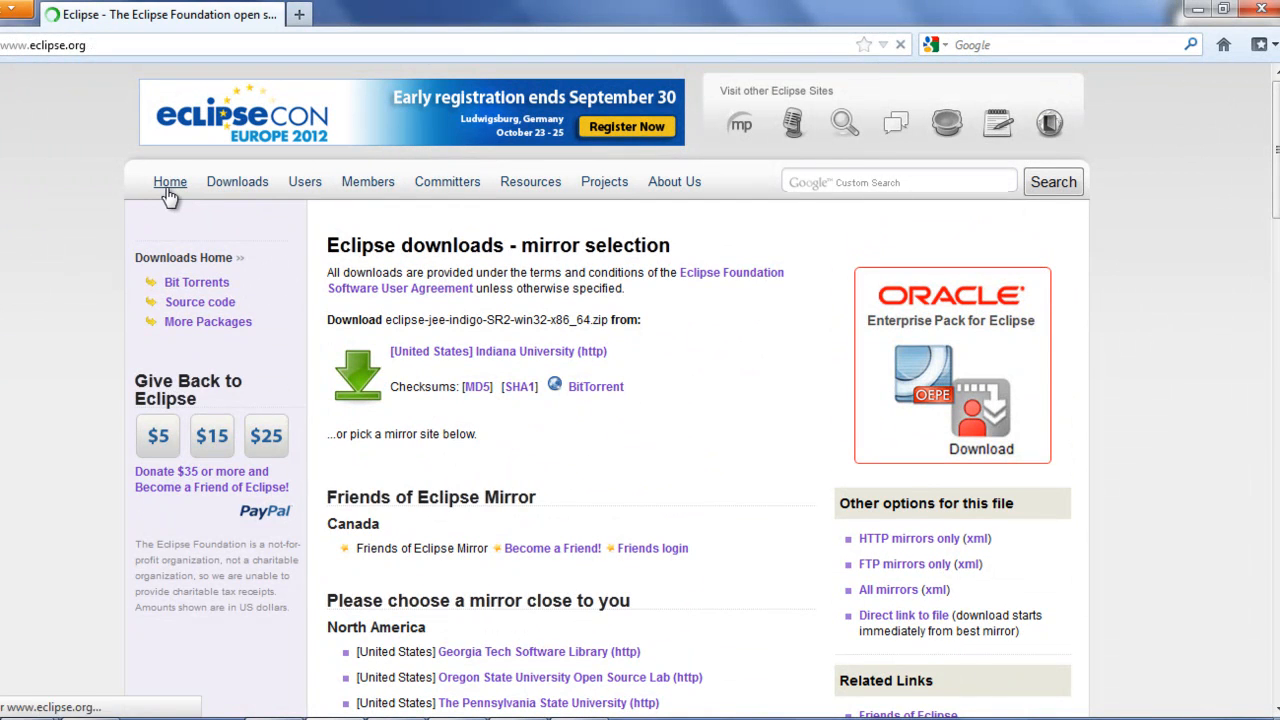
pyautogui.click(169, 181)
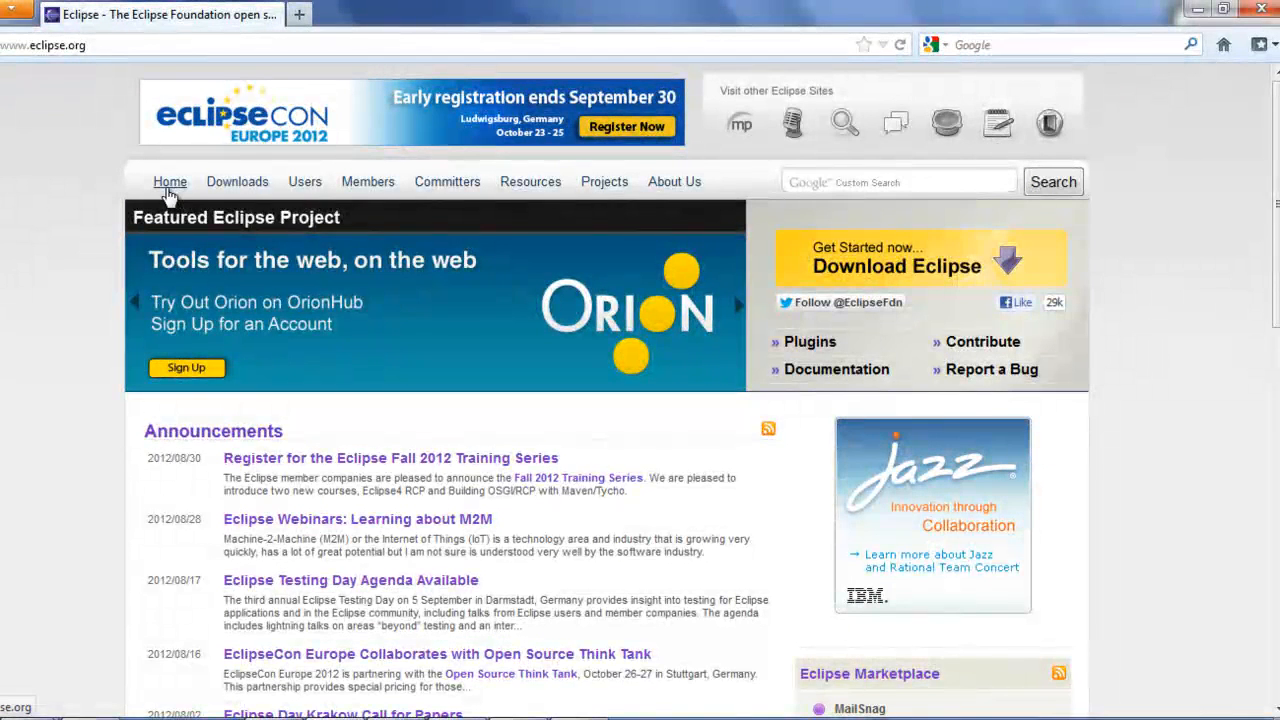
pyautogui.click(237, 181)
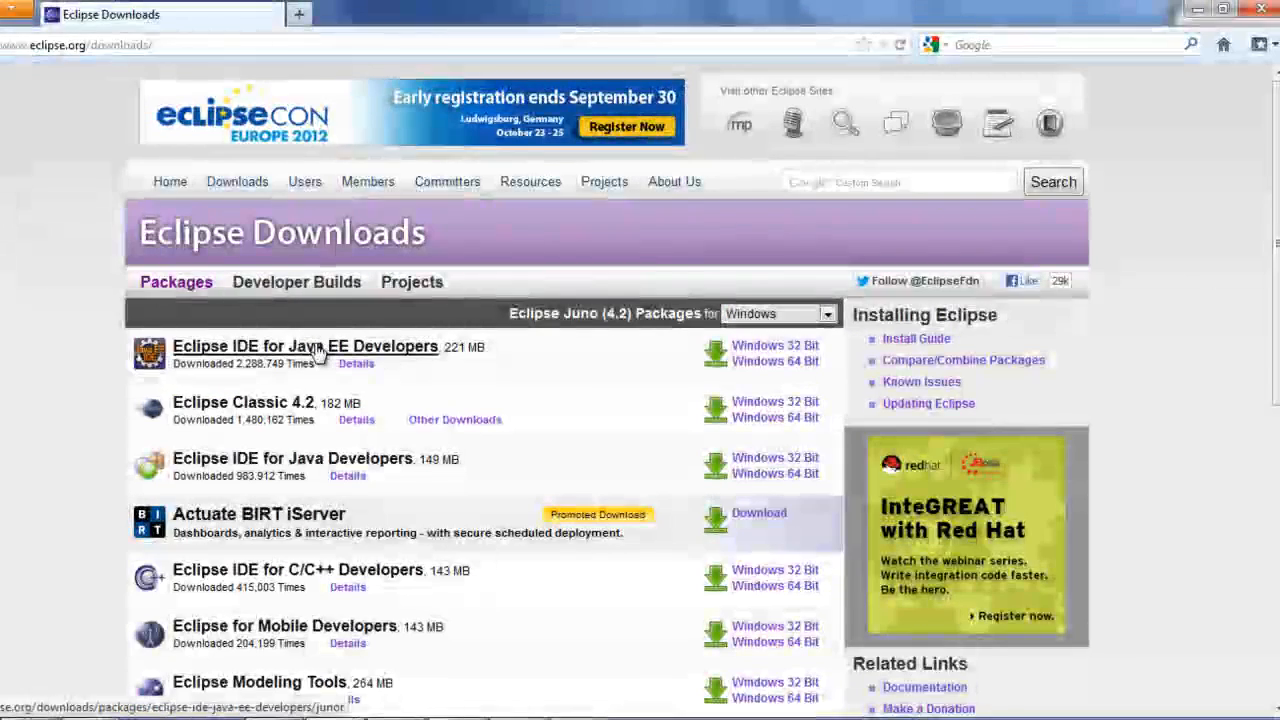
pyautogui.click(304, 346)
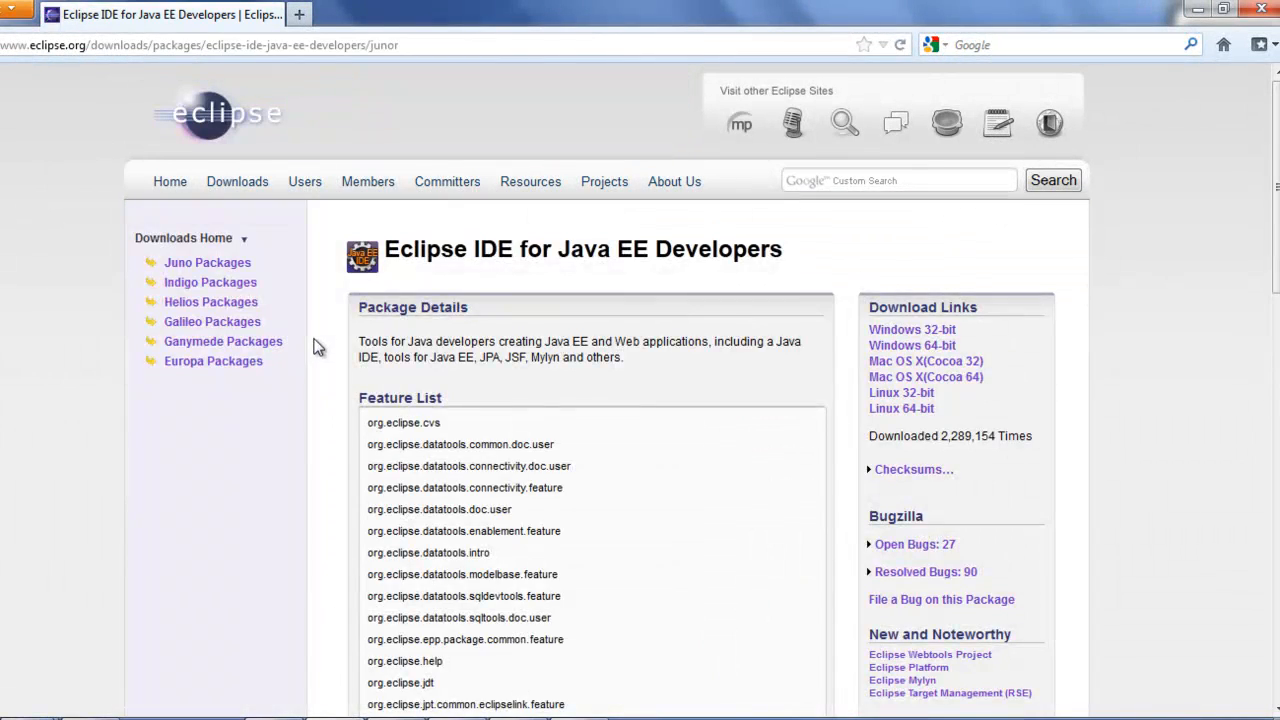
pyautogui.moveTo(278, 388)
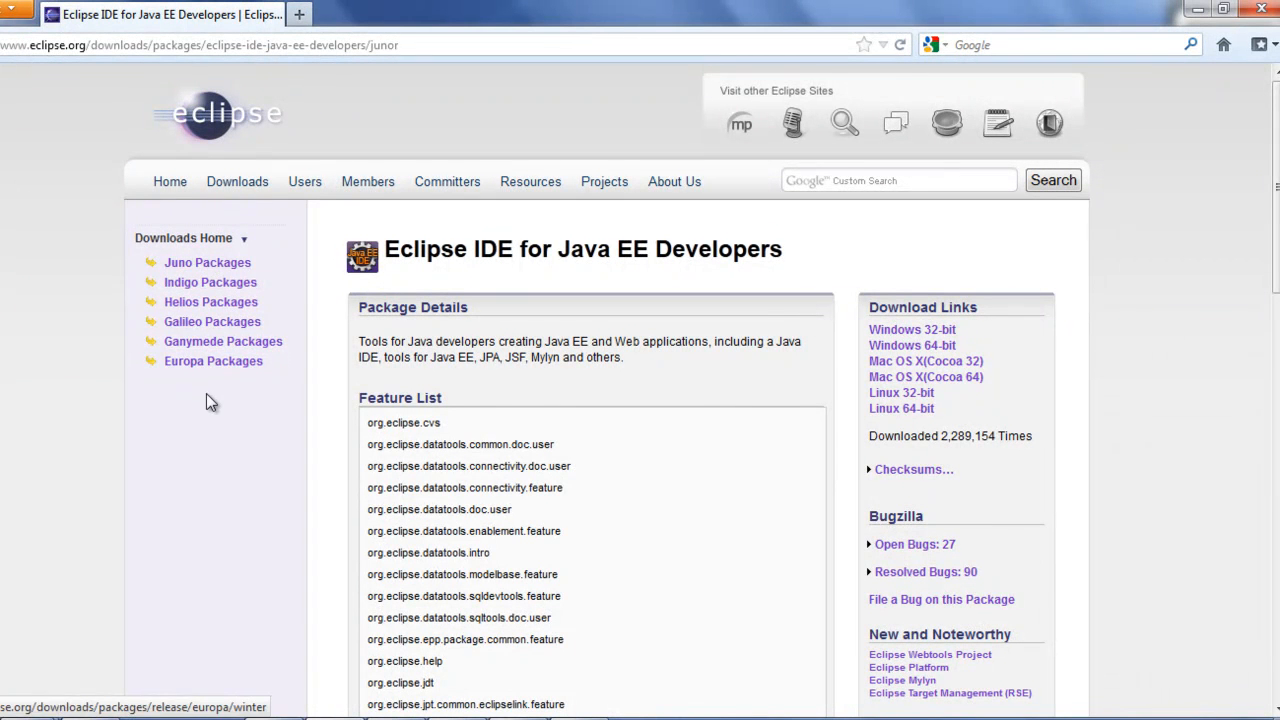
pyautogui.moveTo(237, 394)
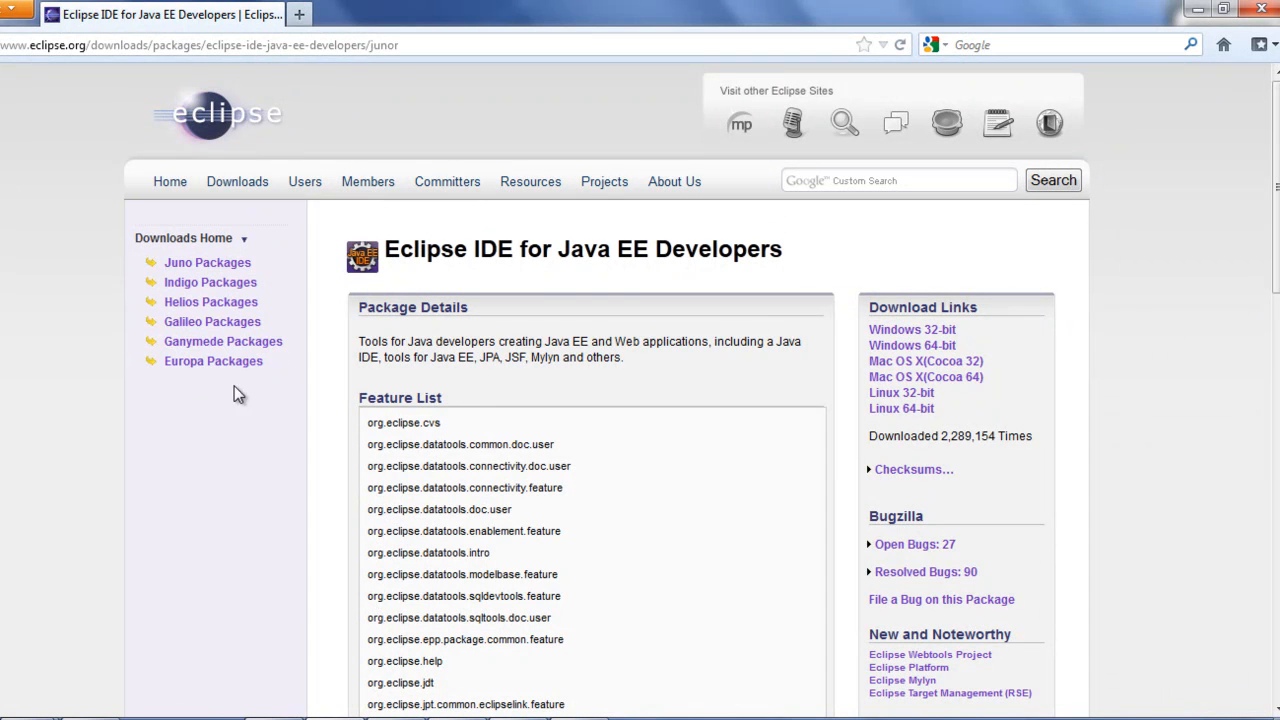
pyautogui.click(210, 282)
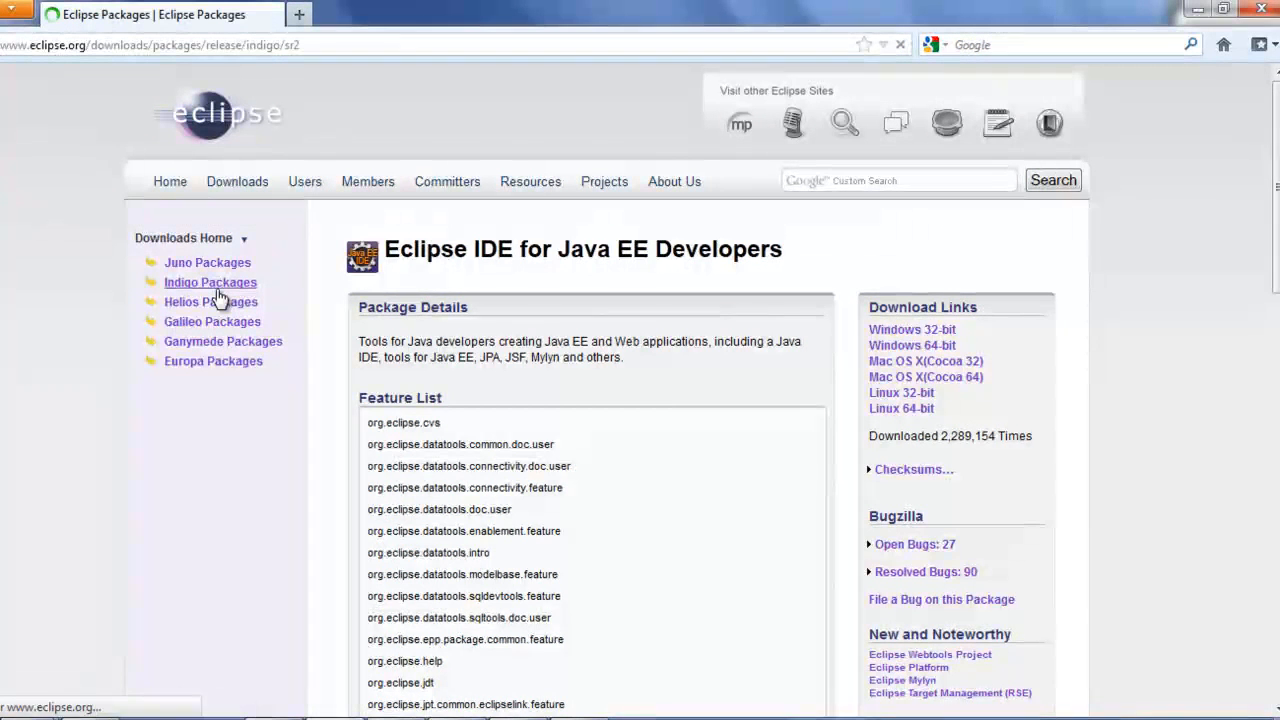
pyautogui.click(209, 282)
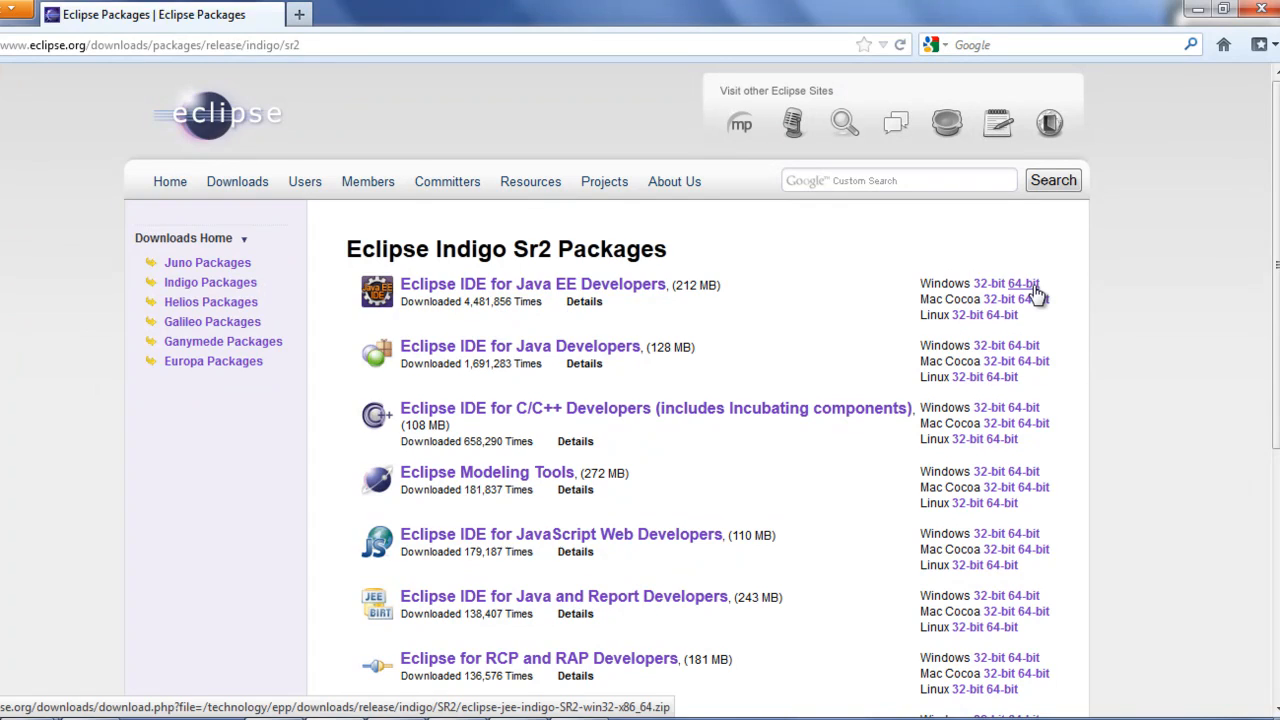
# Start the Windows 64-bit Java EE Developers download and scroll the mirror list.
pyautogui.click(1030, 283)
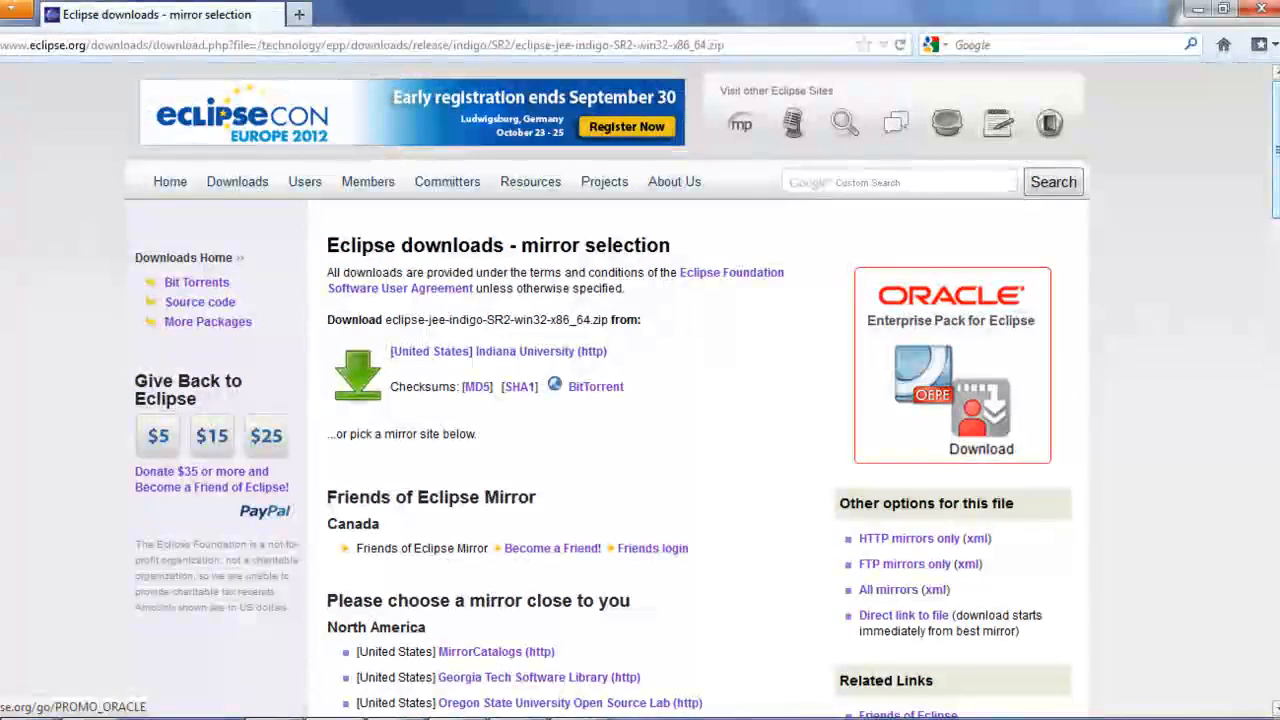
pyautogui.scroll(-3)
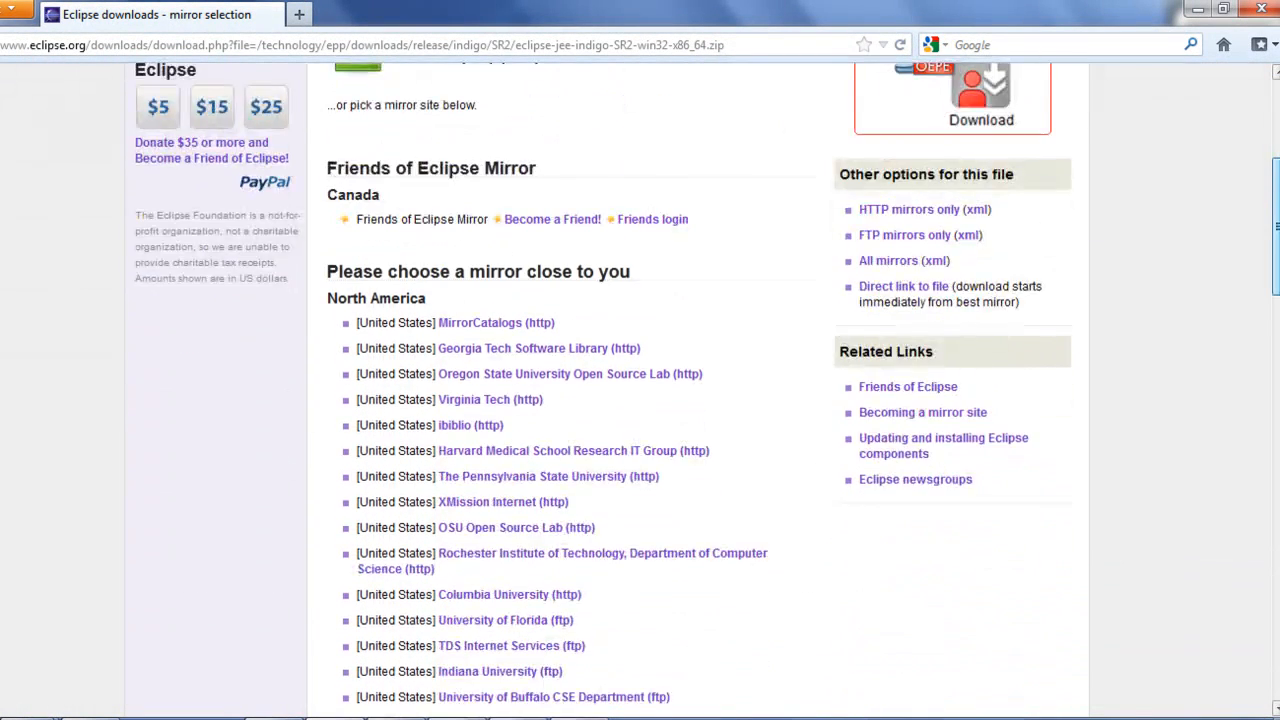
pyautogui.scroll(-3)
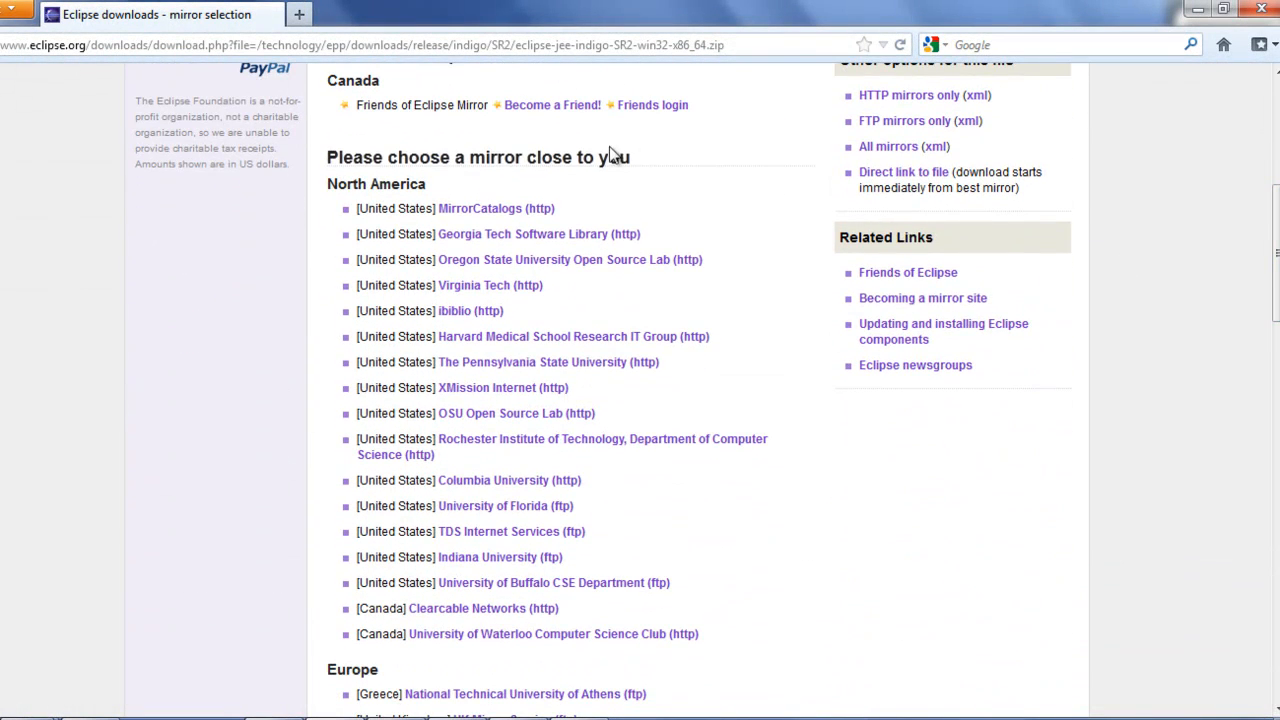
pyautogui.scroll(-3)
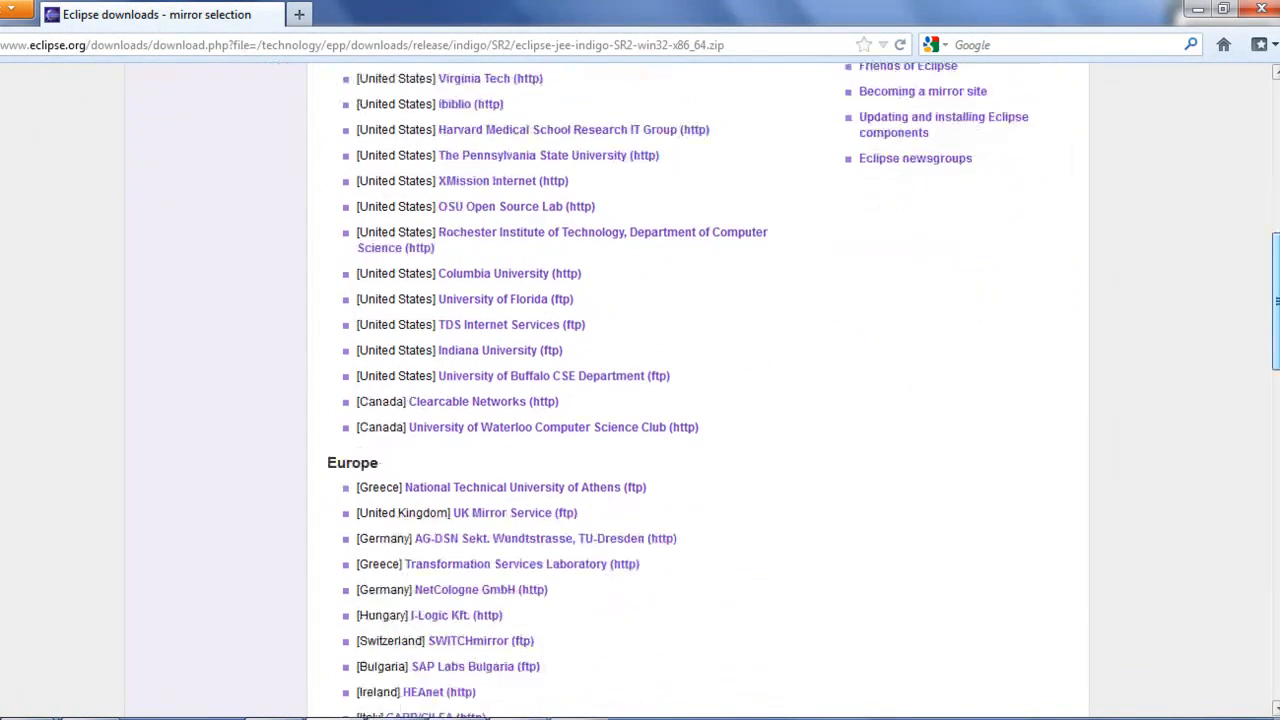
pyautogui.scroll(-3)
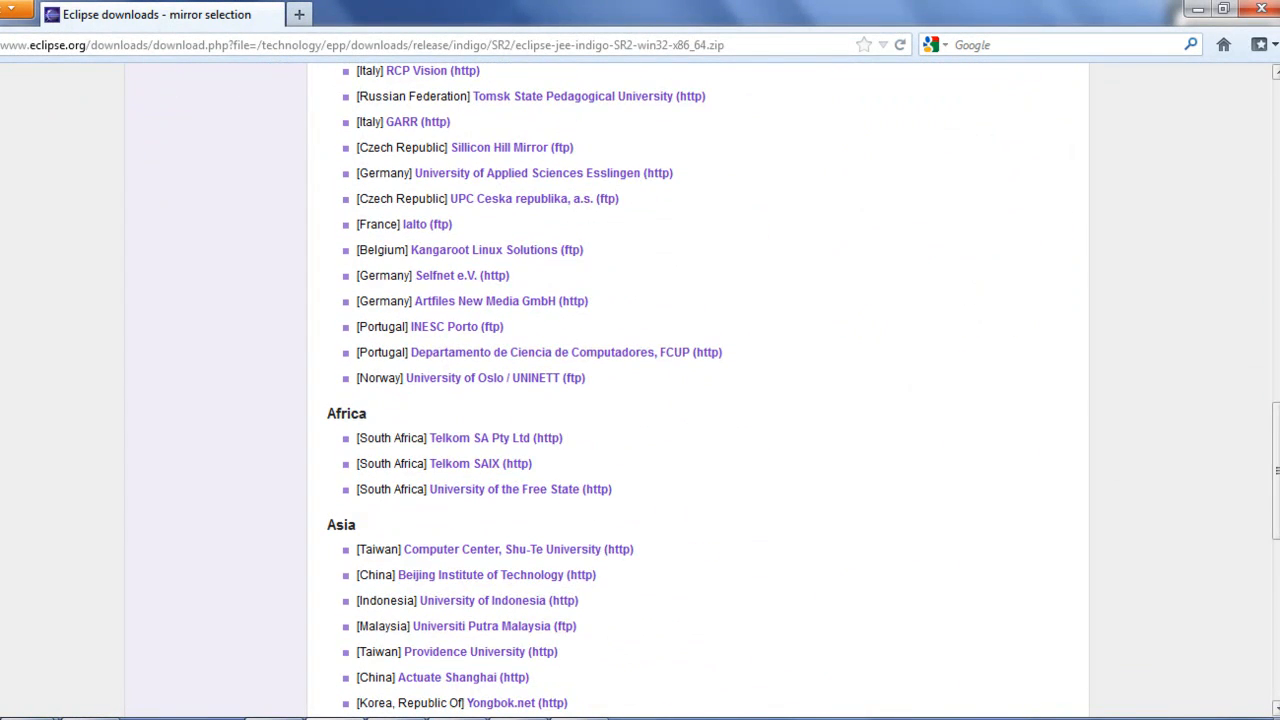
pyautogui.scroll(-3)
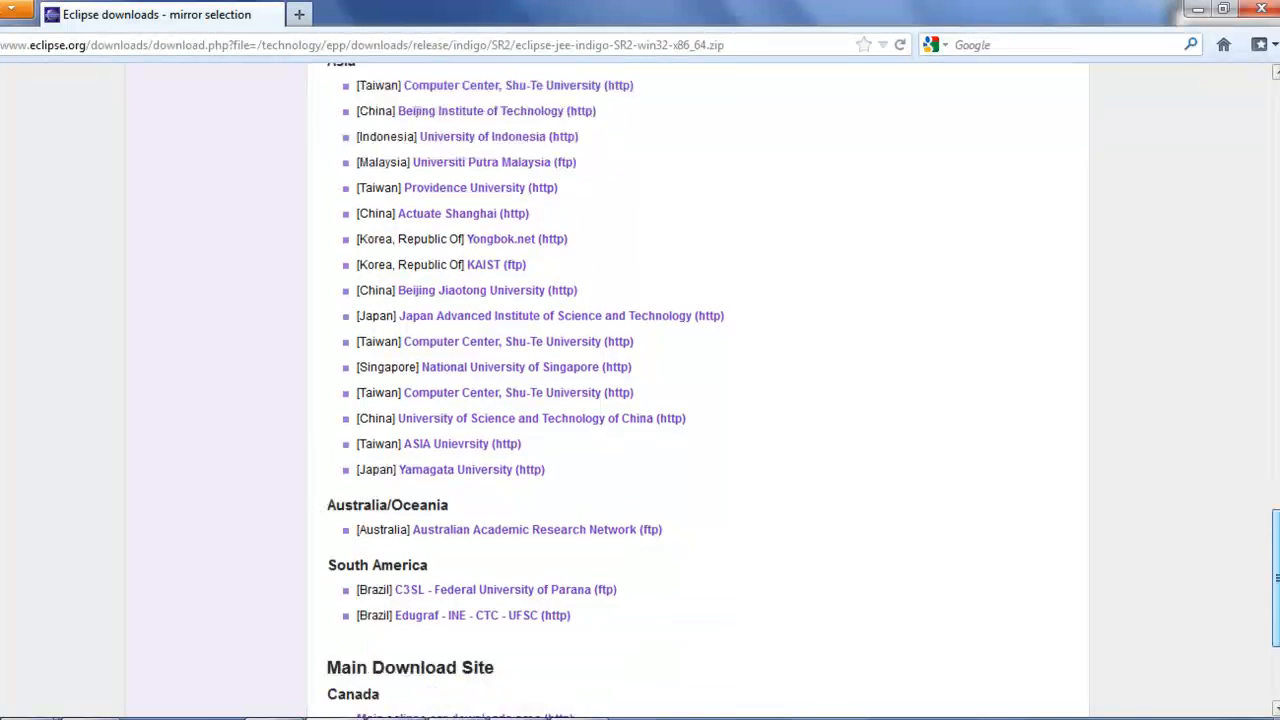
pyautogui.scroll(-3)
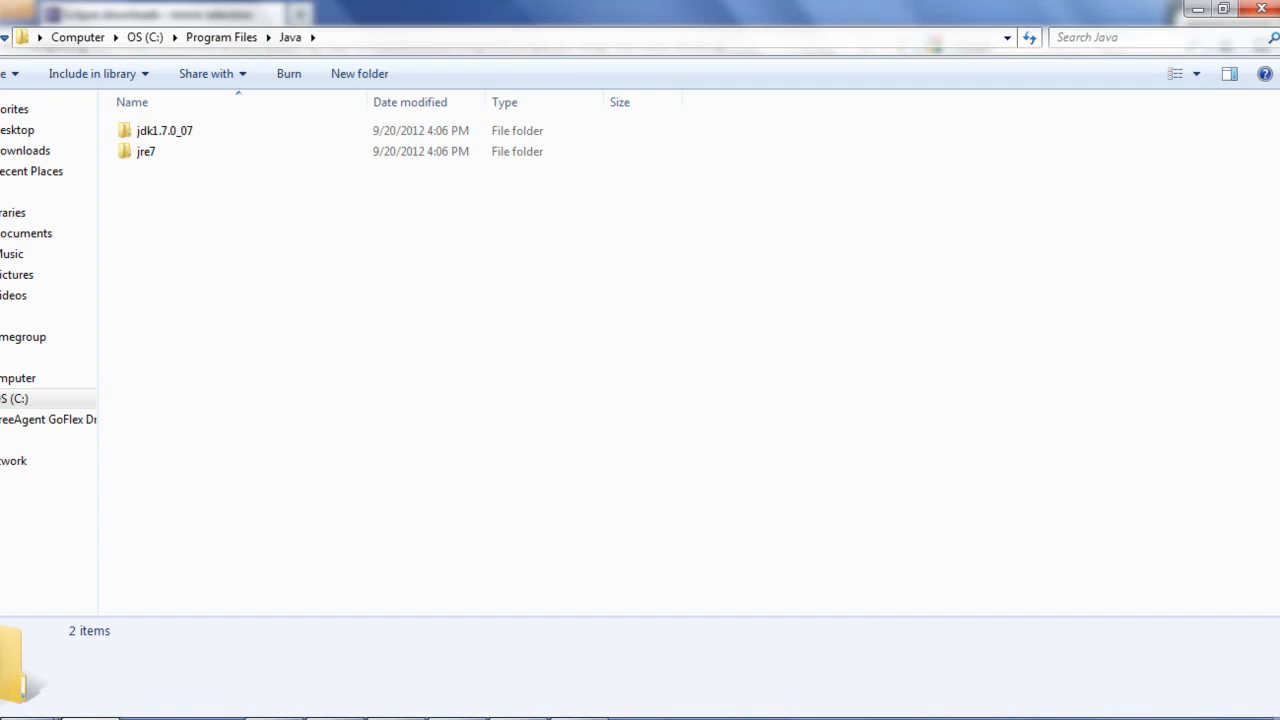
pyautogui.moveTo(58, 157)
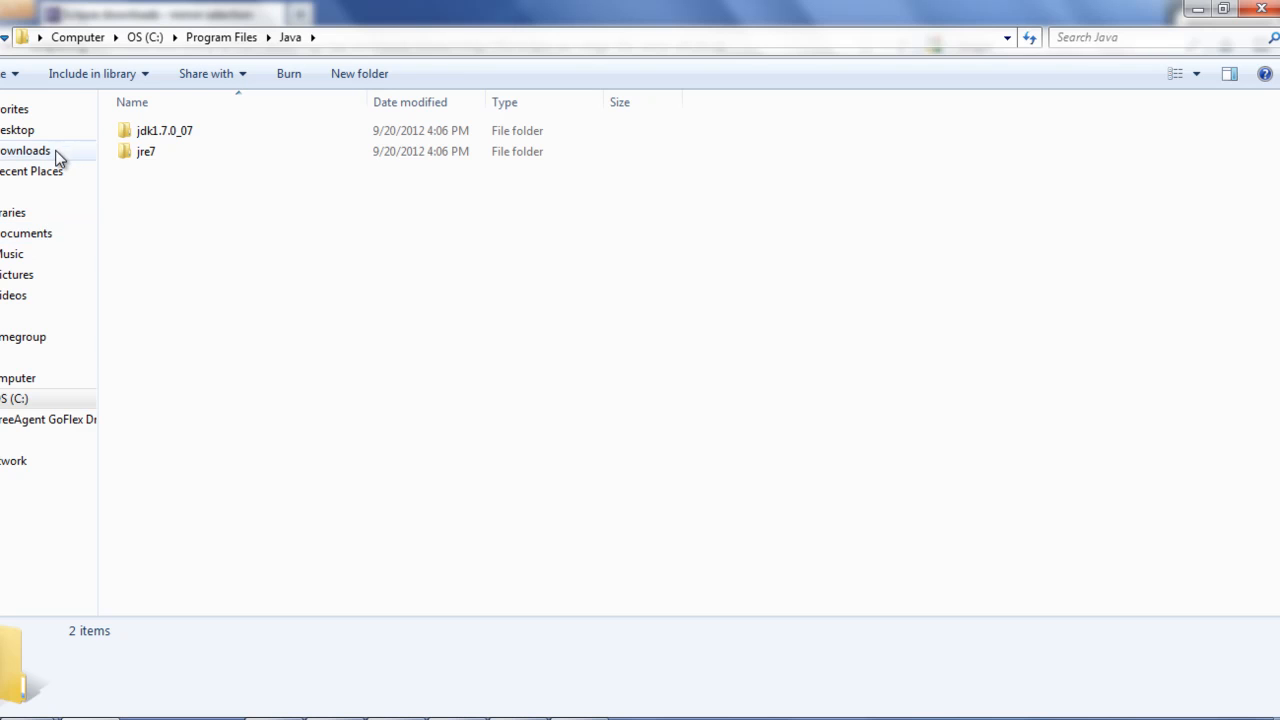
# Open Downloads > eclipse-jee-indigo-SR2-win32-x86_64 > eclipse and run the eclipse application.
pyautogui.click(24, 150)
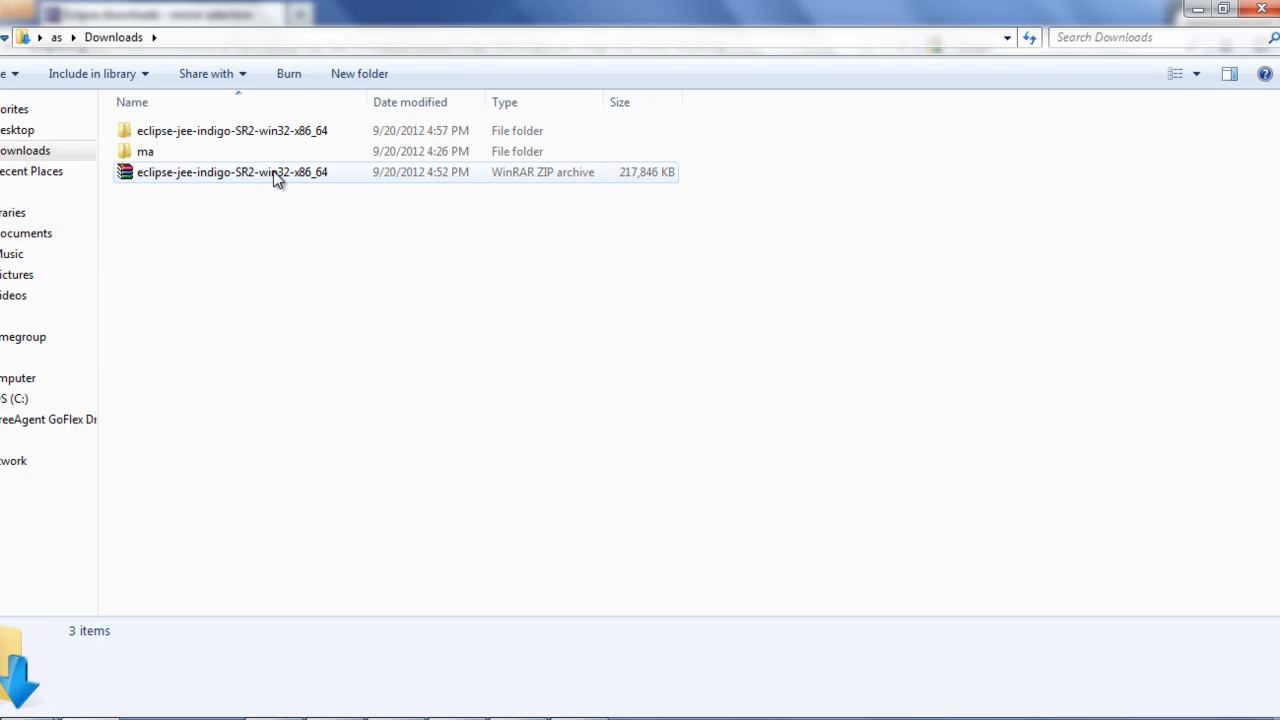
pyautogui.click(232, 172)
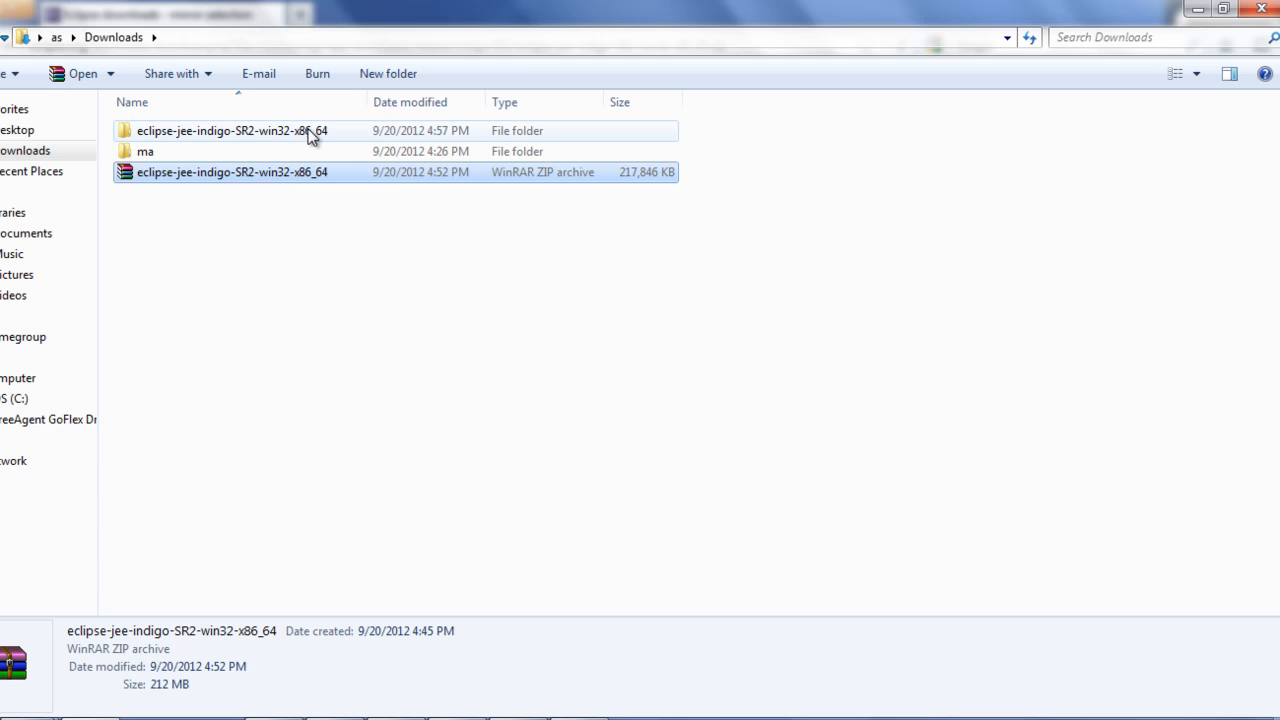
pyautogui.doubleClick(240, 130)
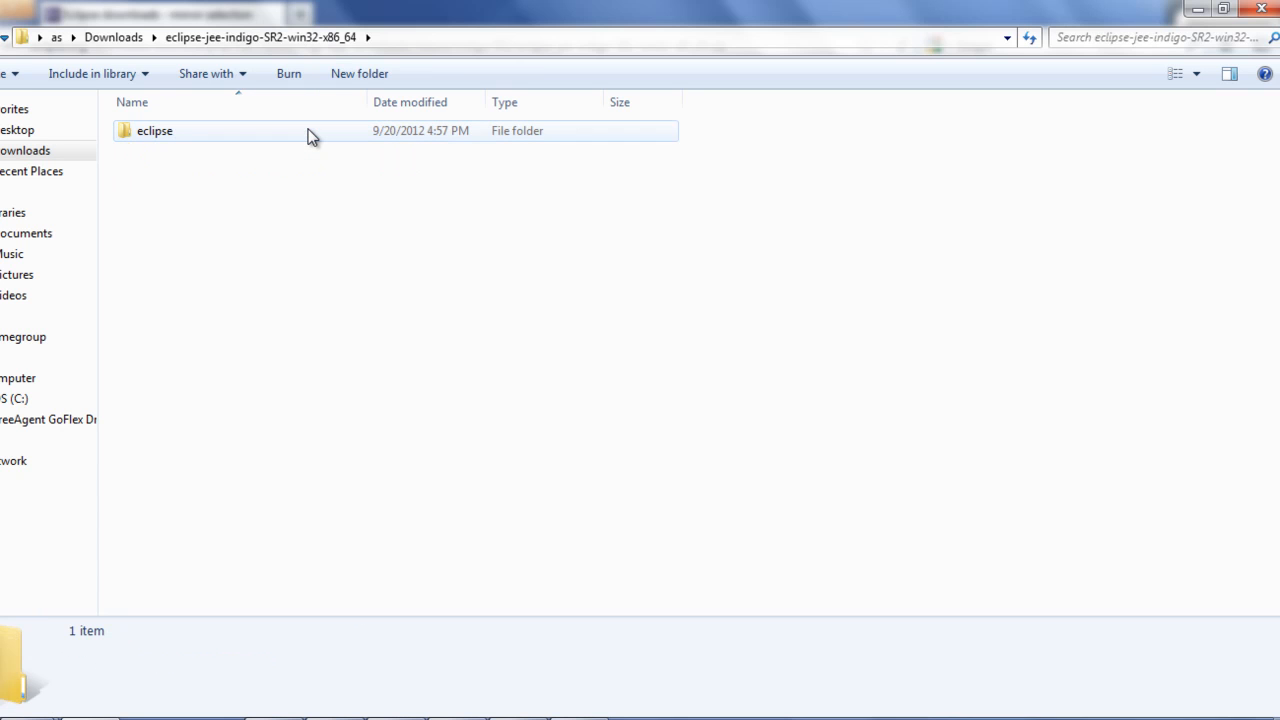
pyautogui.doubleClick(155, 130)
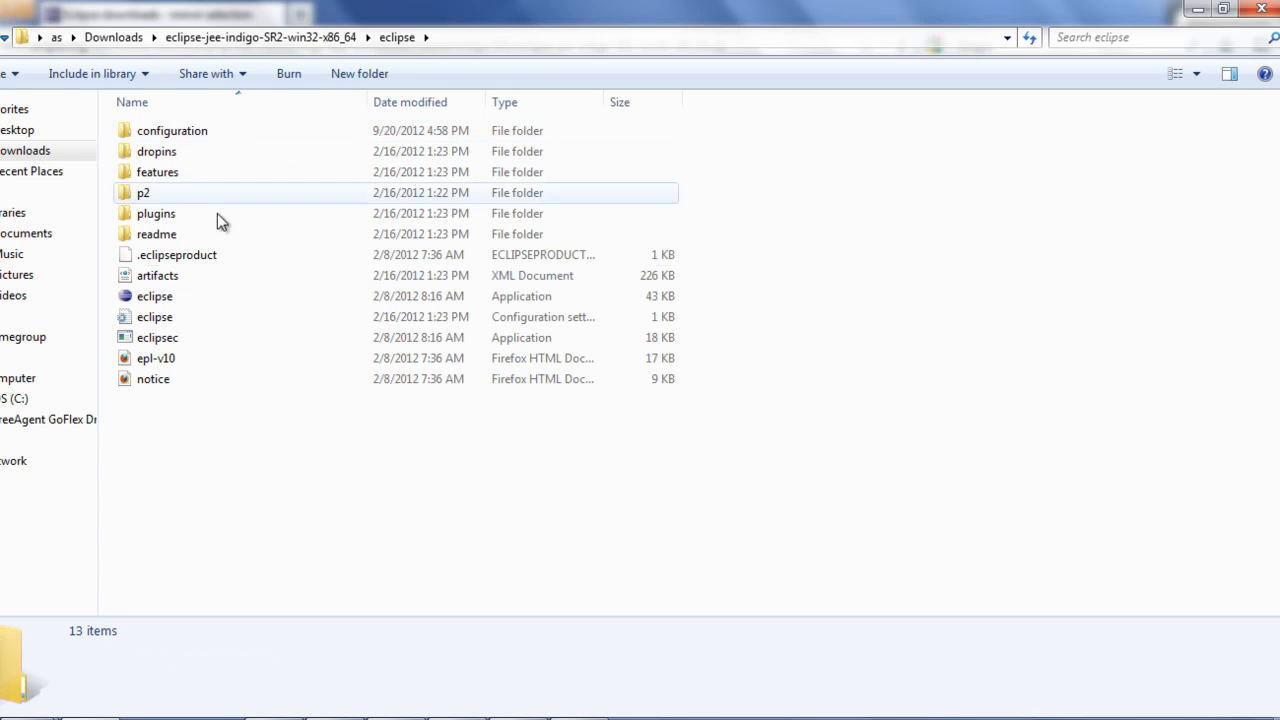
pyautogui.moveTo(255, 130); pyautogui.dragTo(255, 390)
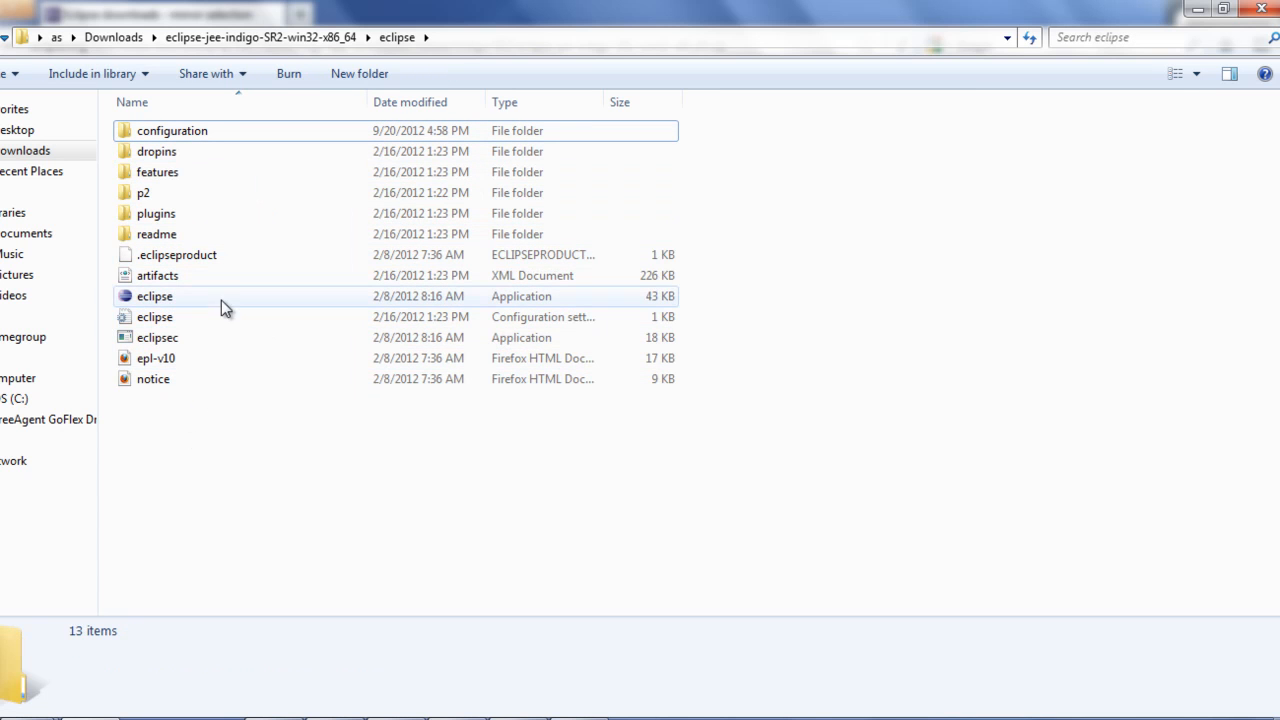
pyautogui.doubleClick(154, 296)
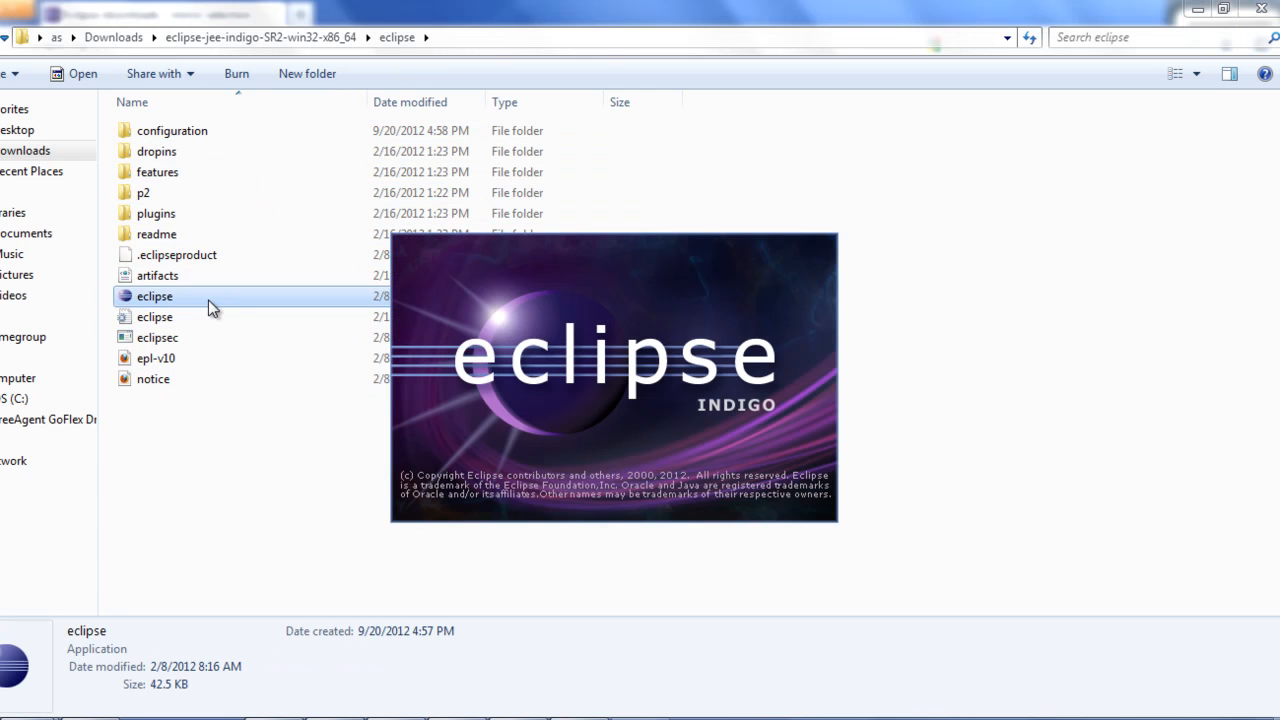
pyautogui.doubleClick(154, 296)
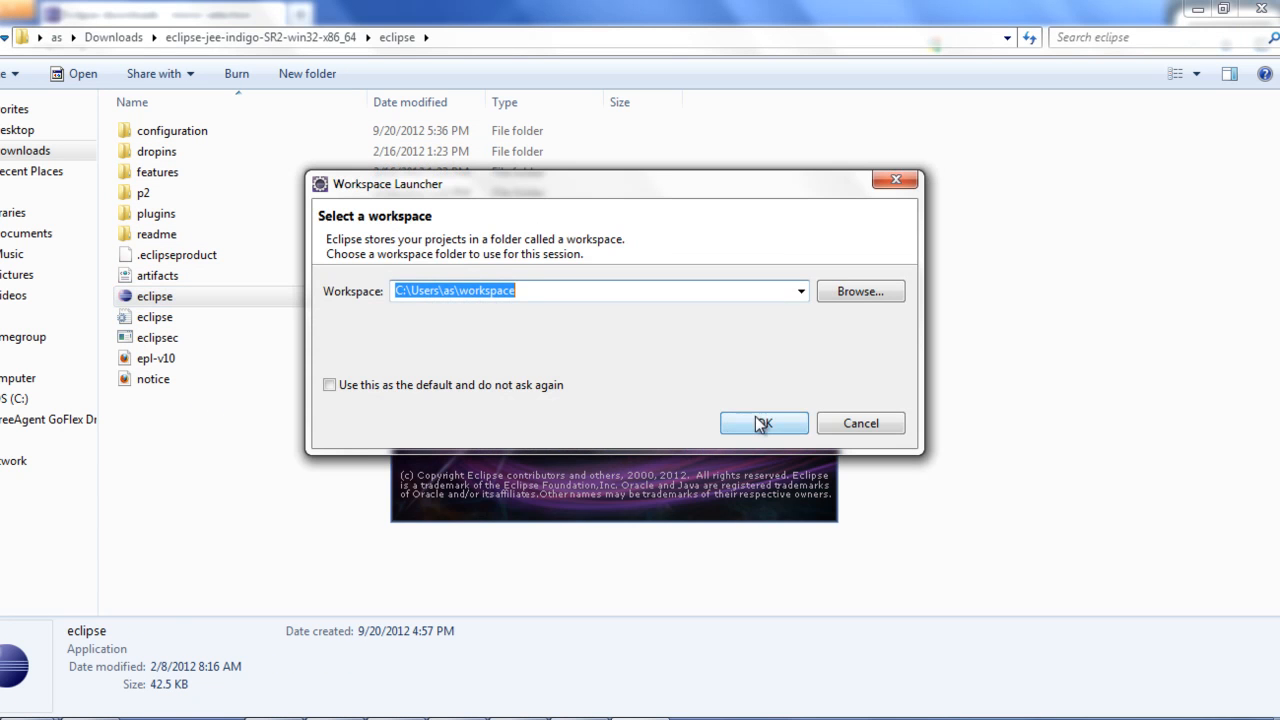
pyautogui.moveTo(624, 366)
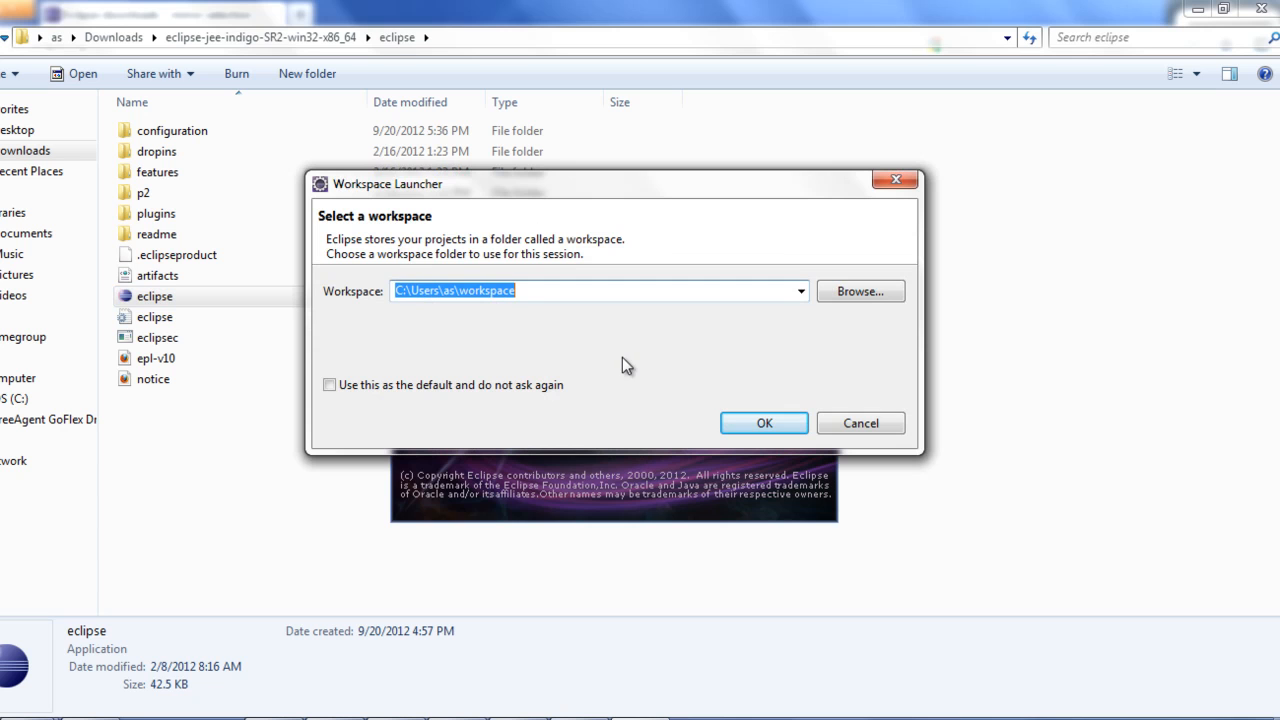
# Keep C:\Users\as\workspace as the workspace after cancelling Browse, and start Eclipse.
pyautogui.click(540, 290)
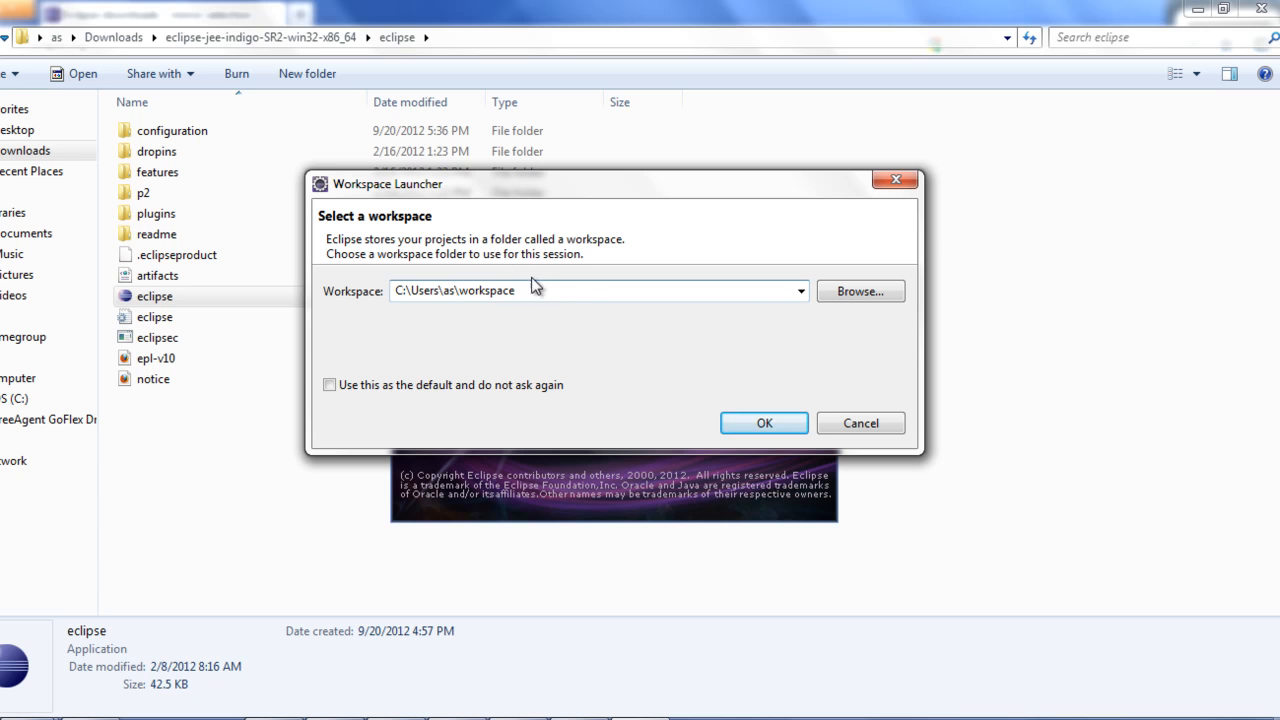
pyautogui.moveTo(846, 299)
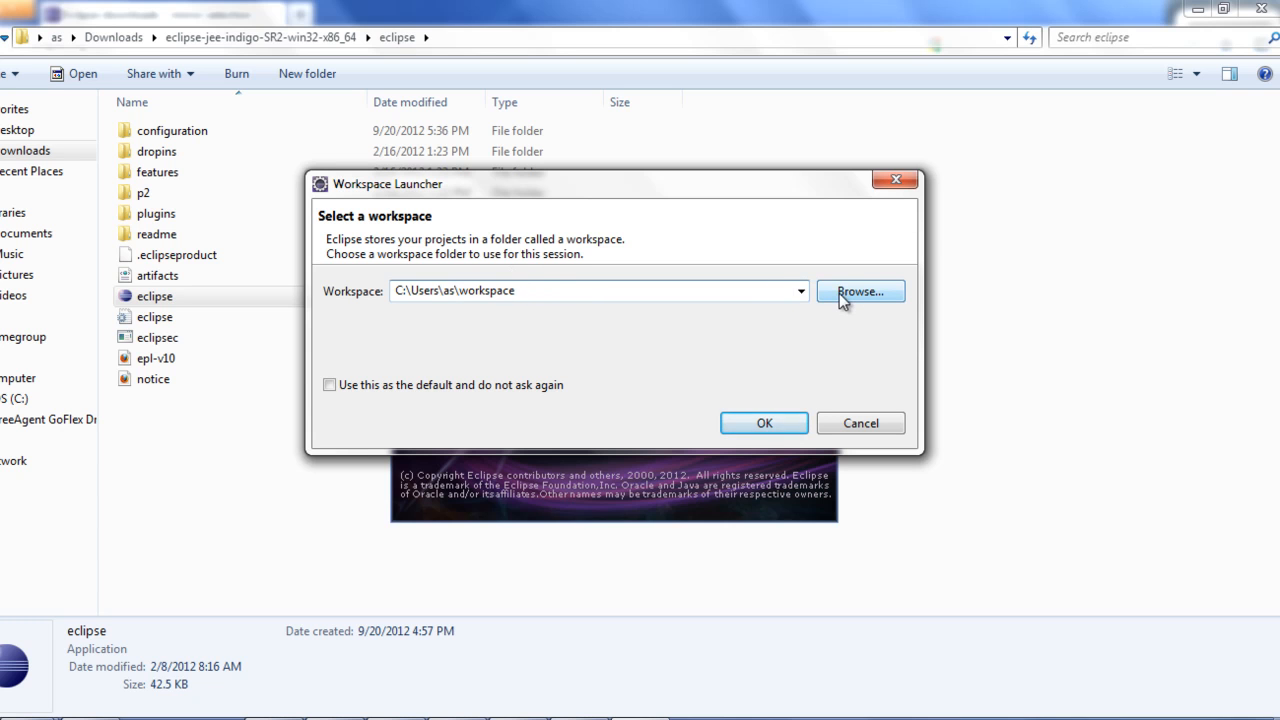
pyautogui.click(860, 291)
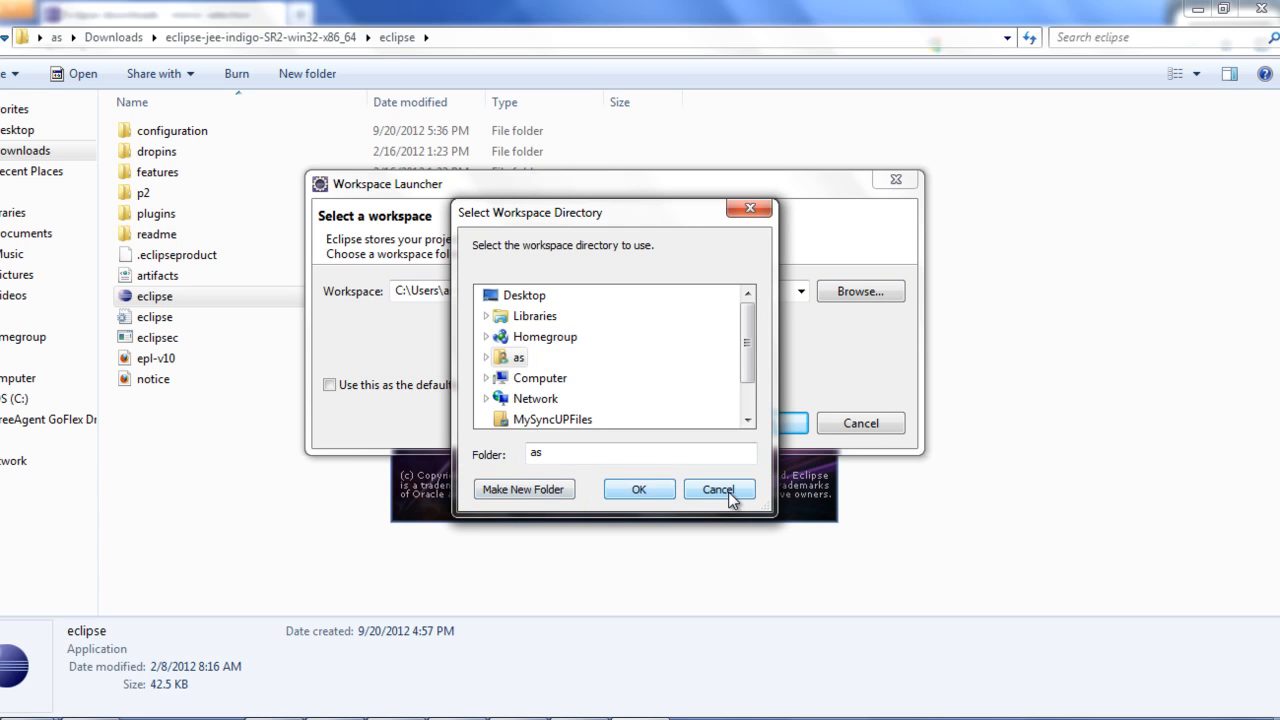
pyautogui.click(719, 489)
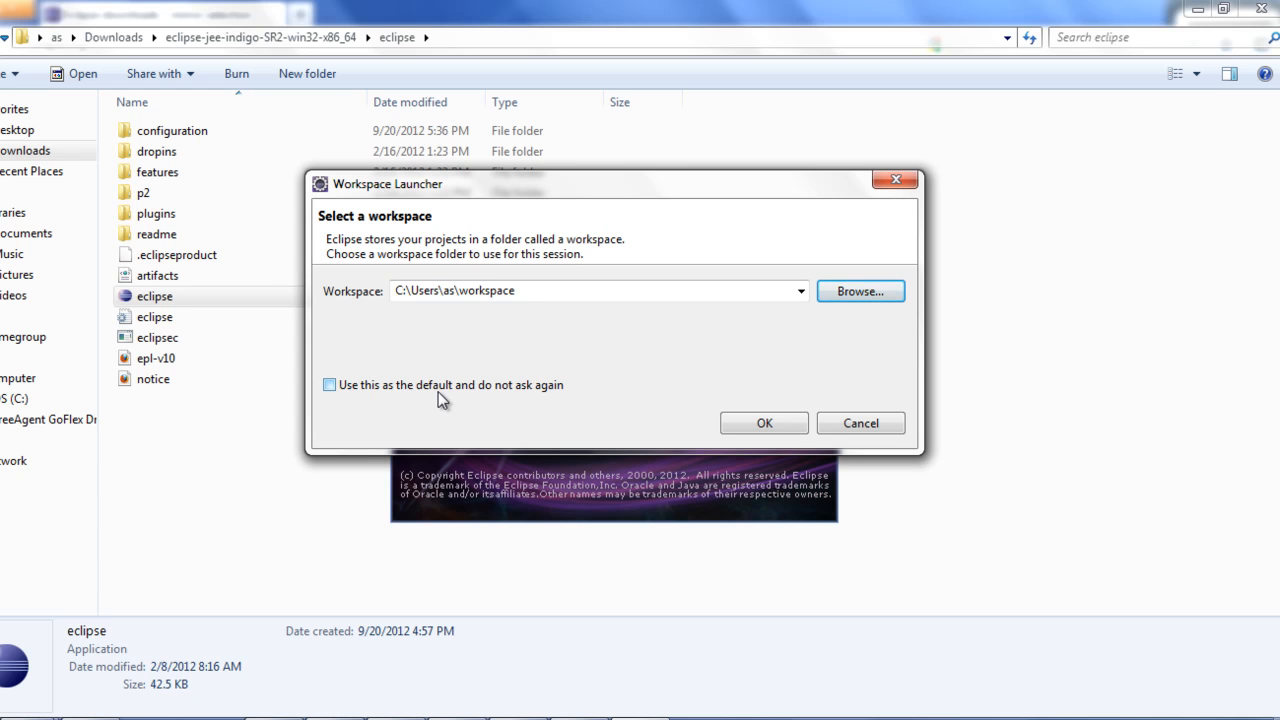
pyautogui.moveTo(422, 385)
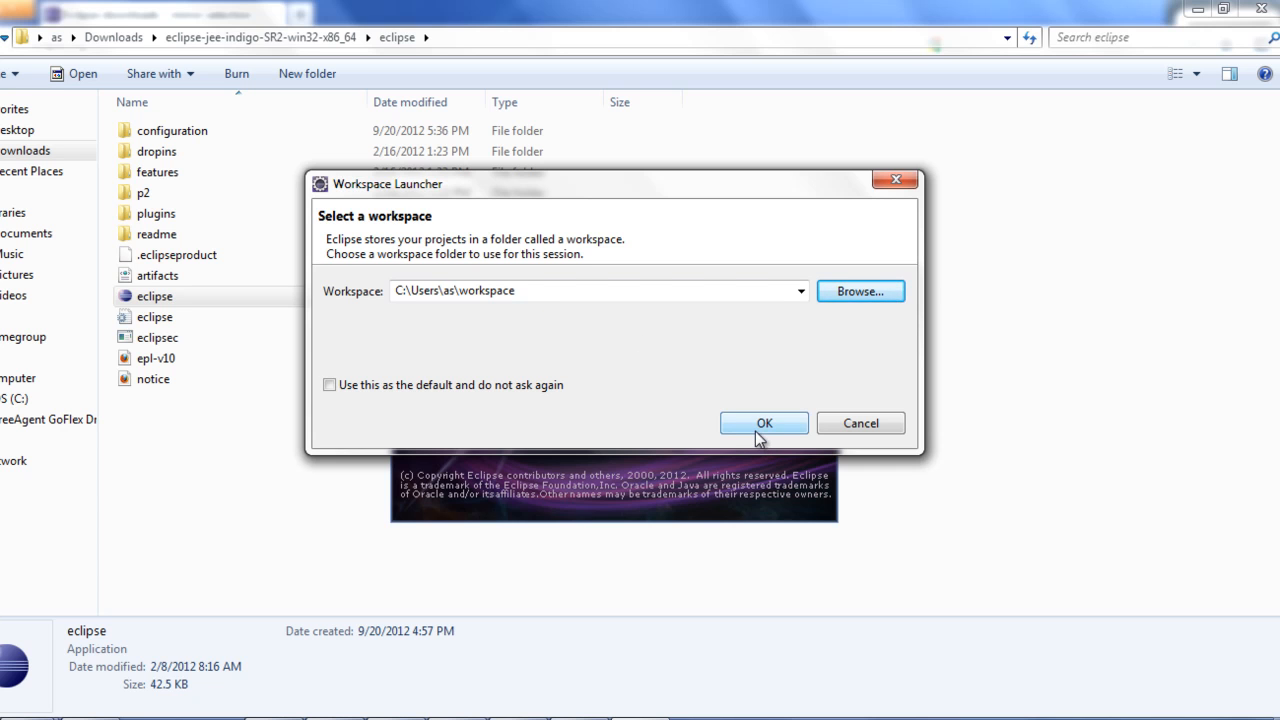
pyautogui.click(764, 423)
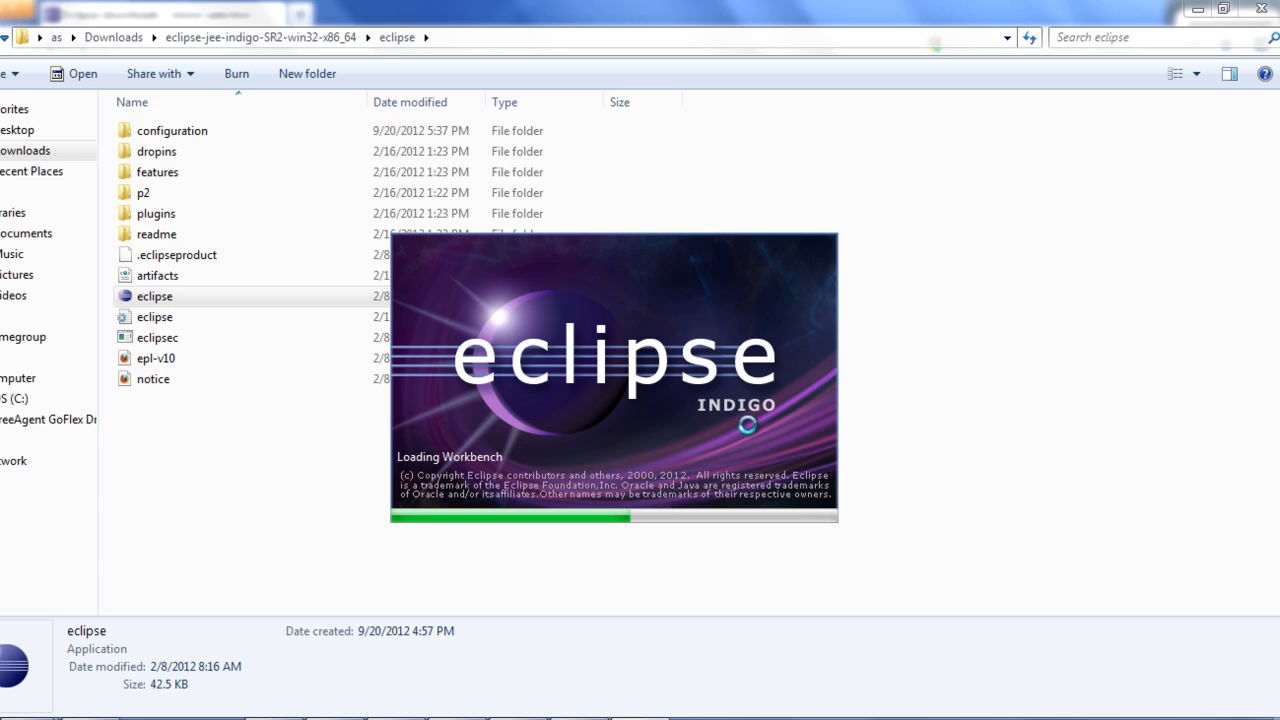
pyautogui.moveTo(752, 433)
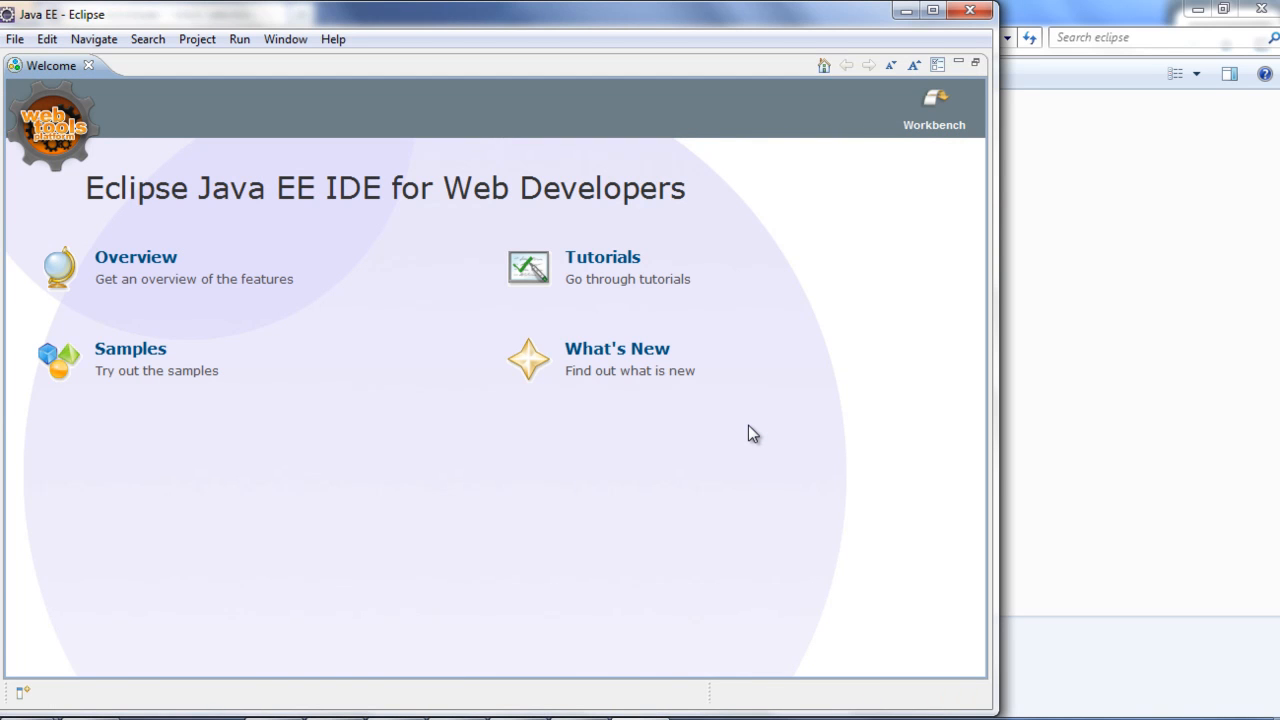
pyautogui.moveTo(210, 324)
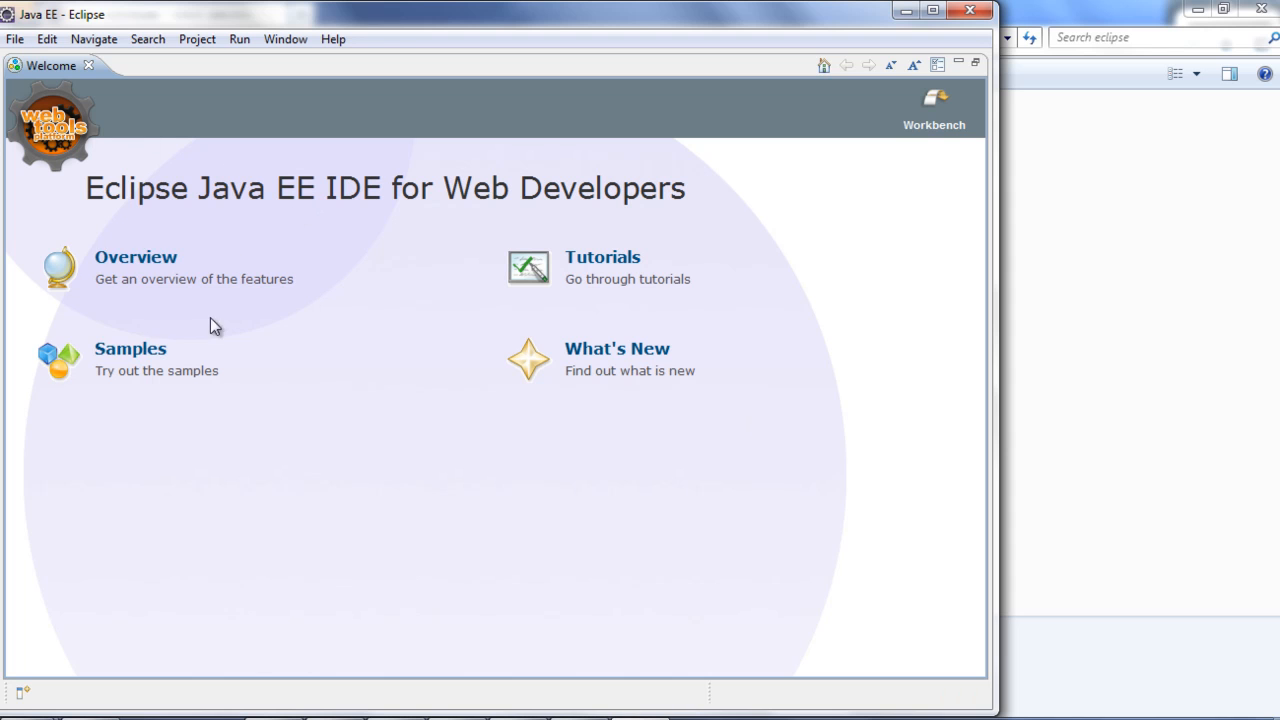
pyautogui.moveTo(155, 372)
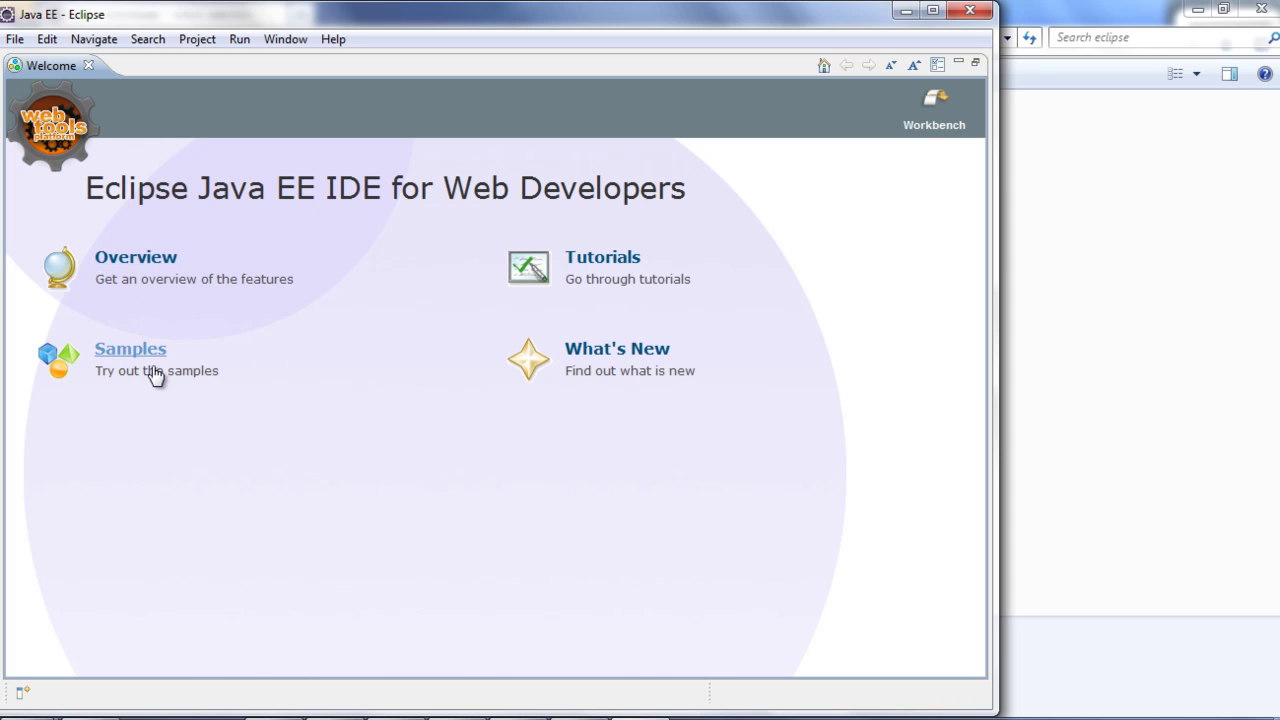
pyautogui.moveTo(707, 348)
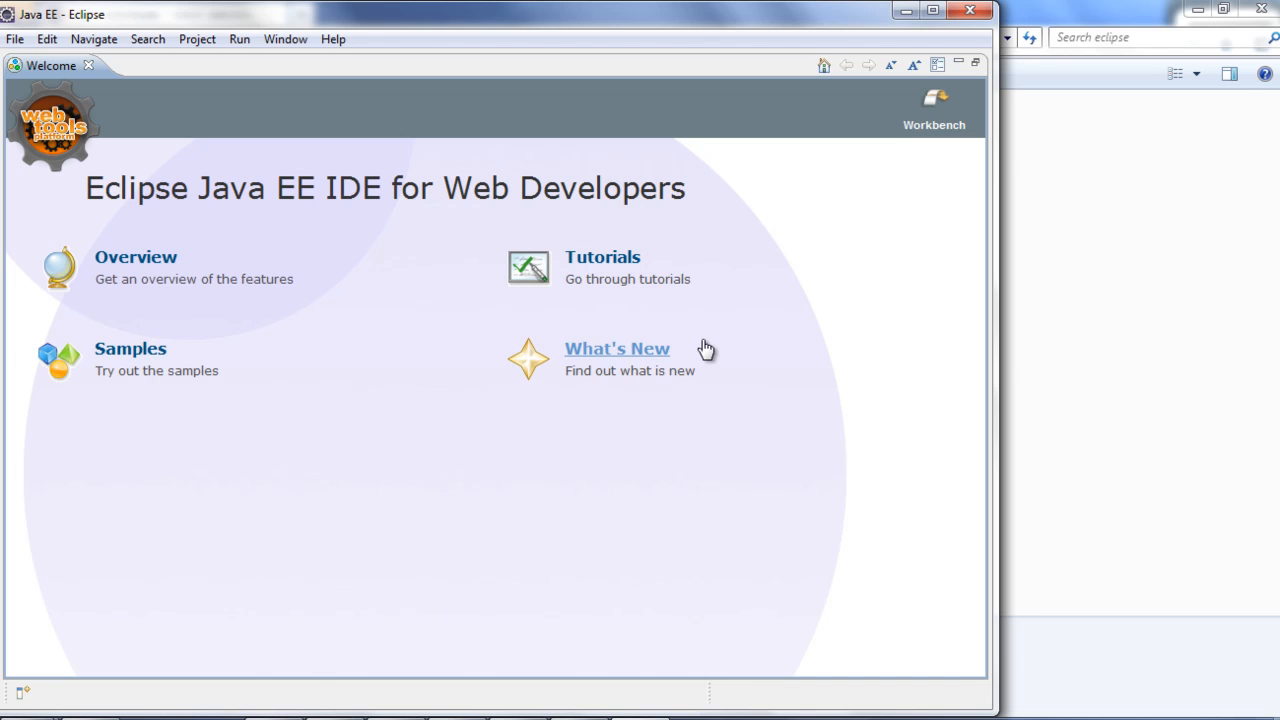
pyautogui.moveTo(928, 103)
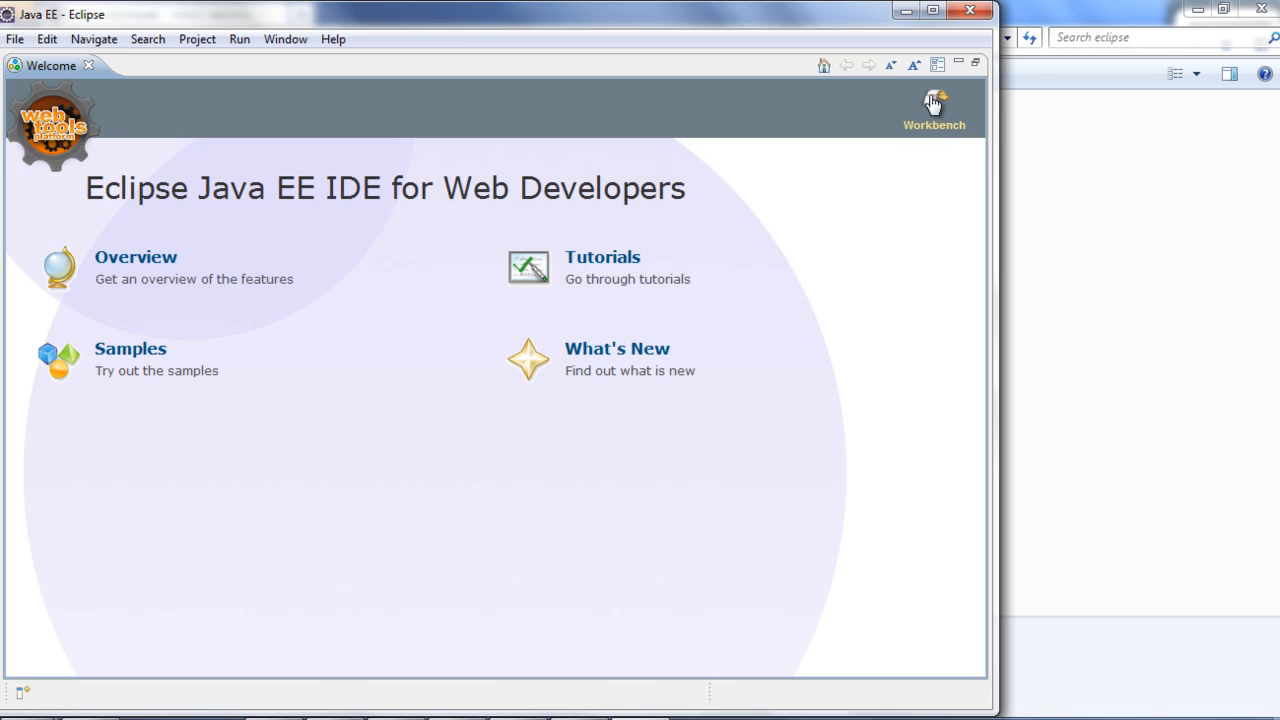
# Go to the Workbench, view the Open Perspective list, and cancel it.
pyautogui.click(933, 100)
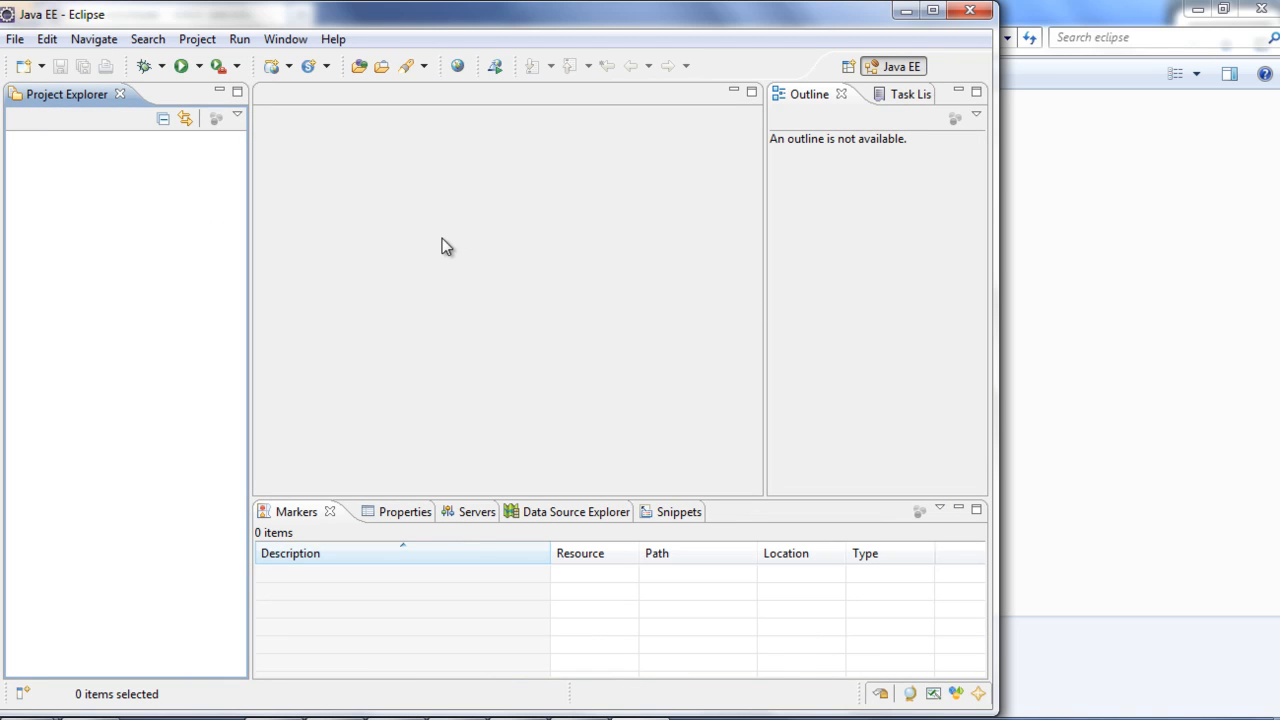
pyautogui.moveTo(99, 181)
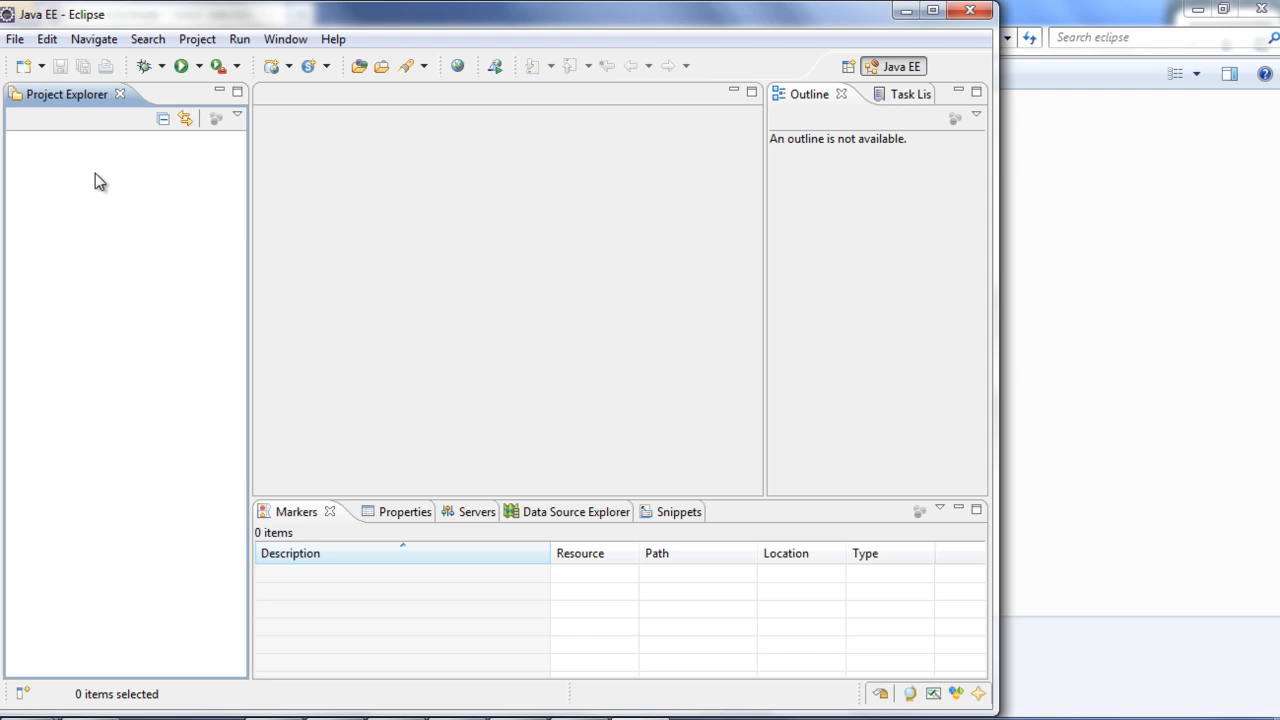
pyautogui.moveTo(847, 66)
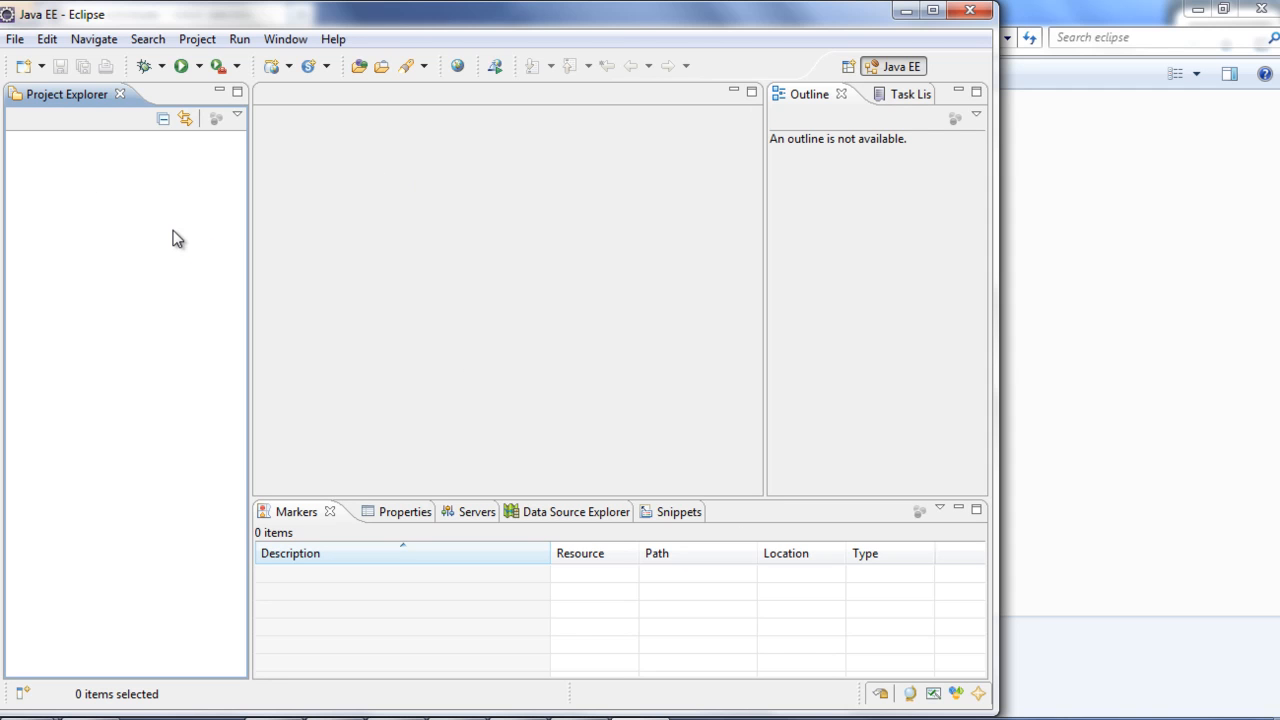
pyautogui.moveTo(675, 140)
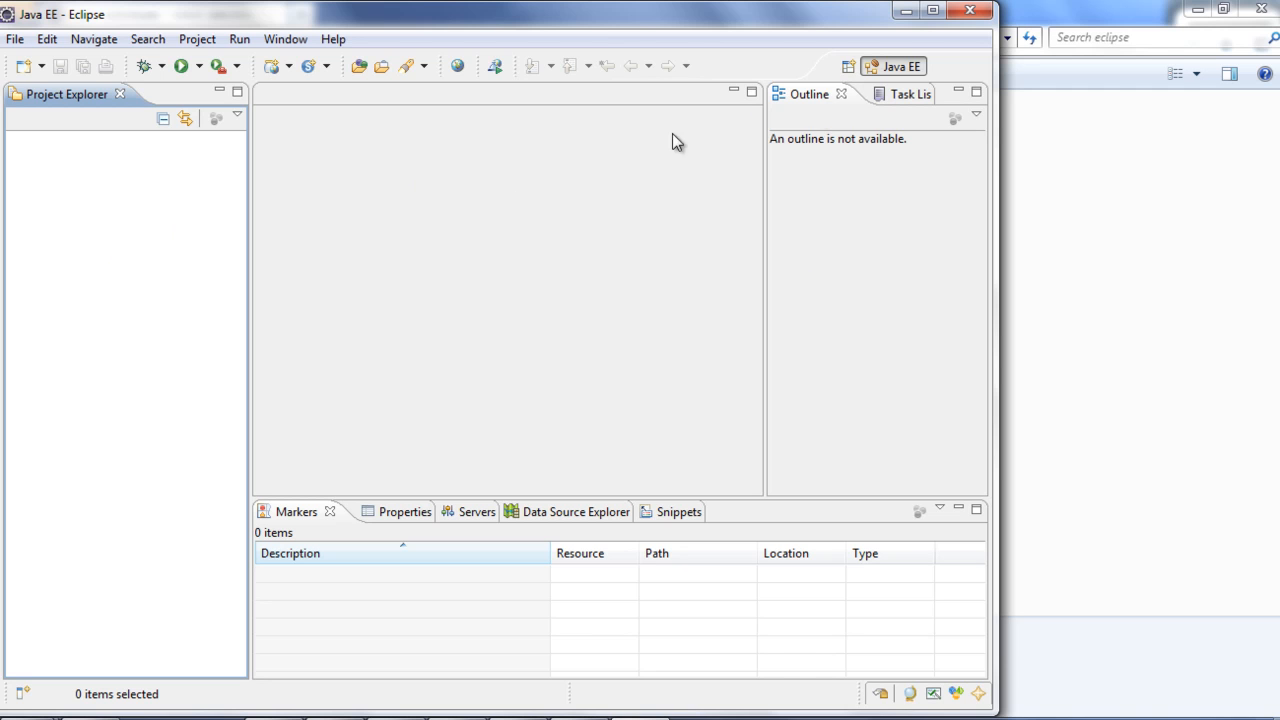
pyautogui.moveTo(903, 65)
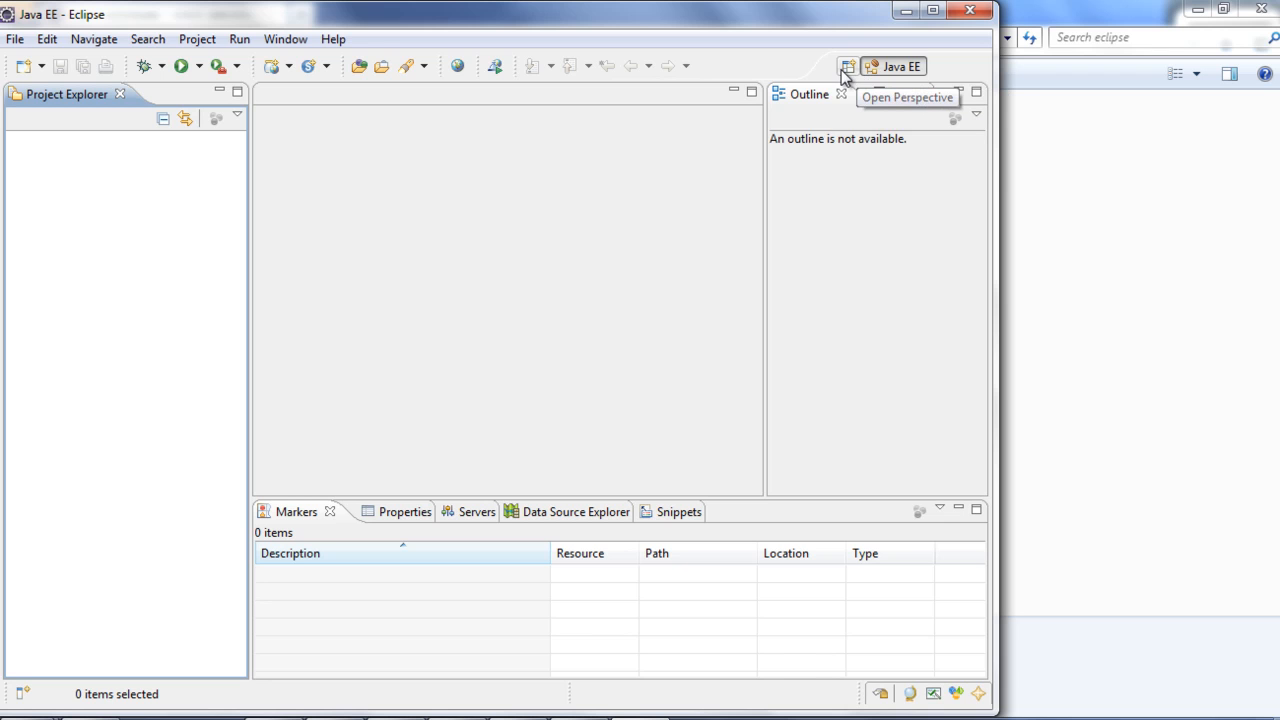
pyautogui.click(846, 66)
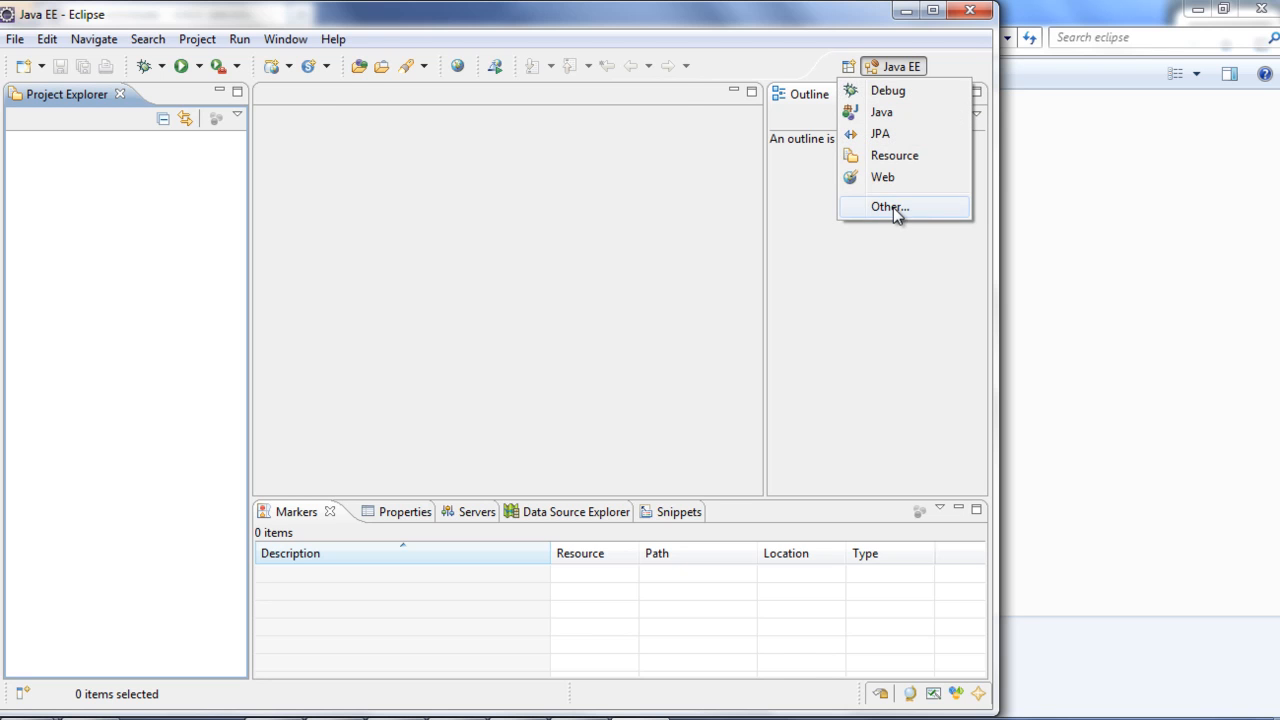
pyautogui.click(886, 206)
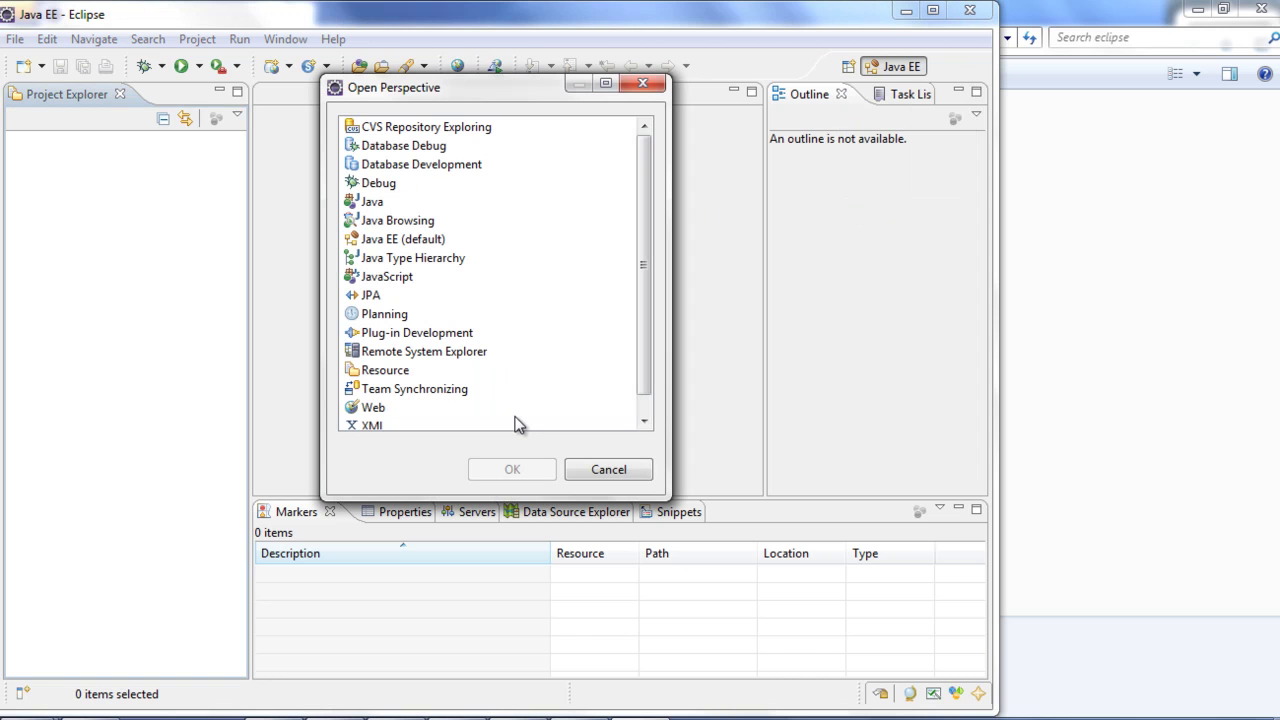
pyautogui.moveTo(608, 469)
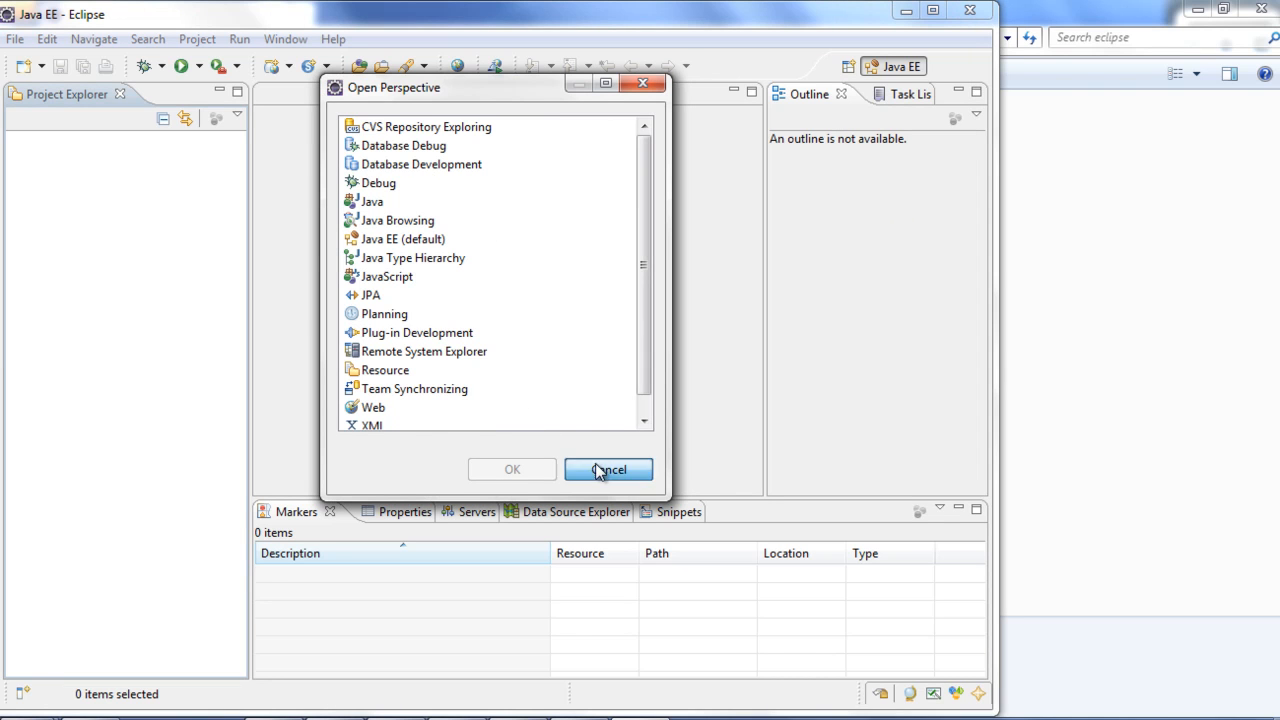
pyautogui.click(608, 469)
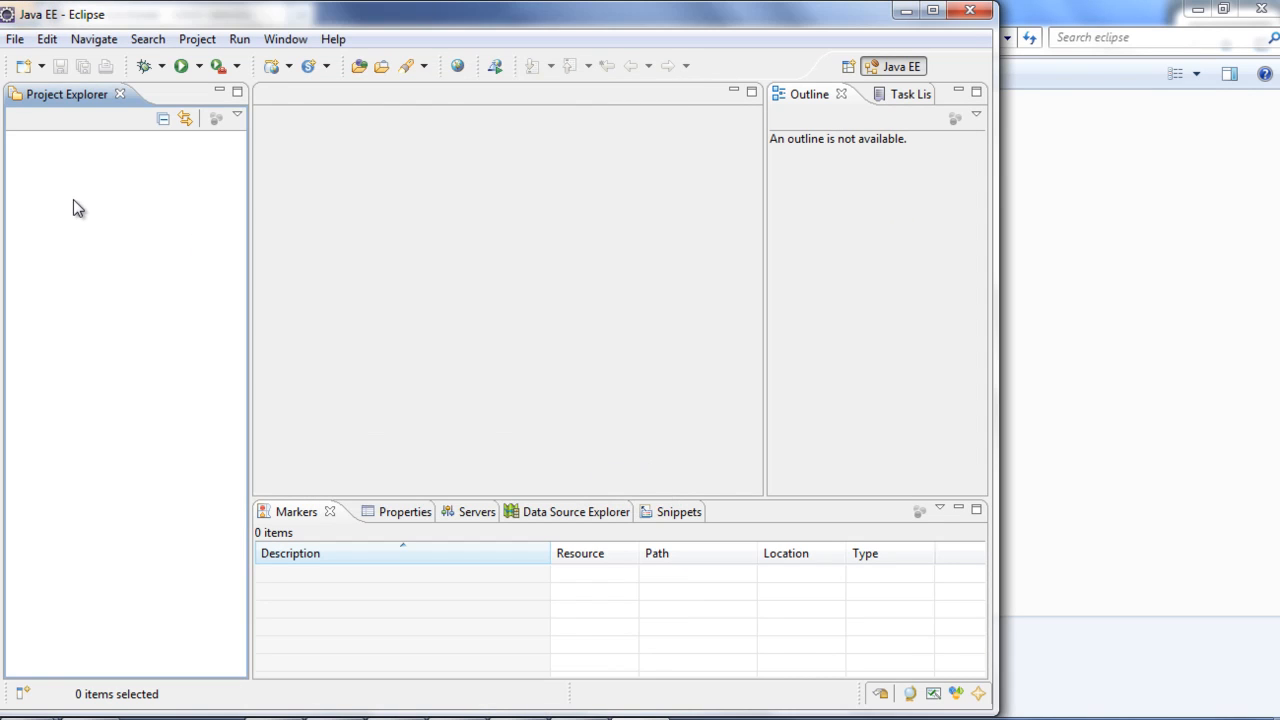
# Start a new Java Project from Project Explorer and reach the FirstIndigo details page.
pyautogui.rightClick(78, 208)
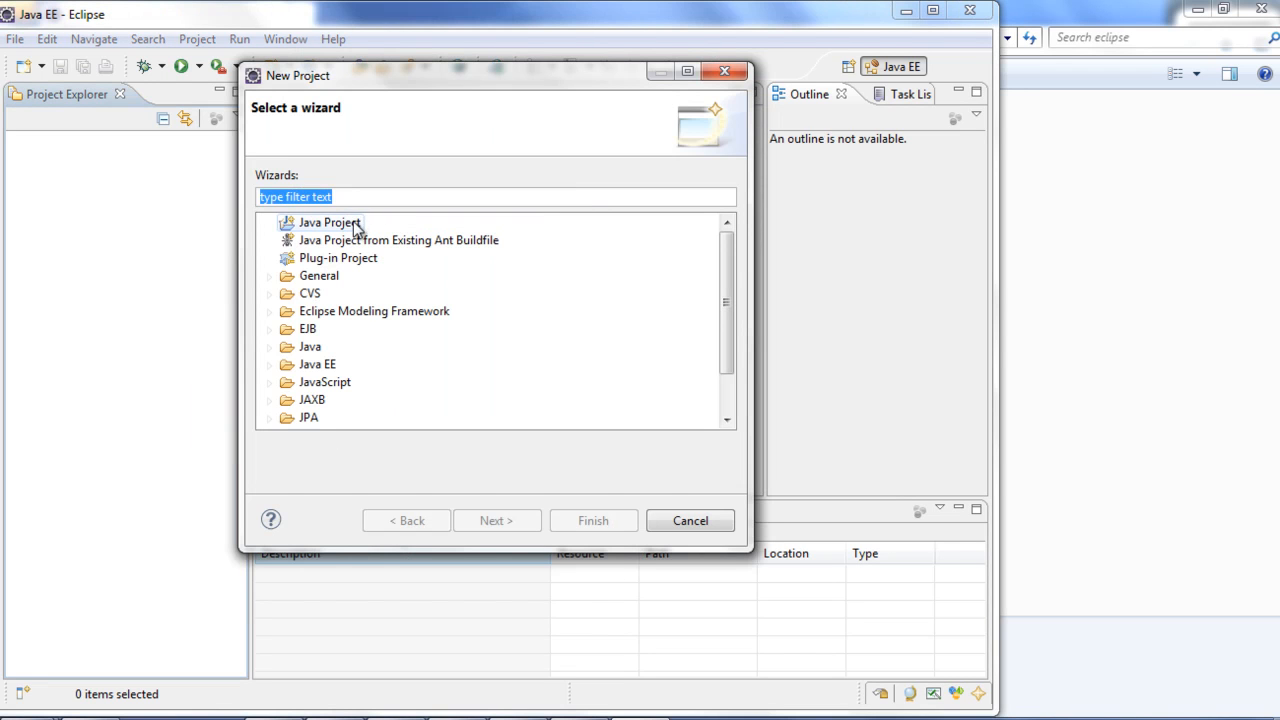
pyautogui.click(330, 222)
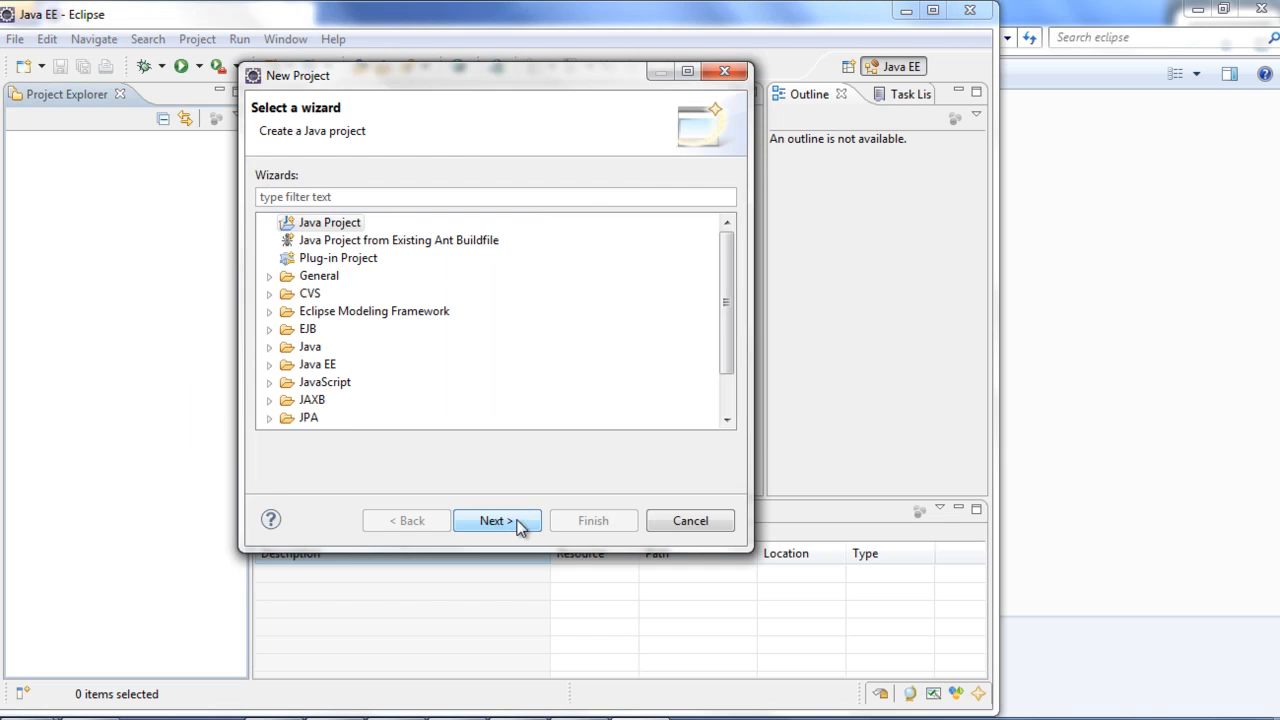
pyautogui.click(496, 520)
pyautogui.write('FirstIndigo')
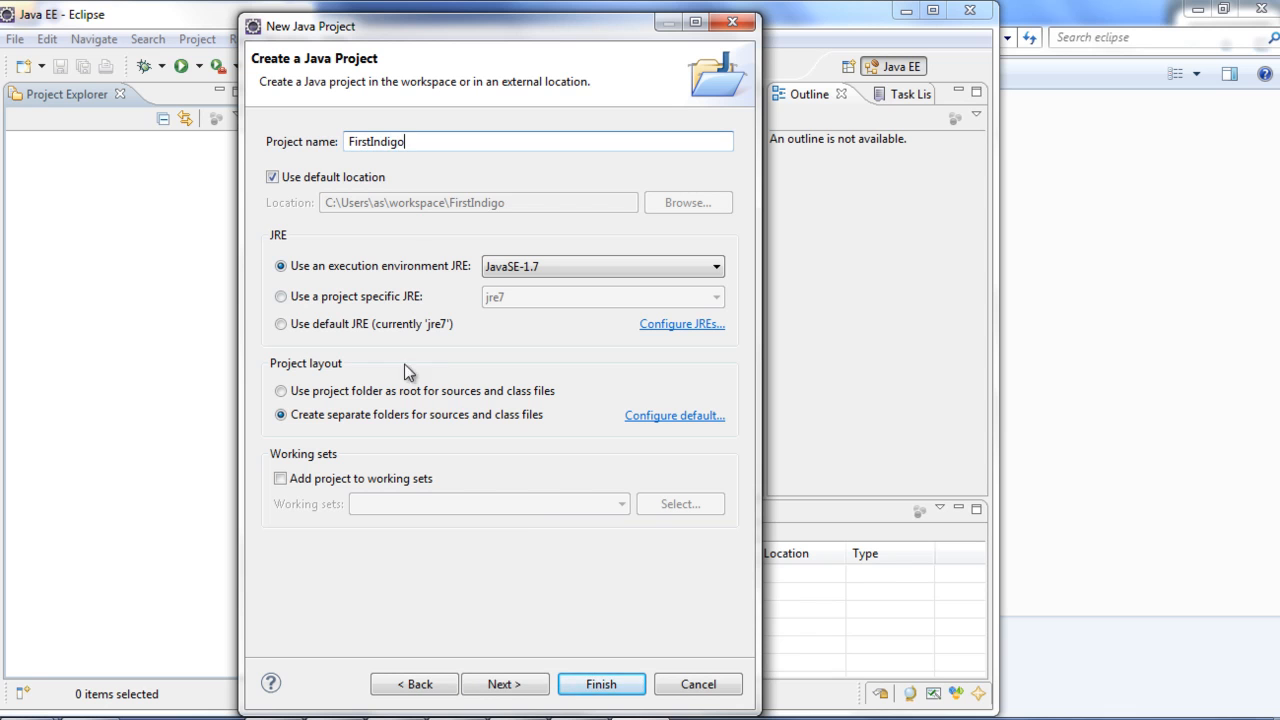
pyautogui.moveTo(480, 475)
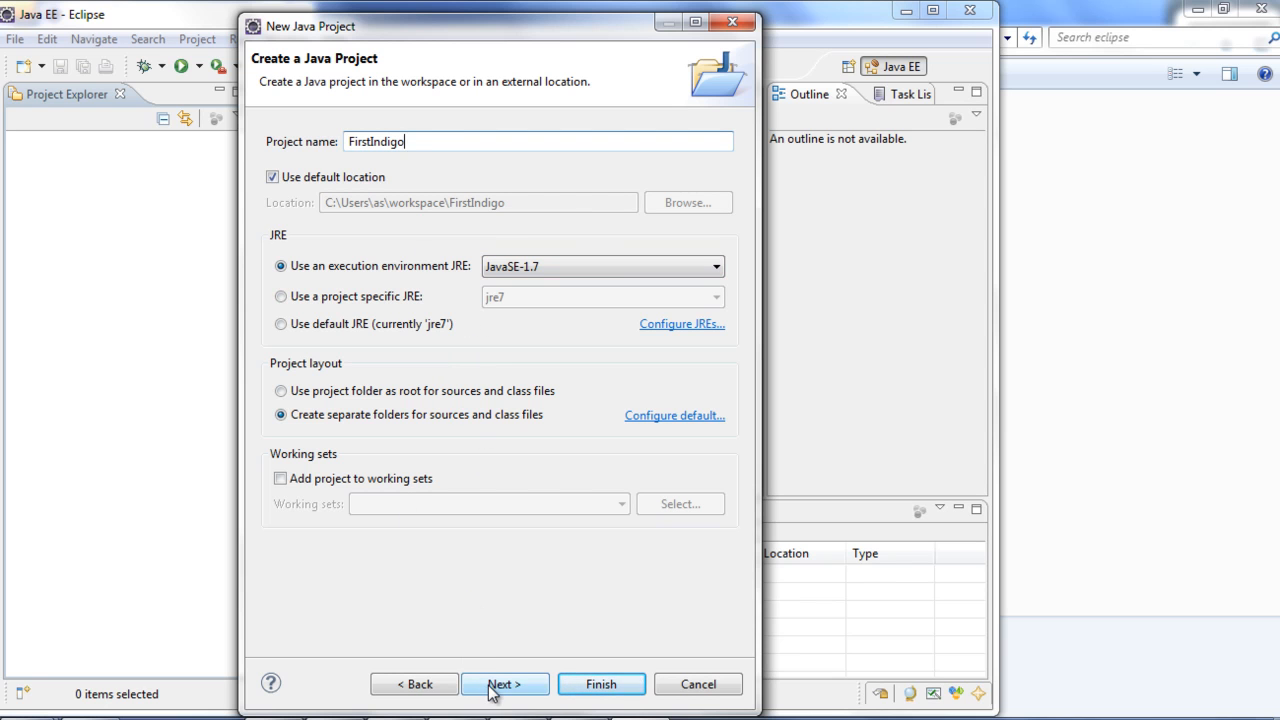
# Review FirstIndigo's Source, Projects and Order and Export build settings, then finish the wizard.
pyautogui.click(506, 684)
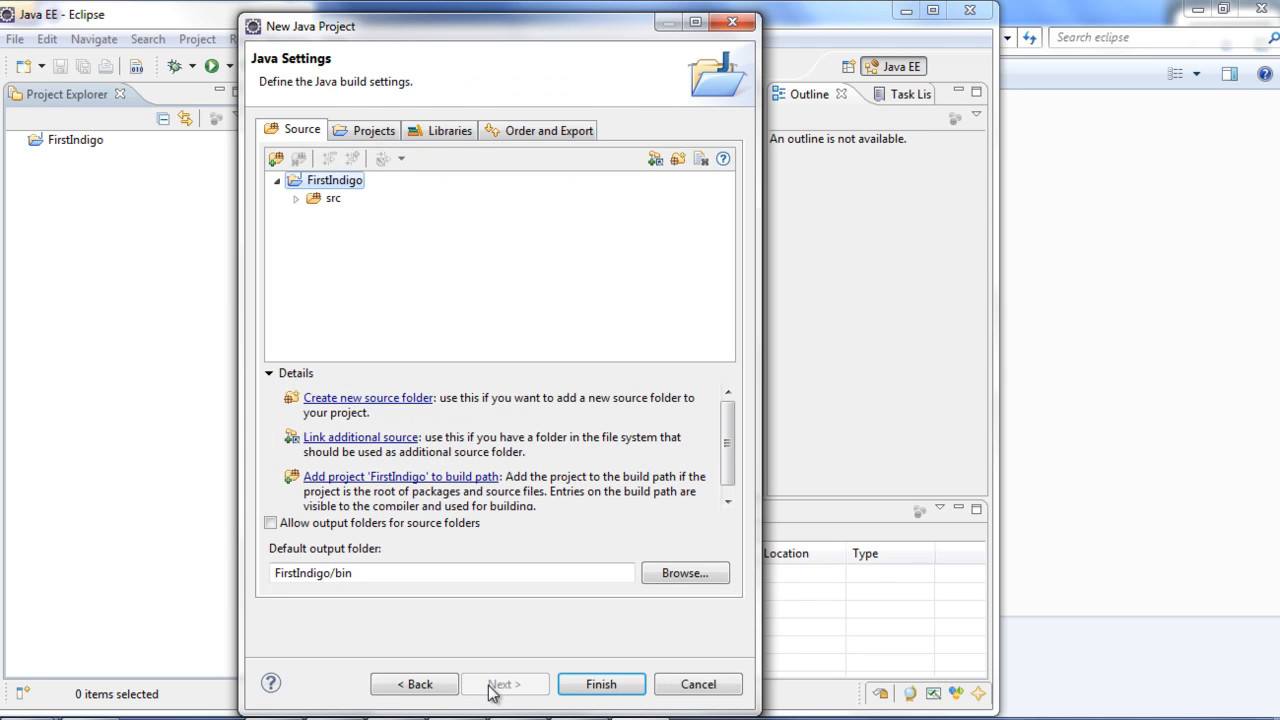
pyautogui.click(373, 130)
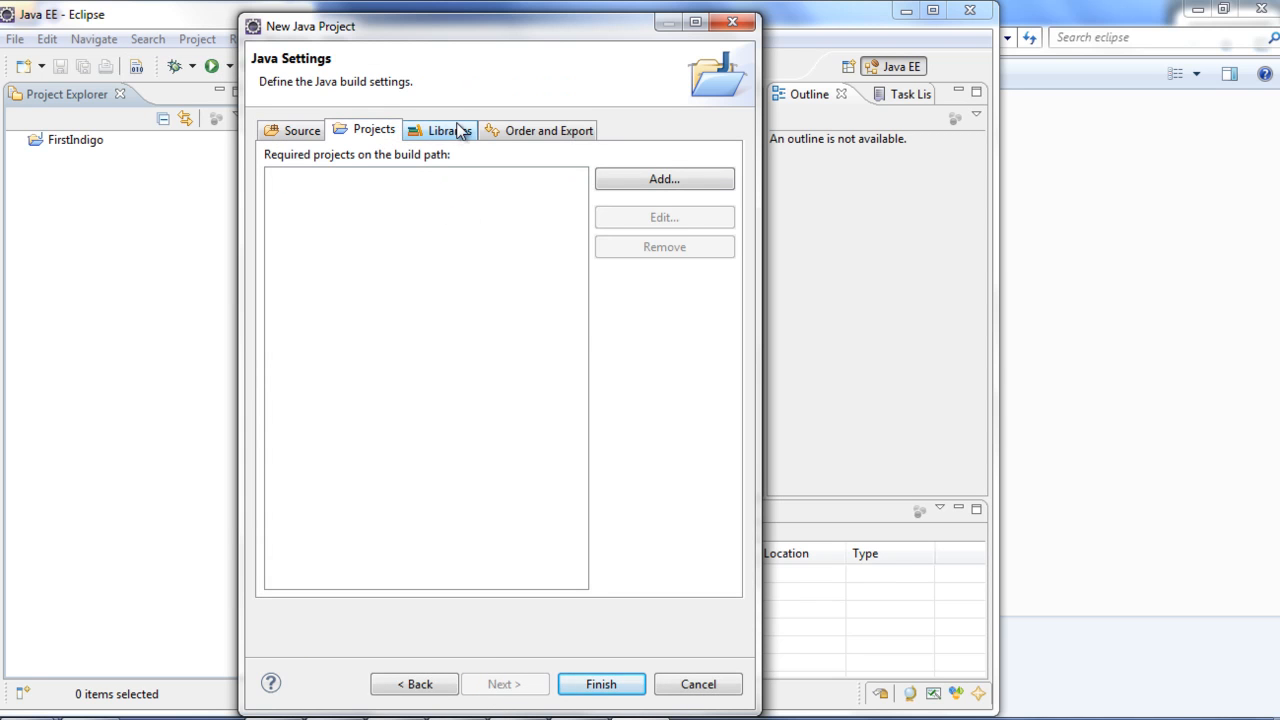
pyautogui.click(548, 130)
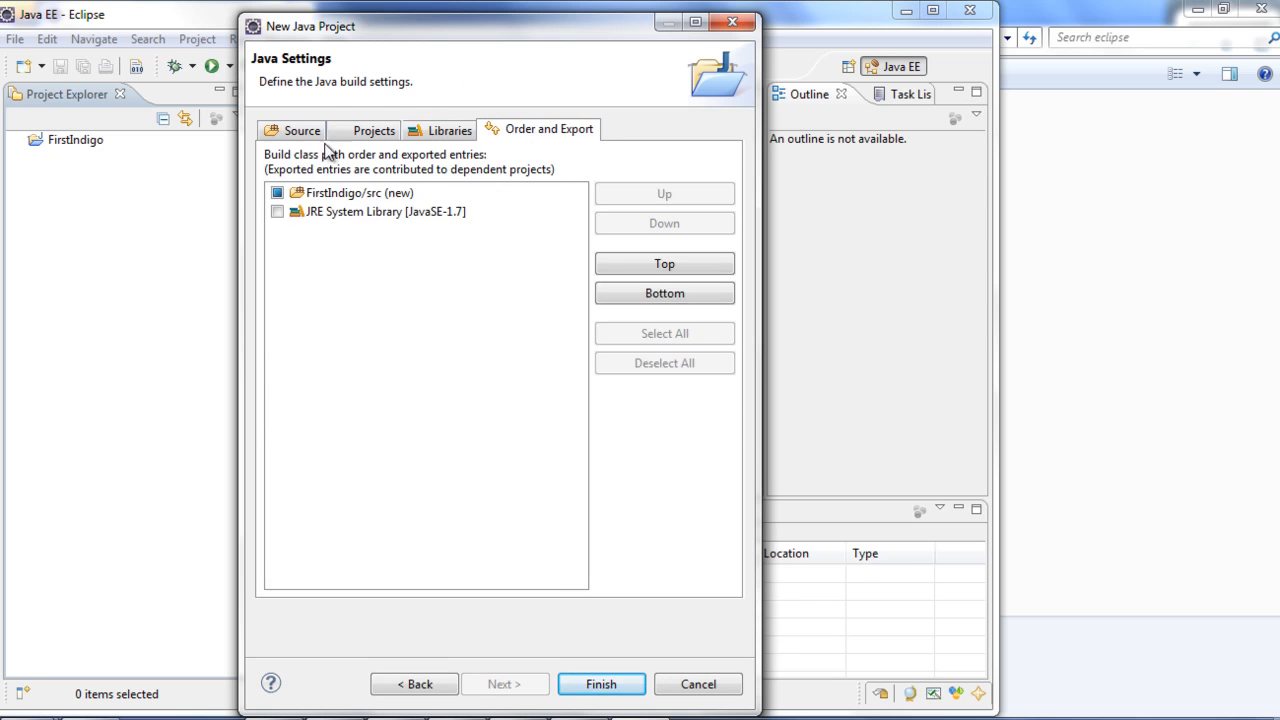
pyautogui.click(302, 130)
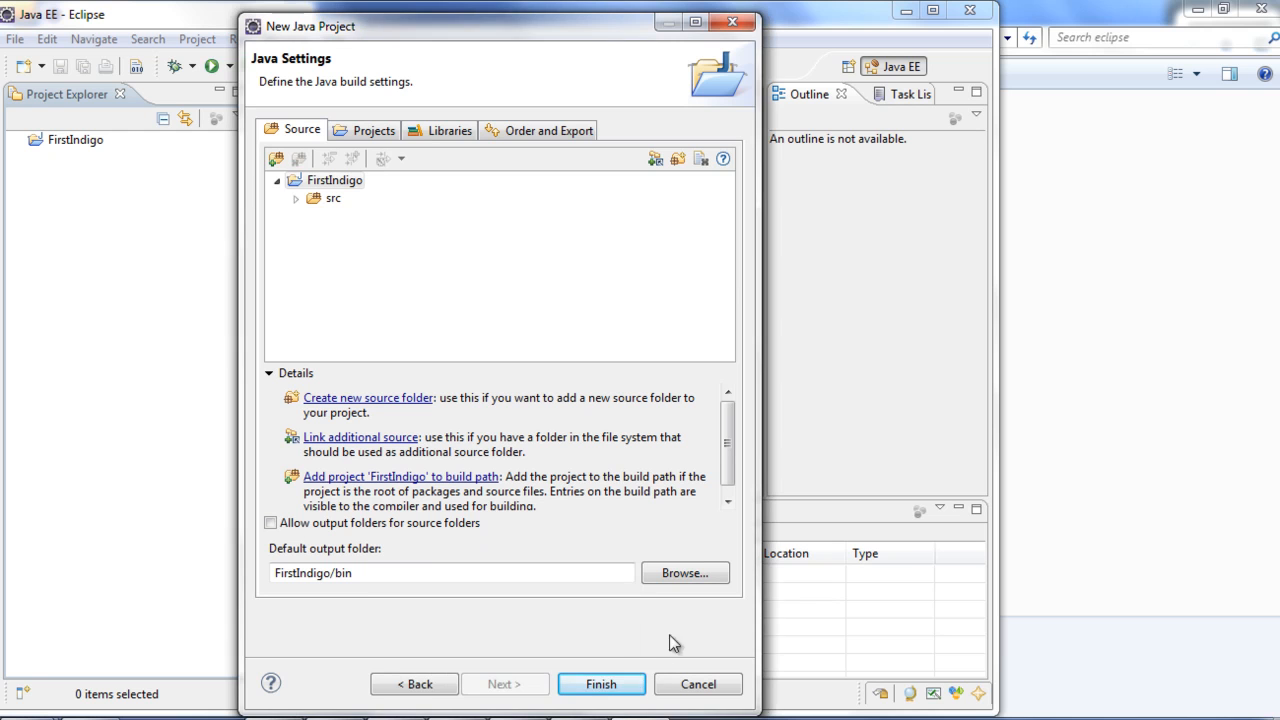
pyautogui.click(605, 684)
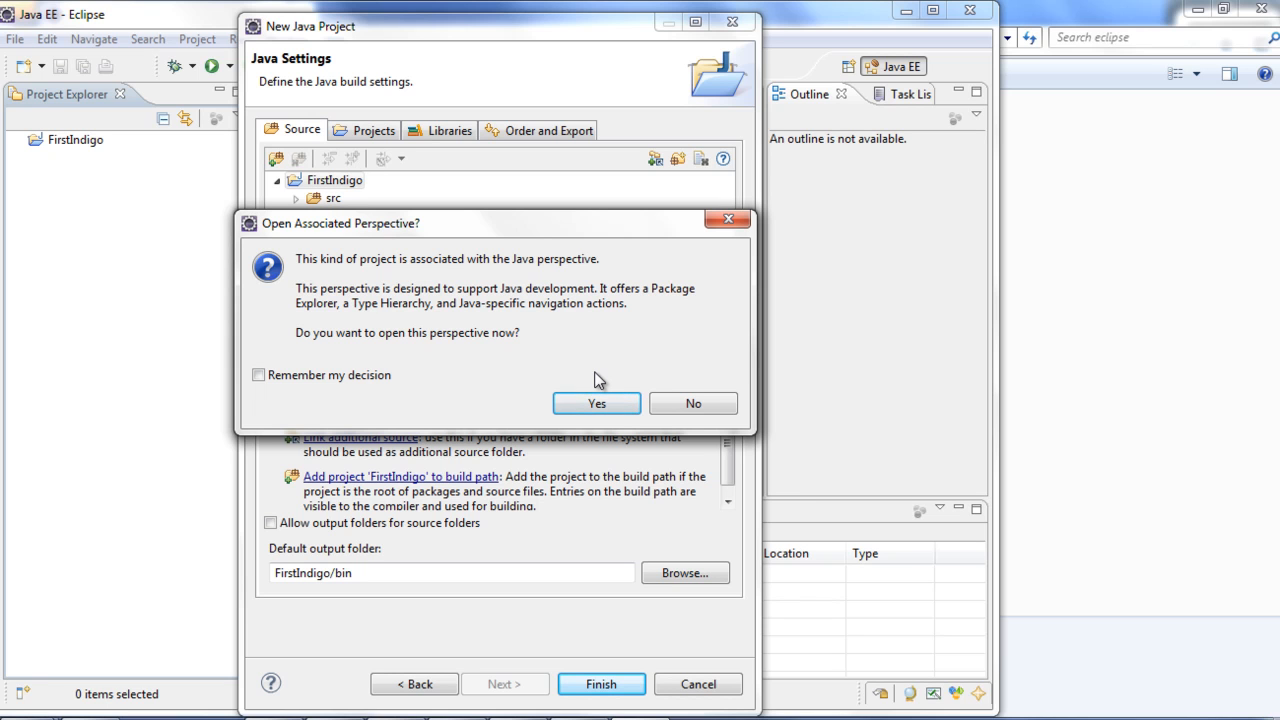
pyautogui.moveTo(717, 300)
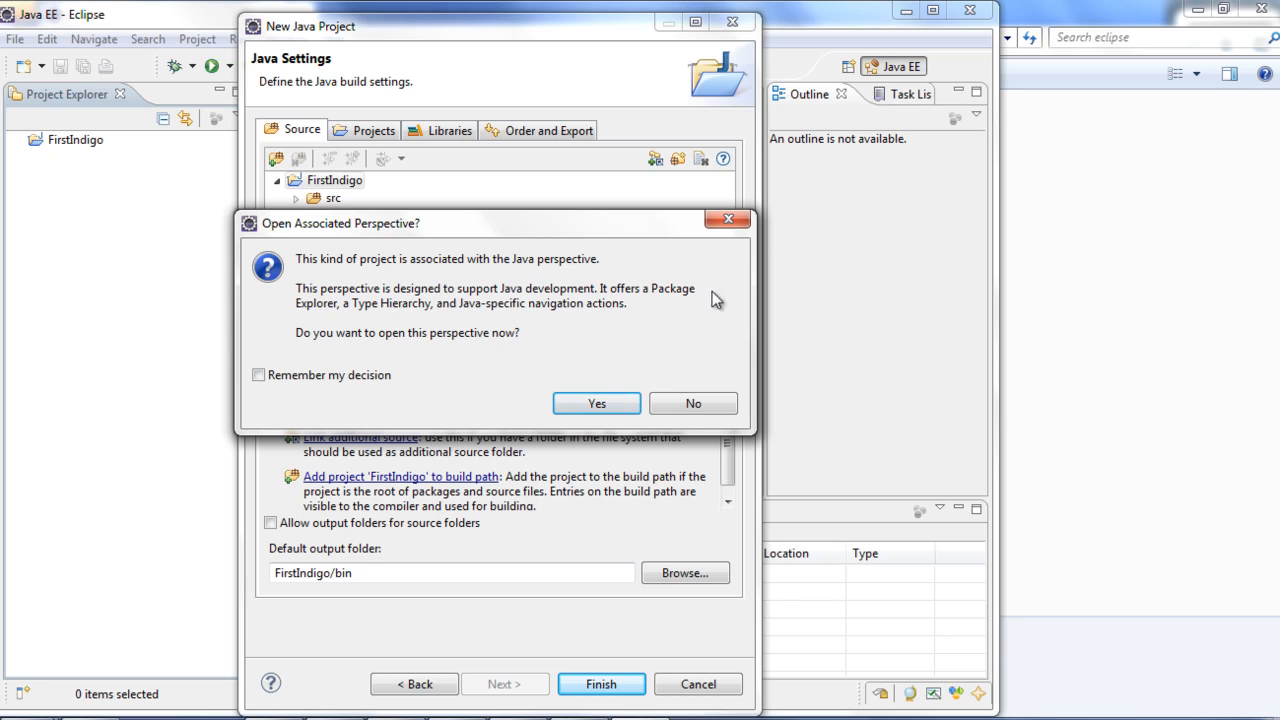
pyautogui.moveTo(605, 312)
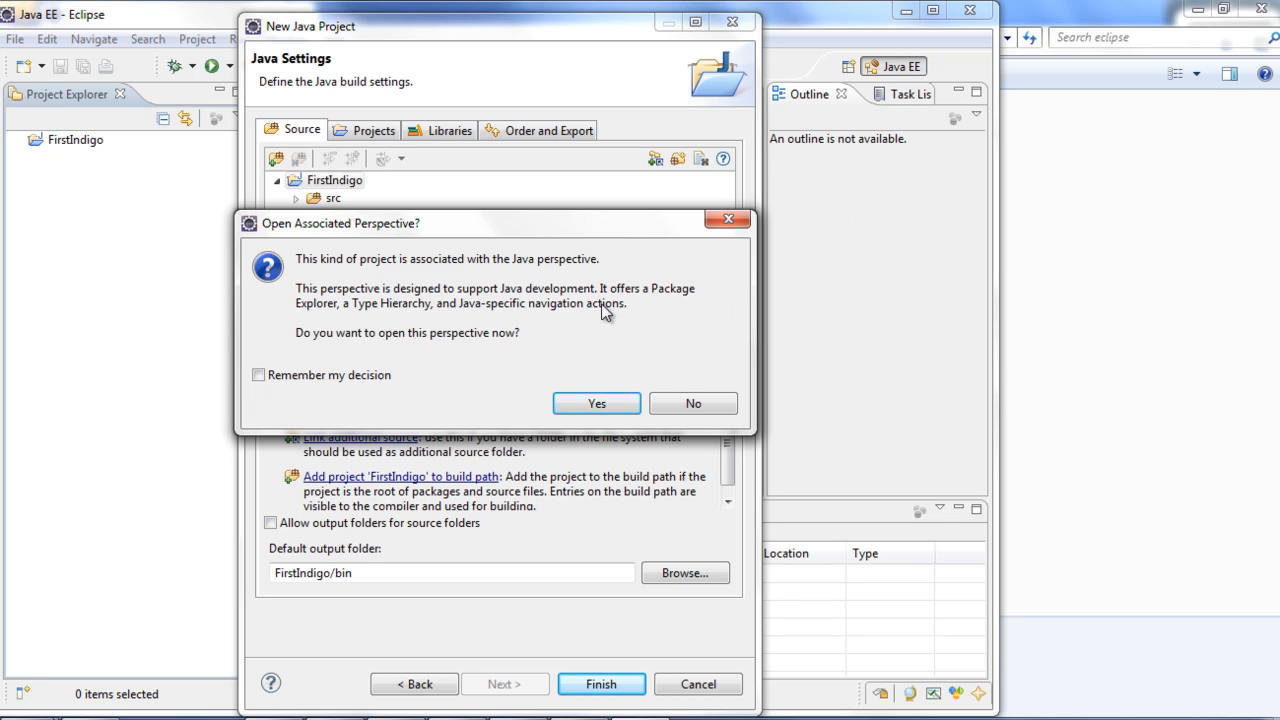
pyautogui.moveTo(478, 338)
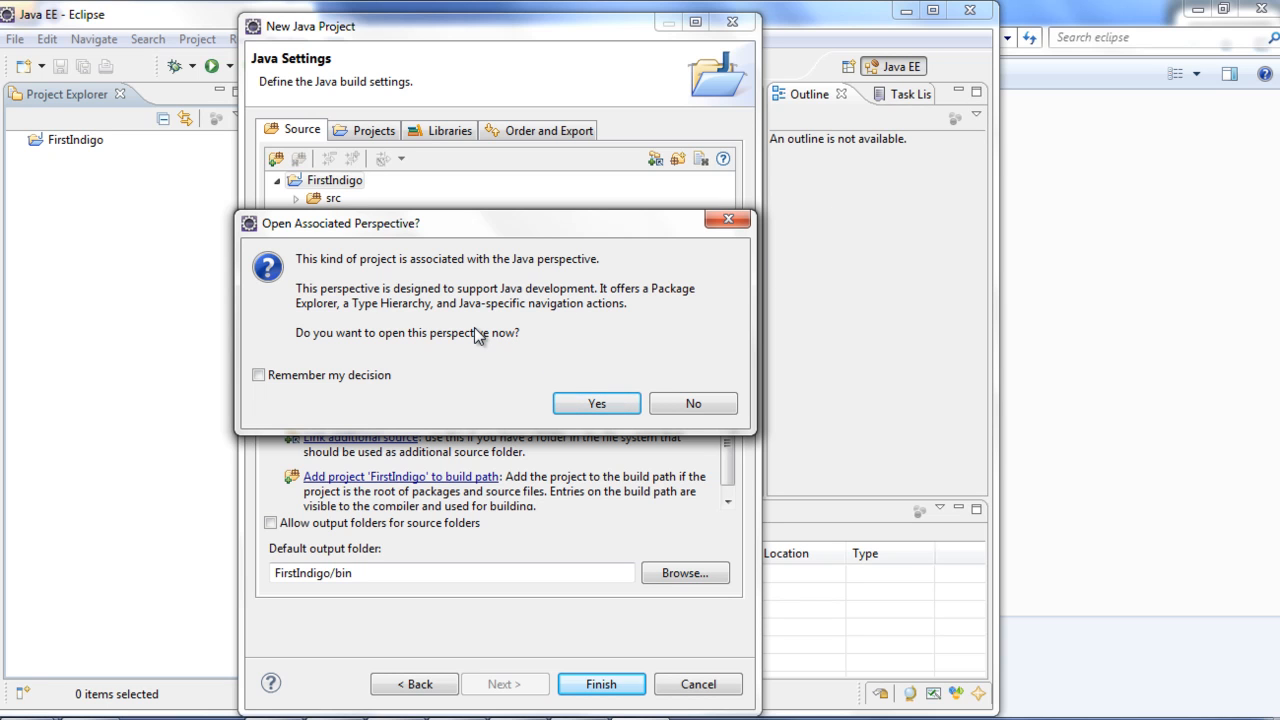
pyautogui.moveTo(555, 368)
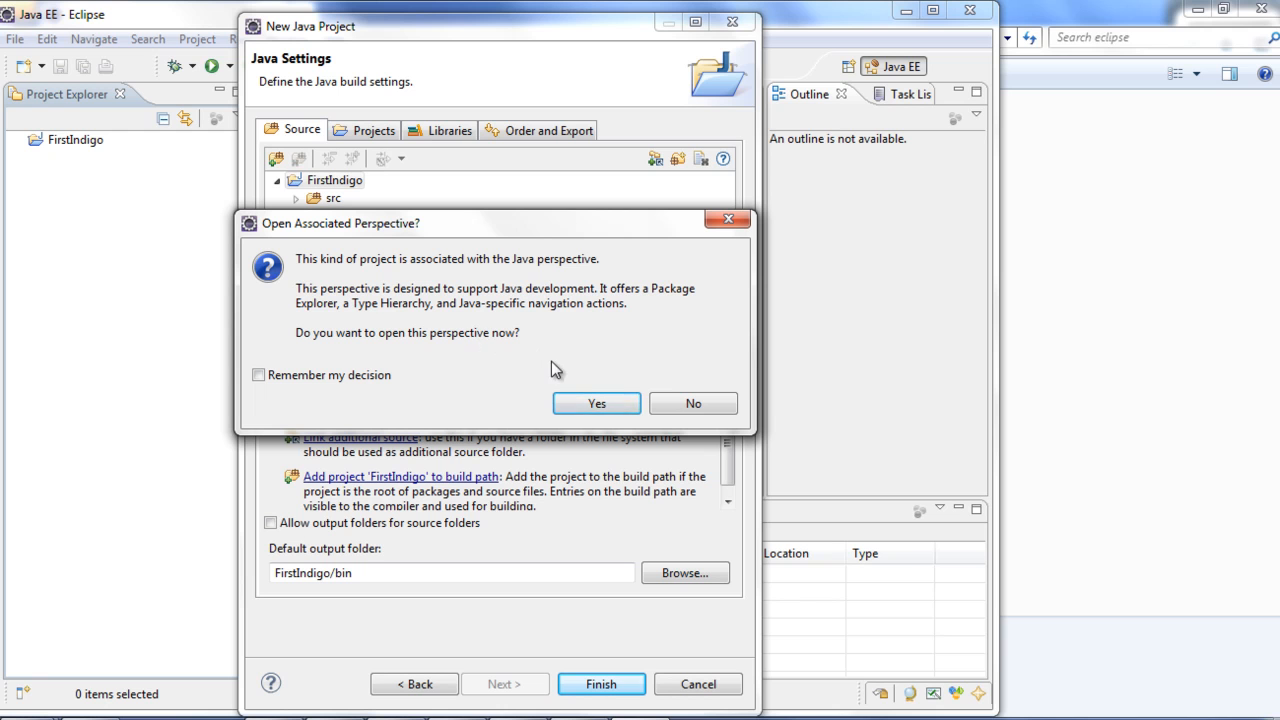
pyautogui.moveTo(596, 403)
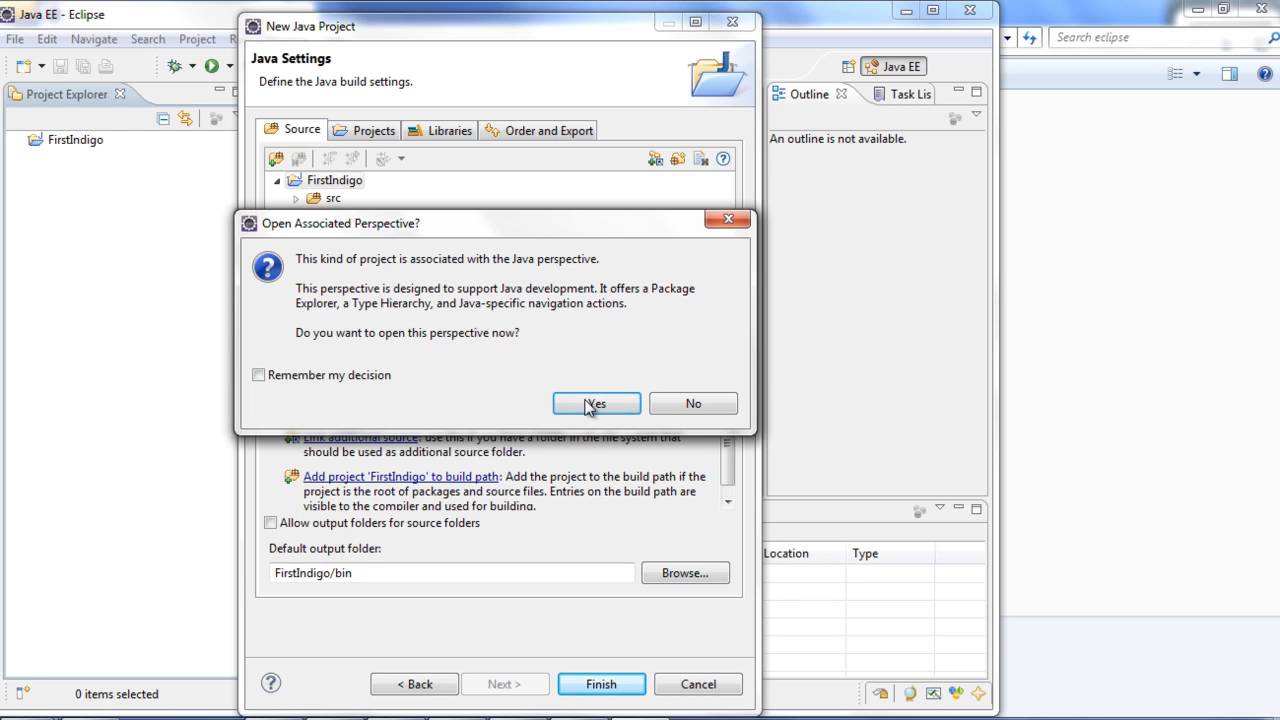
# Accept opening the associated Java perspective for FirstIndigo.
pyautogui.click(596, 403)
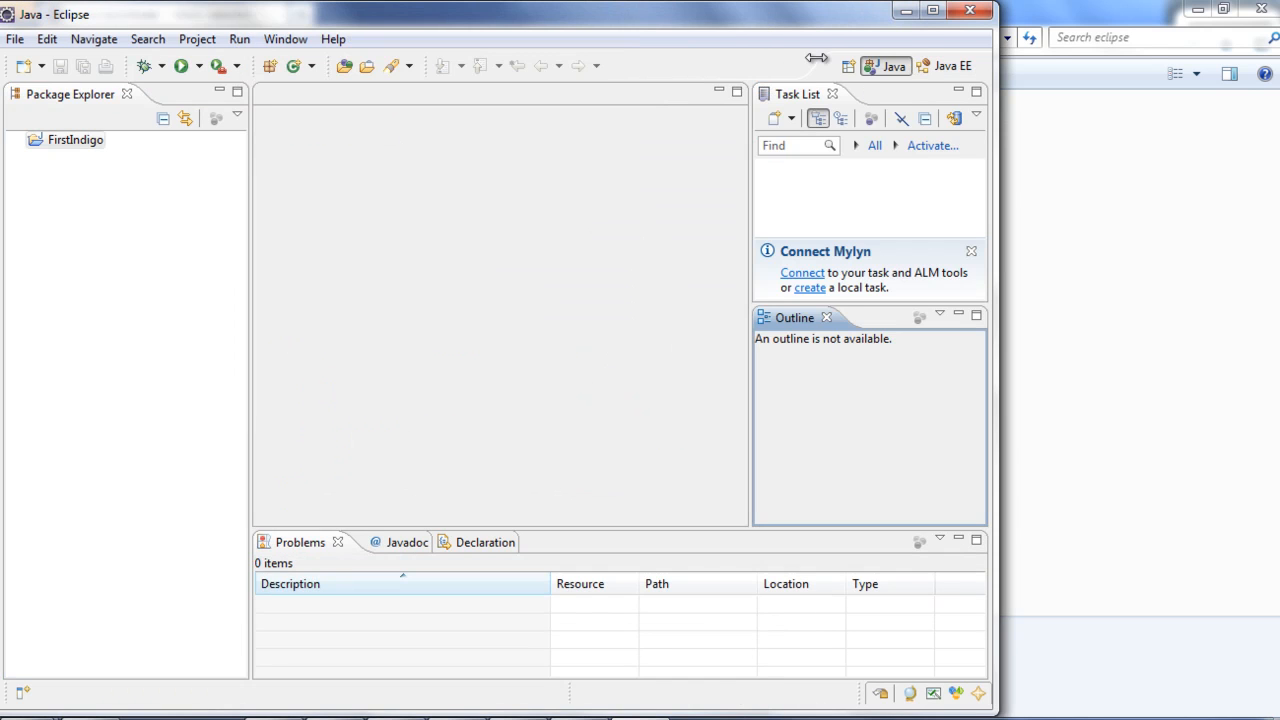
pyautogui.moveTo(875, 91)
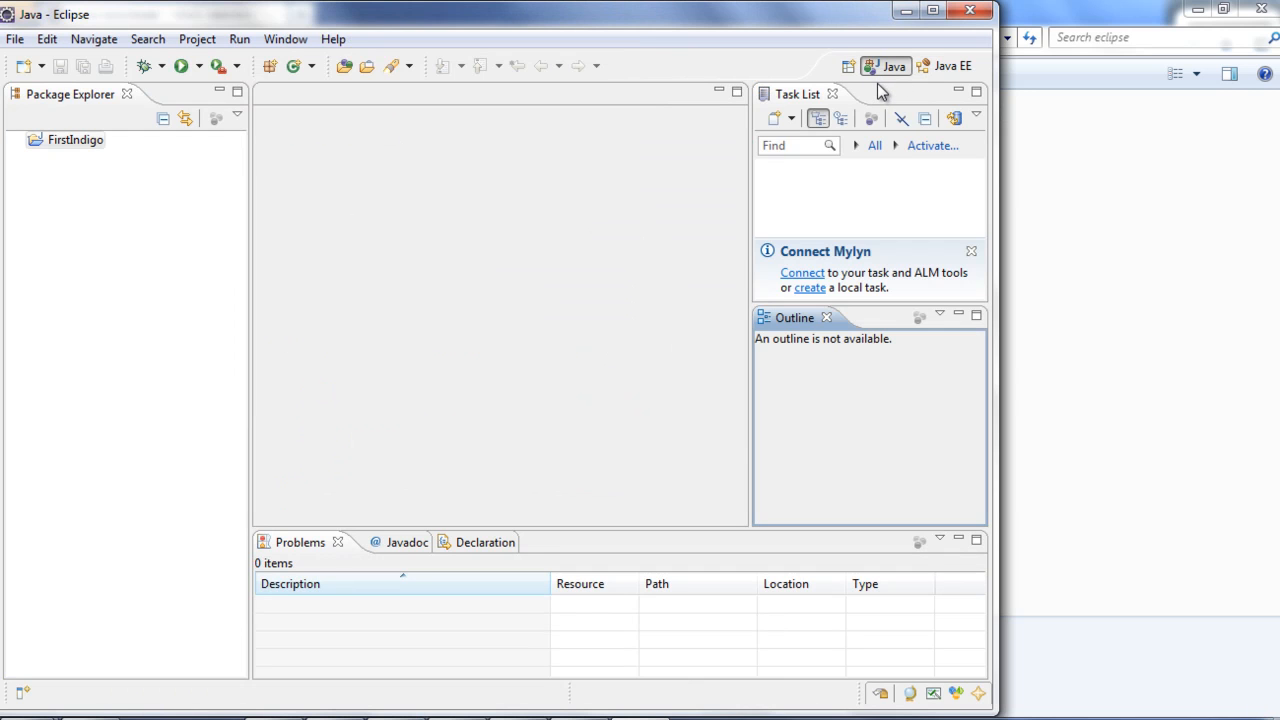
pyautogui.moveTo(521, 73)
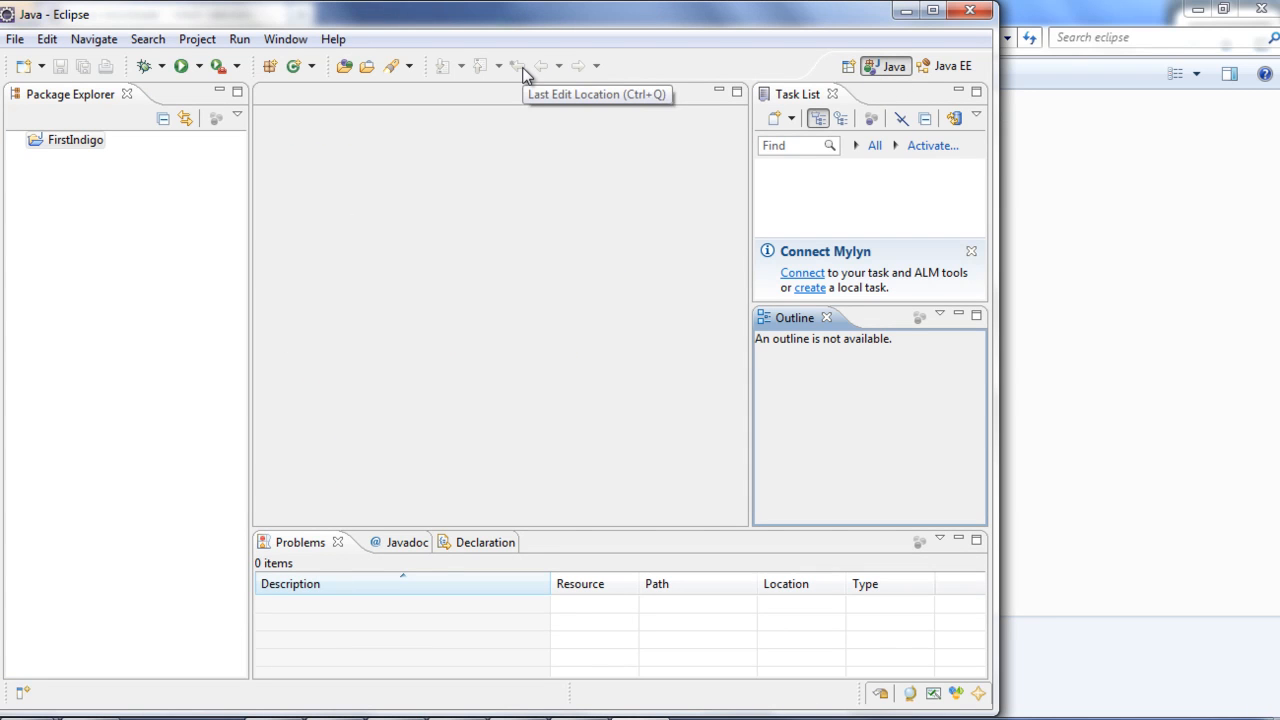